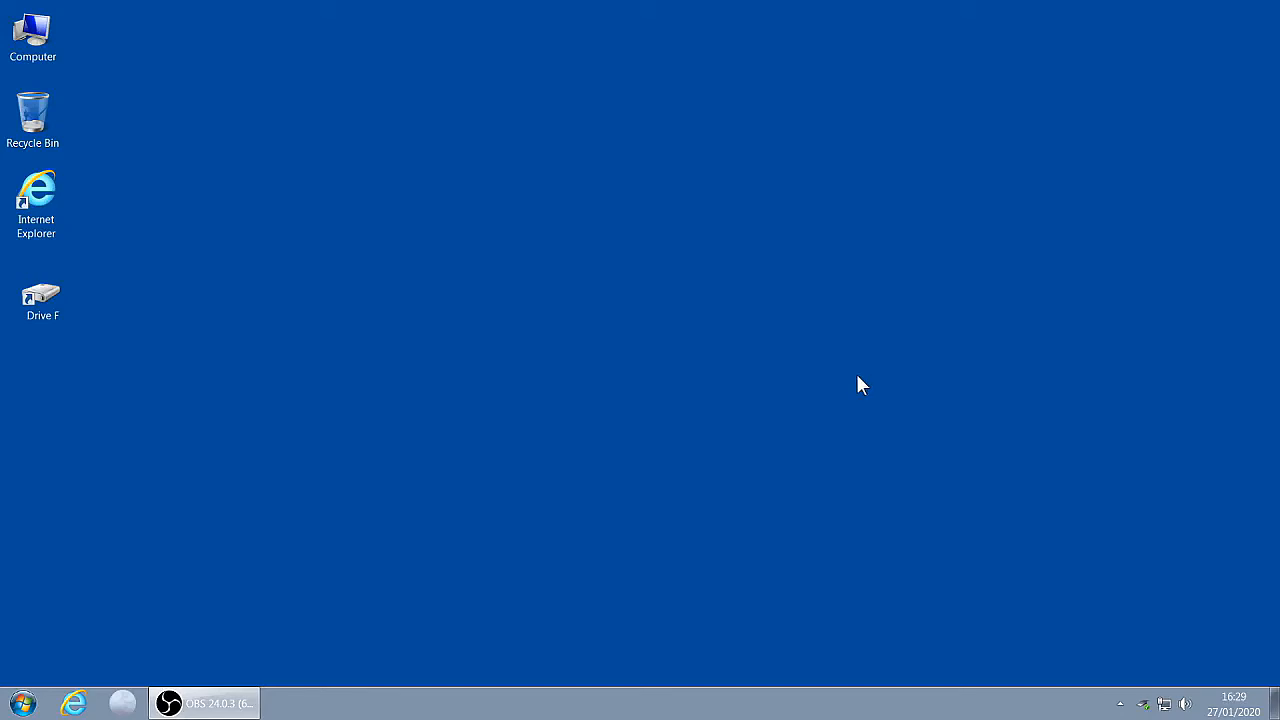
mouse_move(820, 510)
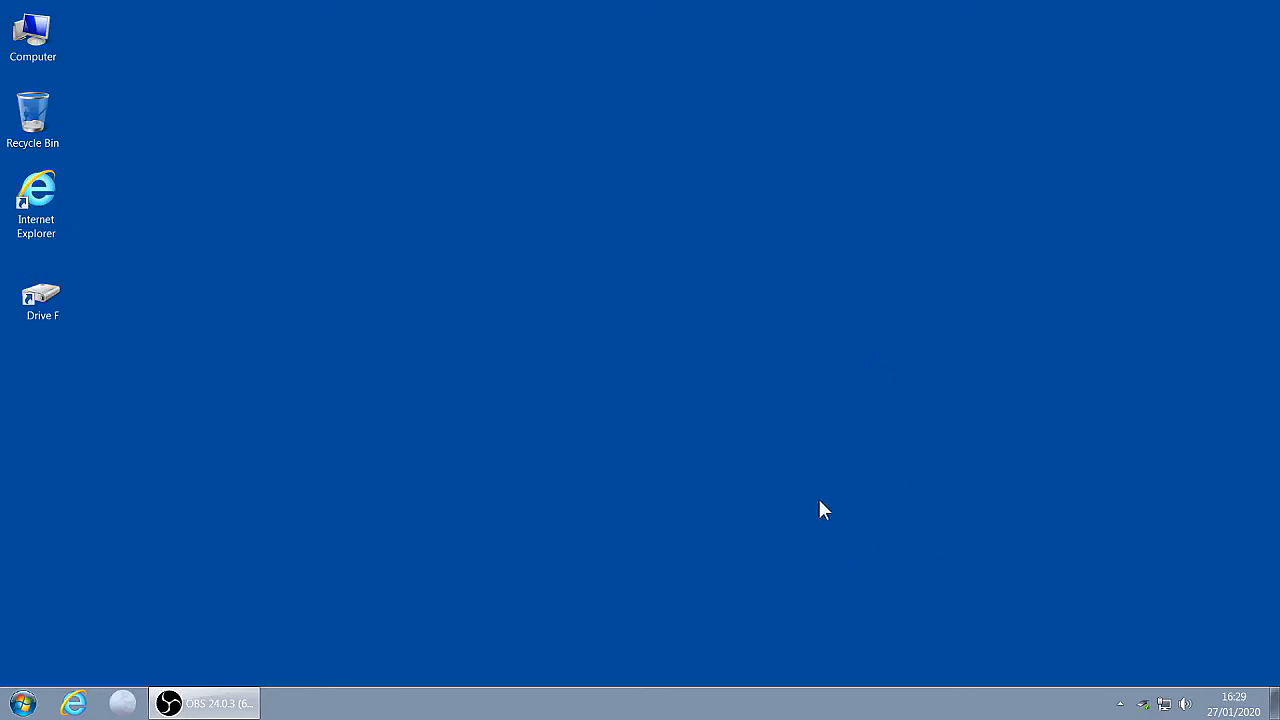
mouse_move(780, 471)
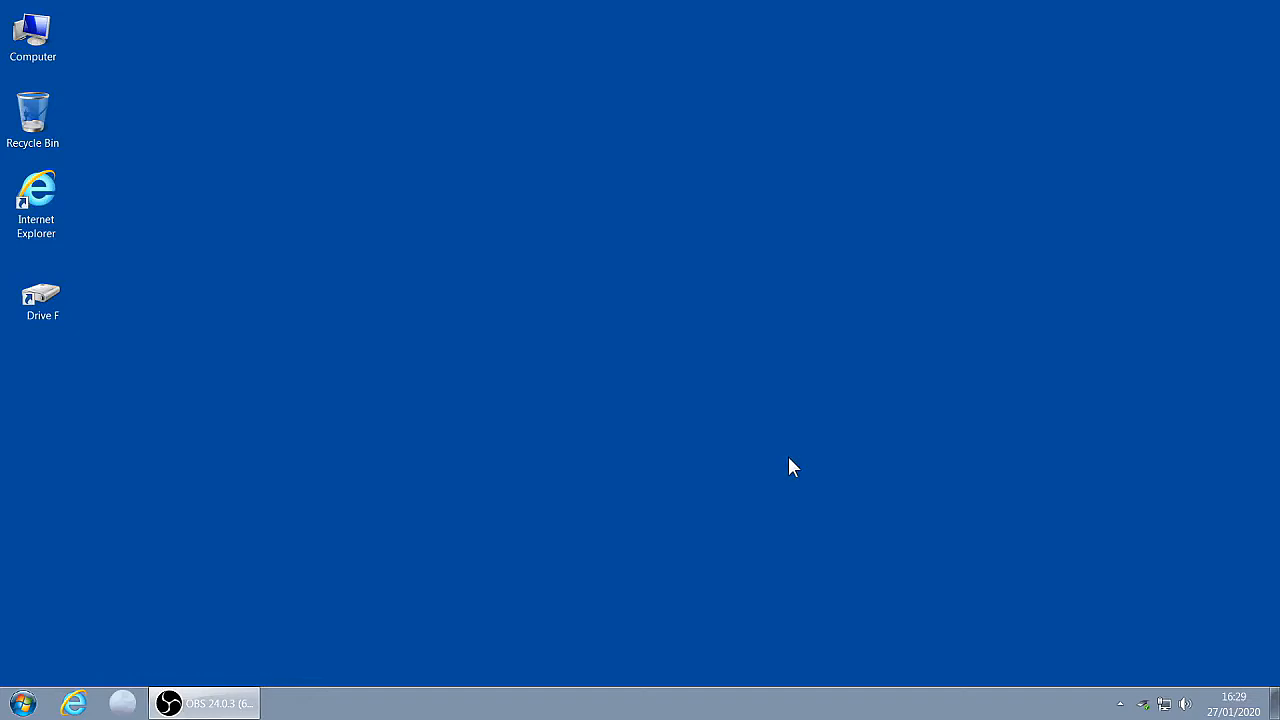
mouse_move(1148, 708)
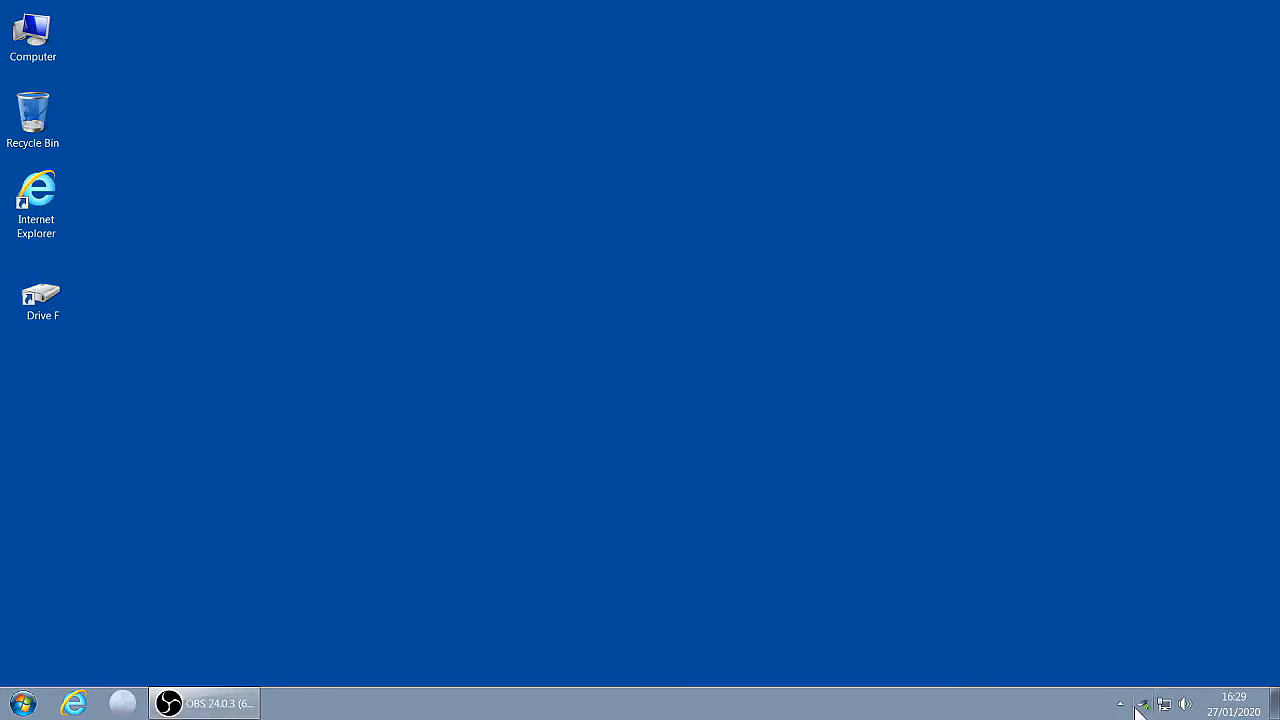
Open Device Manager from the Start menu's Control Panel.
click(1142, 704)
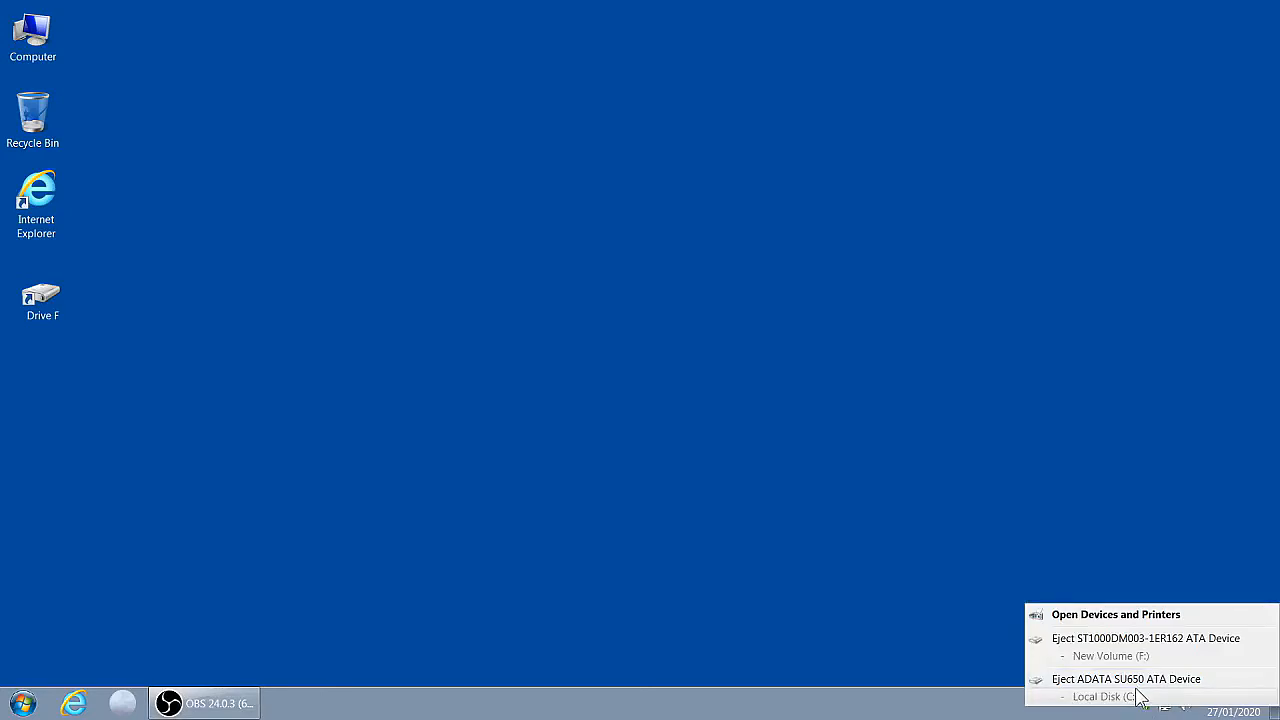
mouse_move(765, 709)
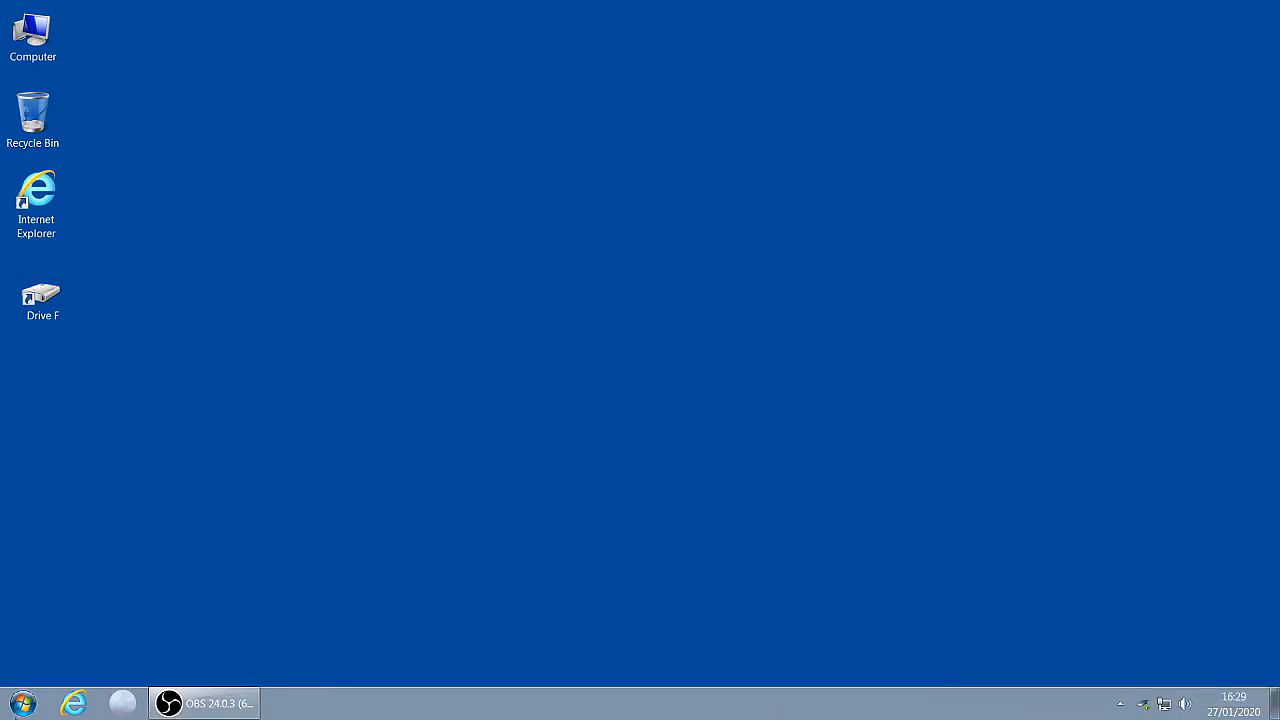
click(22, 703)
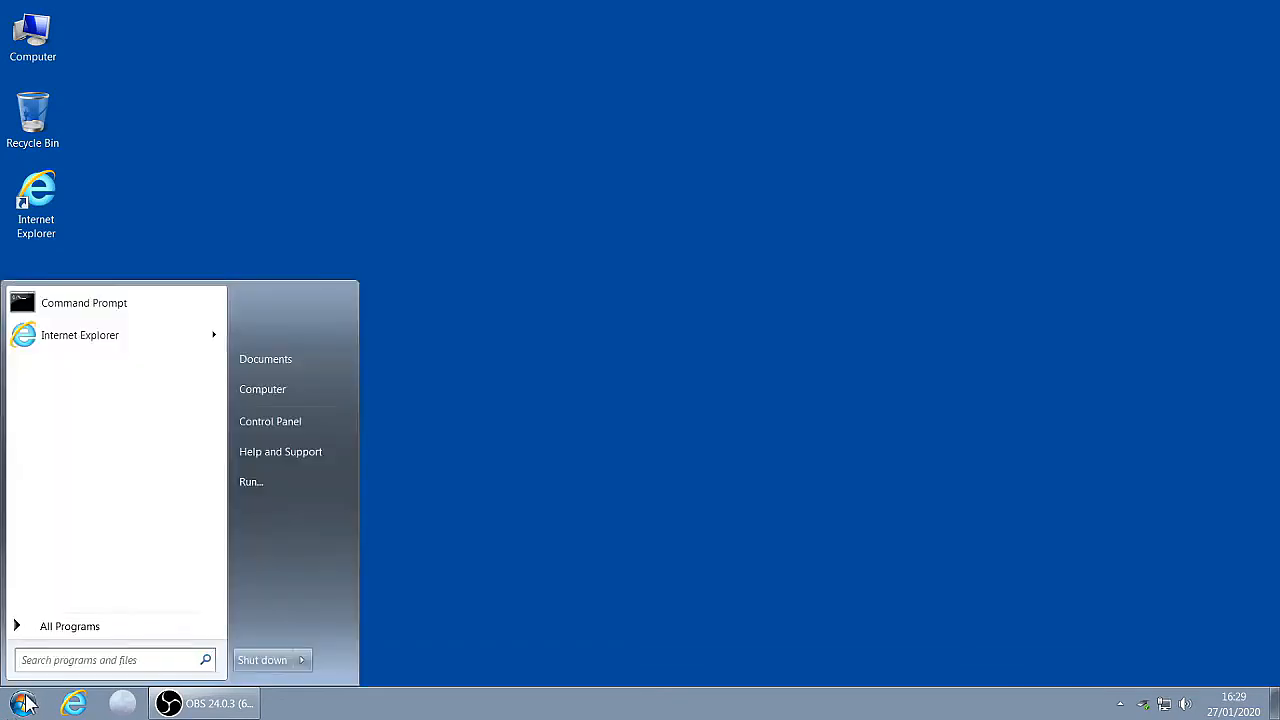
mouse_move(281, 451)
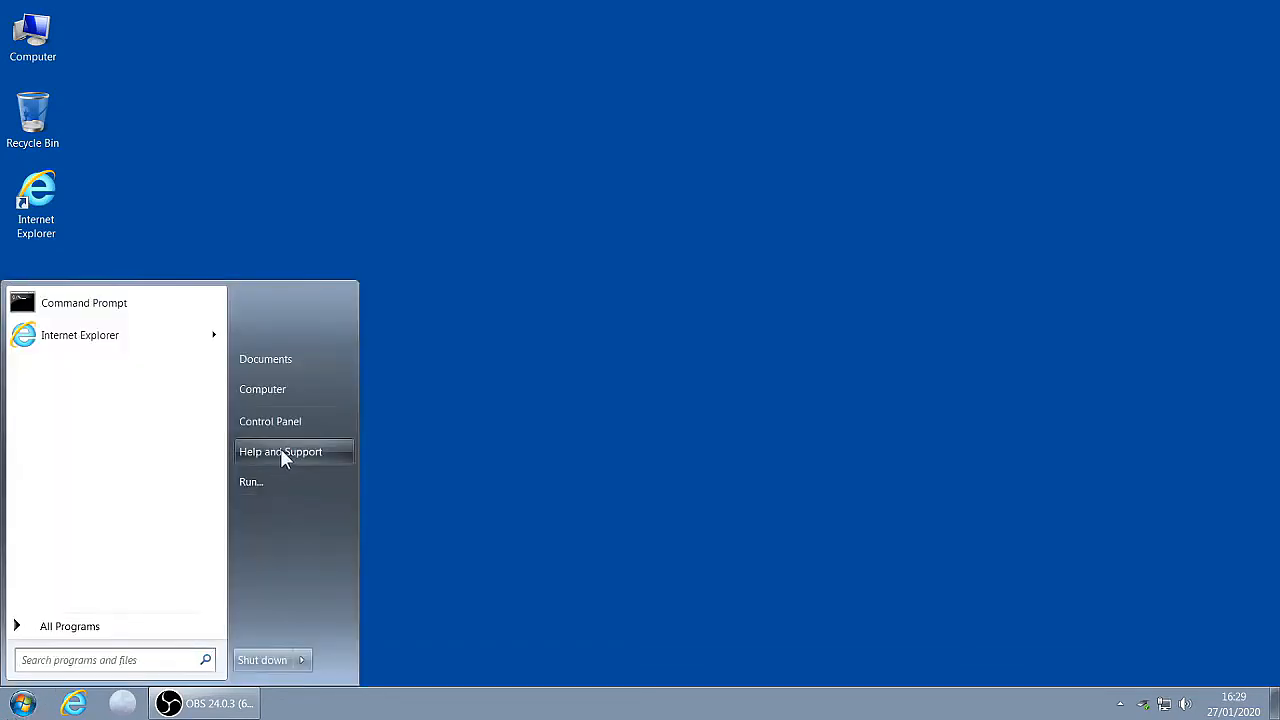
mouse_move(290, 421)
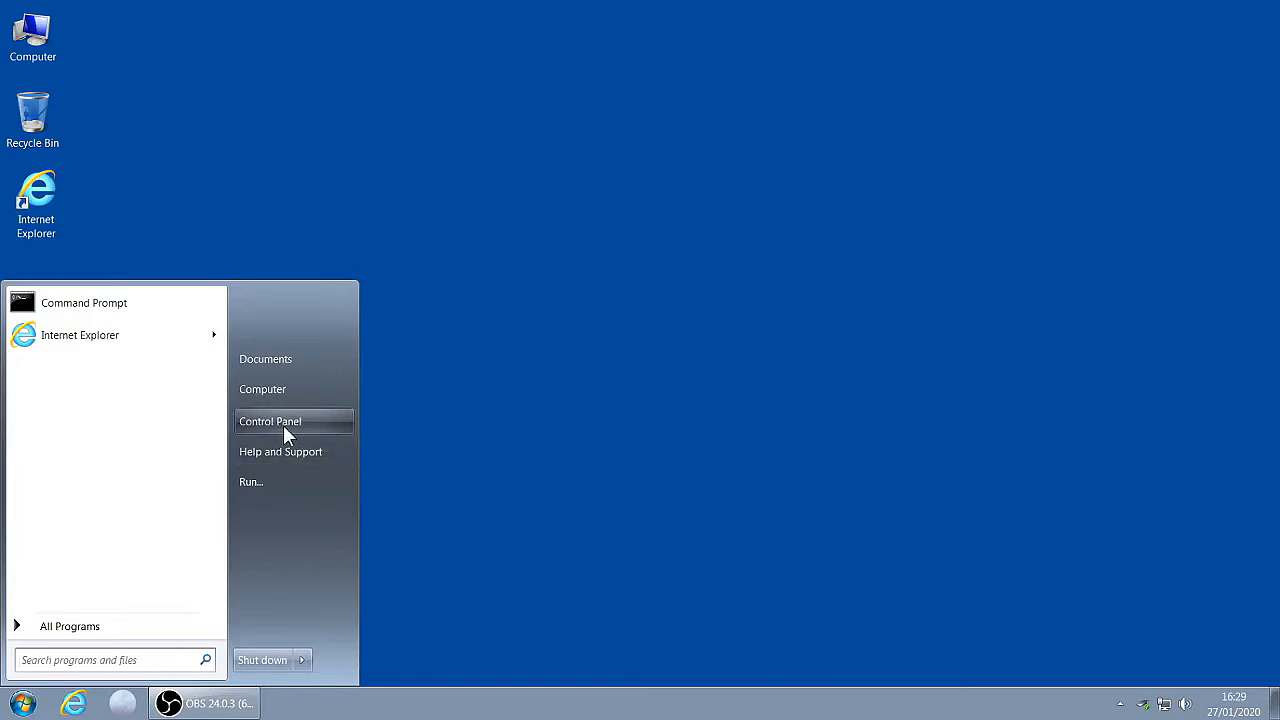
click(269, 421)
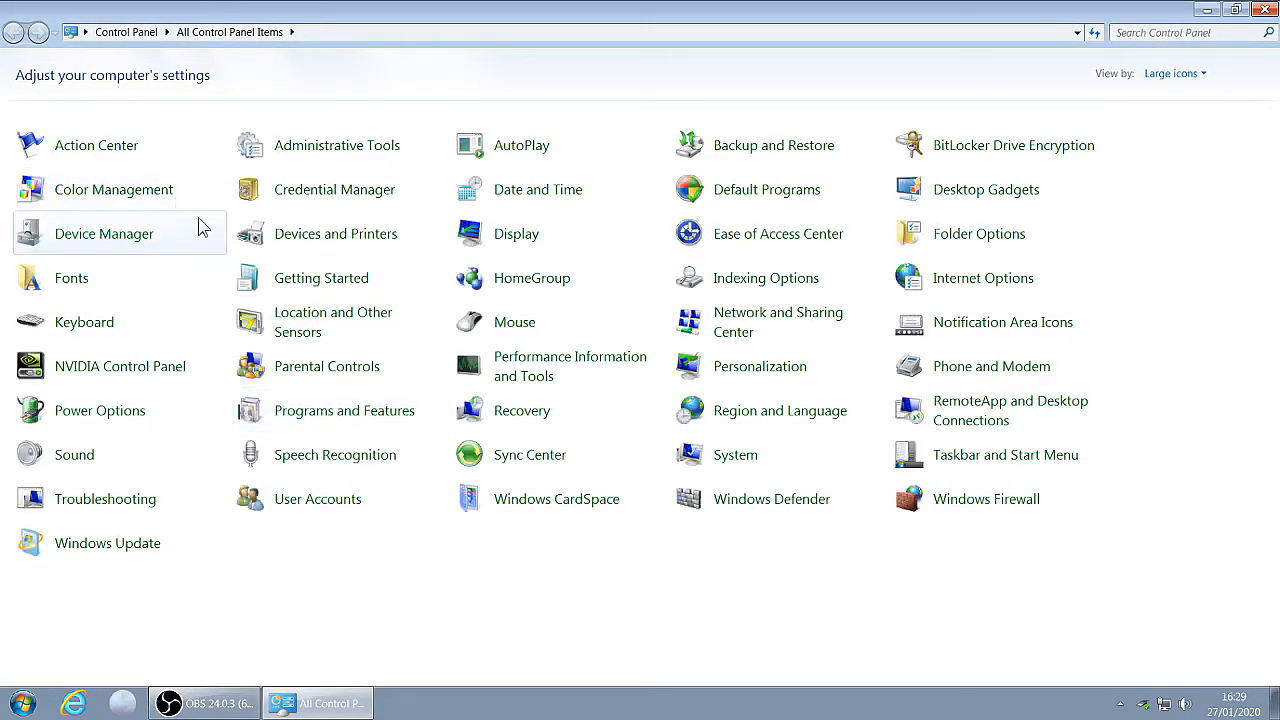
click(104, 233)
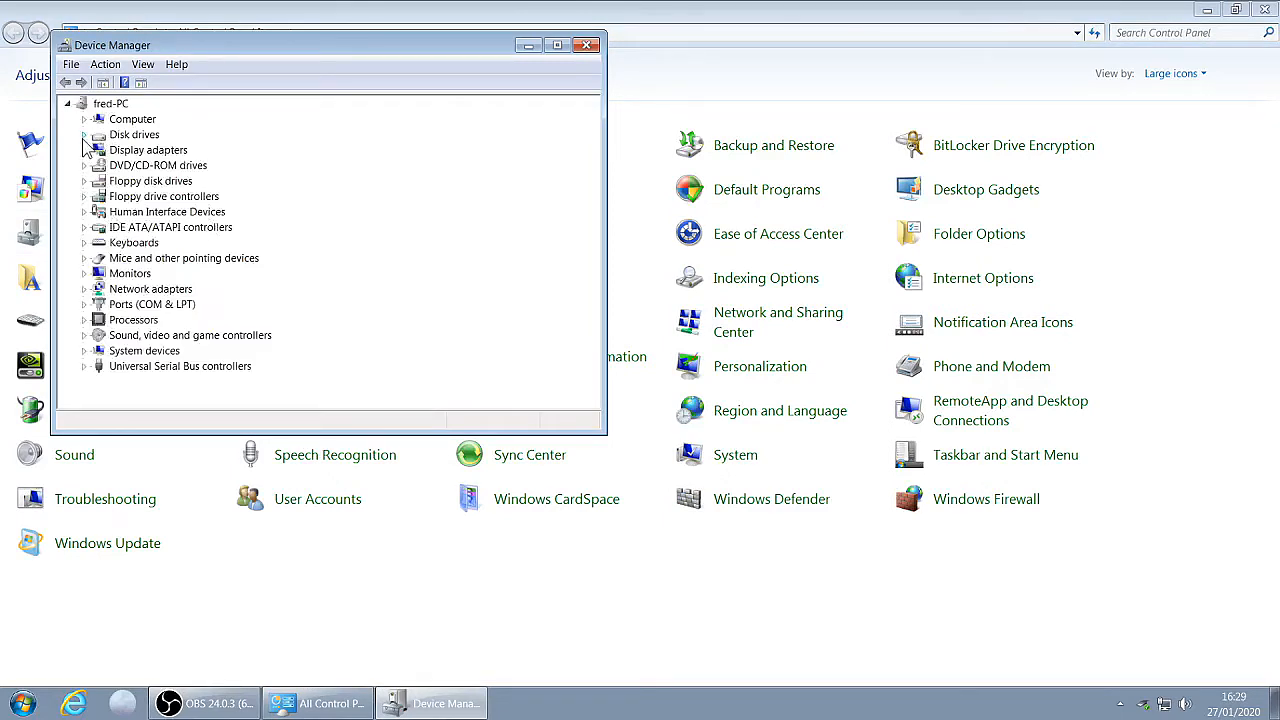
Check the Location channel of the ADATA SU650 and ST1000DM003-1ER162 disk drives.
click(85, 134)
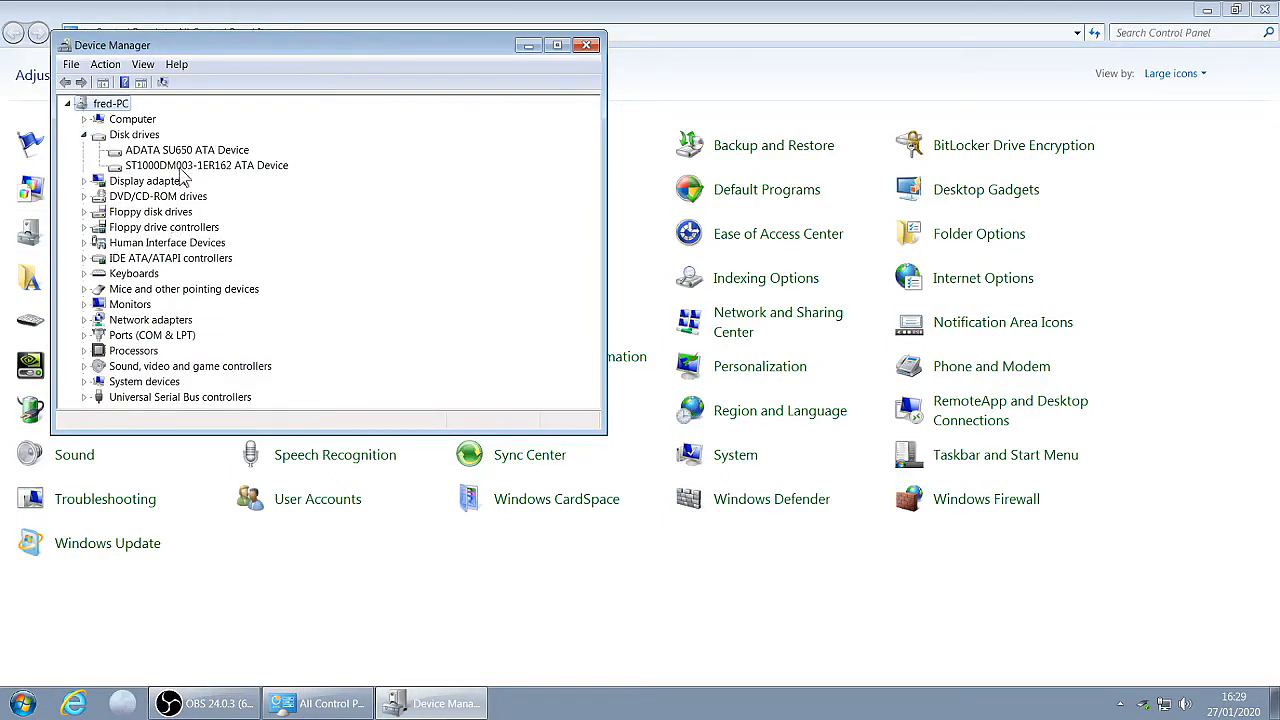
click(187, 149)
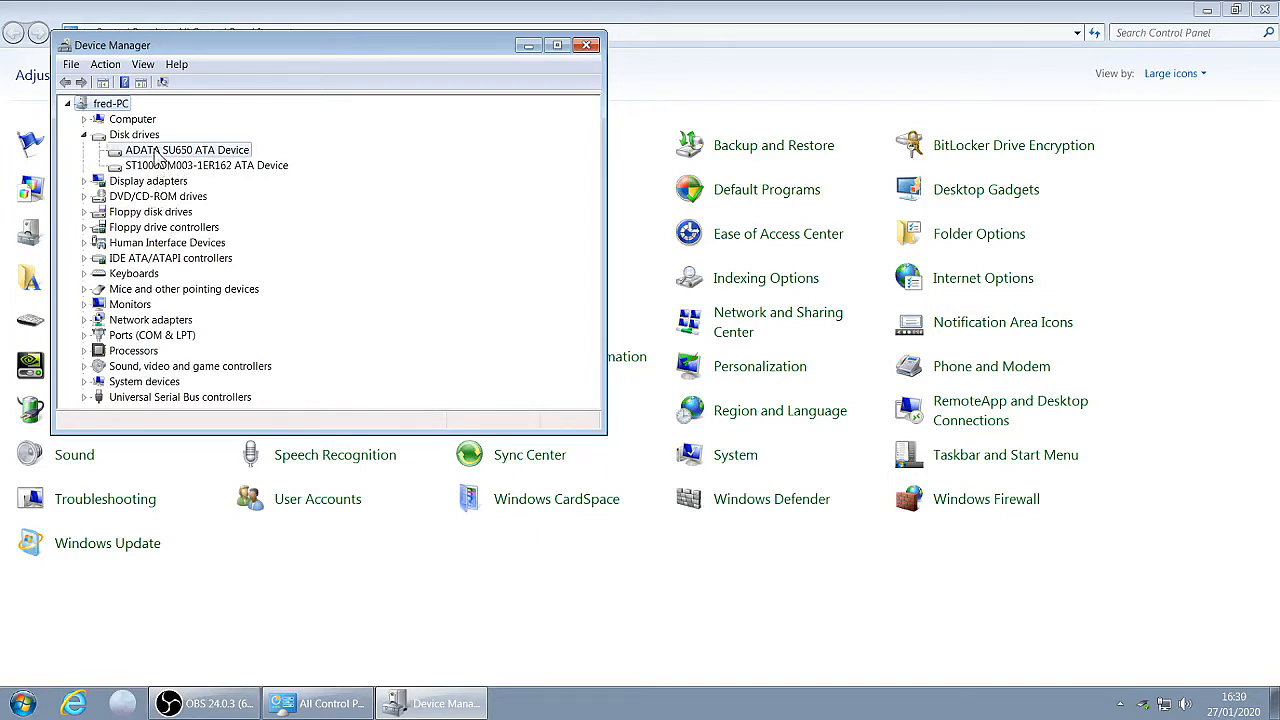
right_click(185, 150)
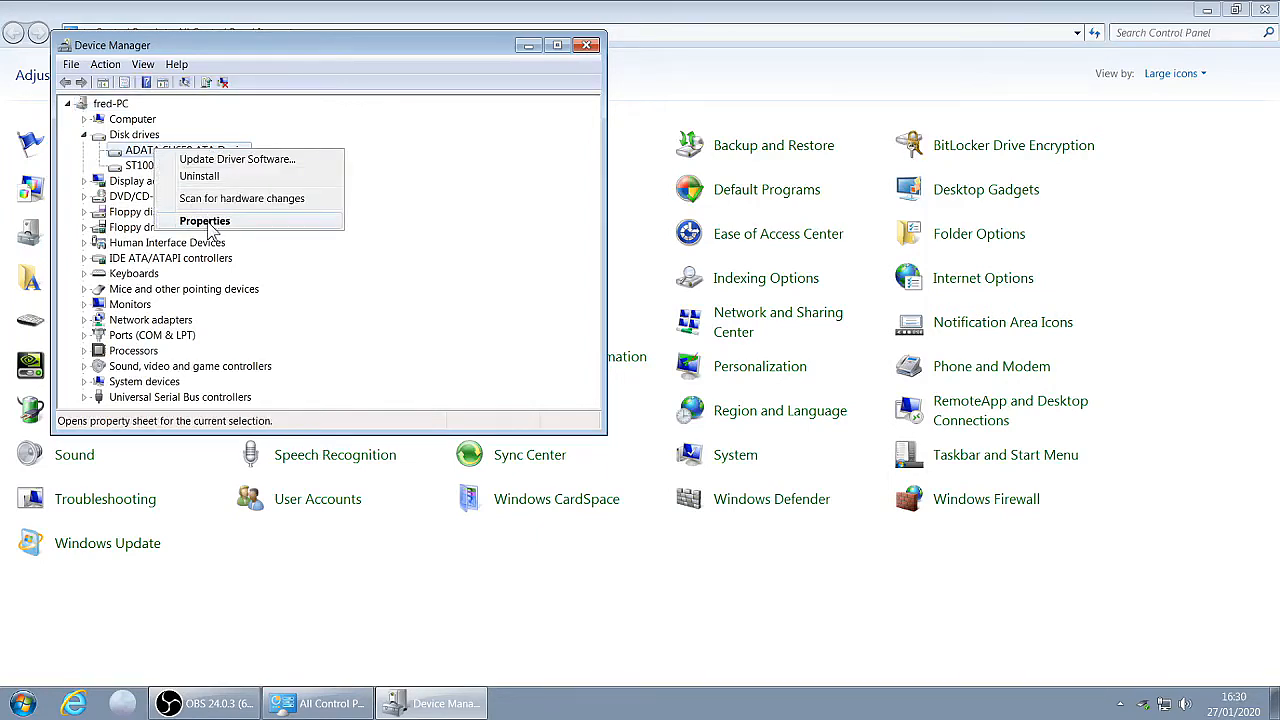
click(205, 220)
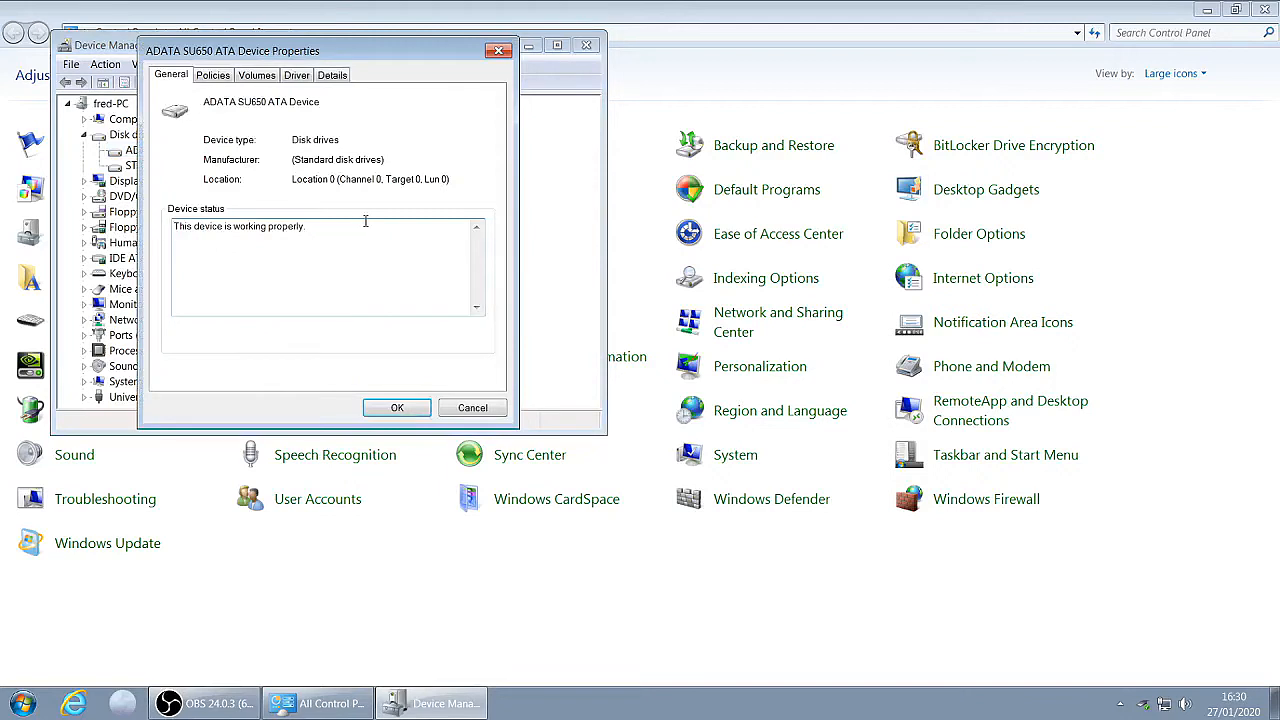
mouse_move(327, 192)
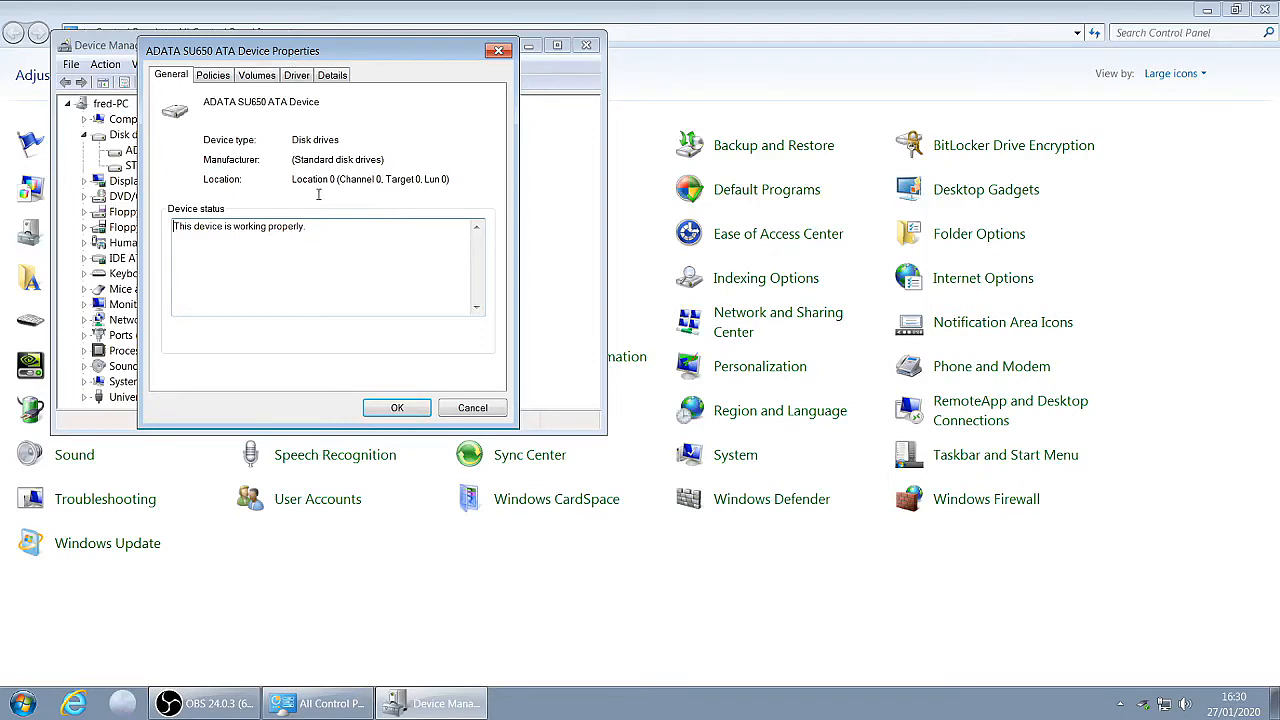
mouse_move(334, 192)
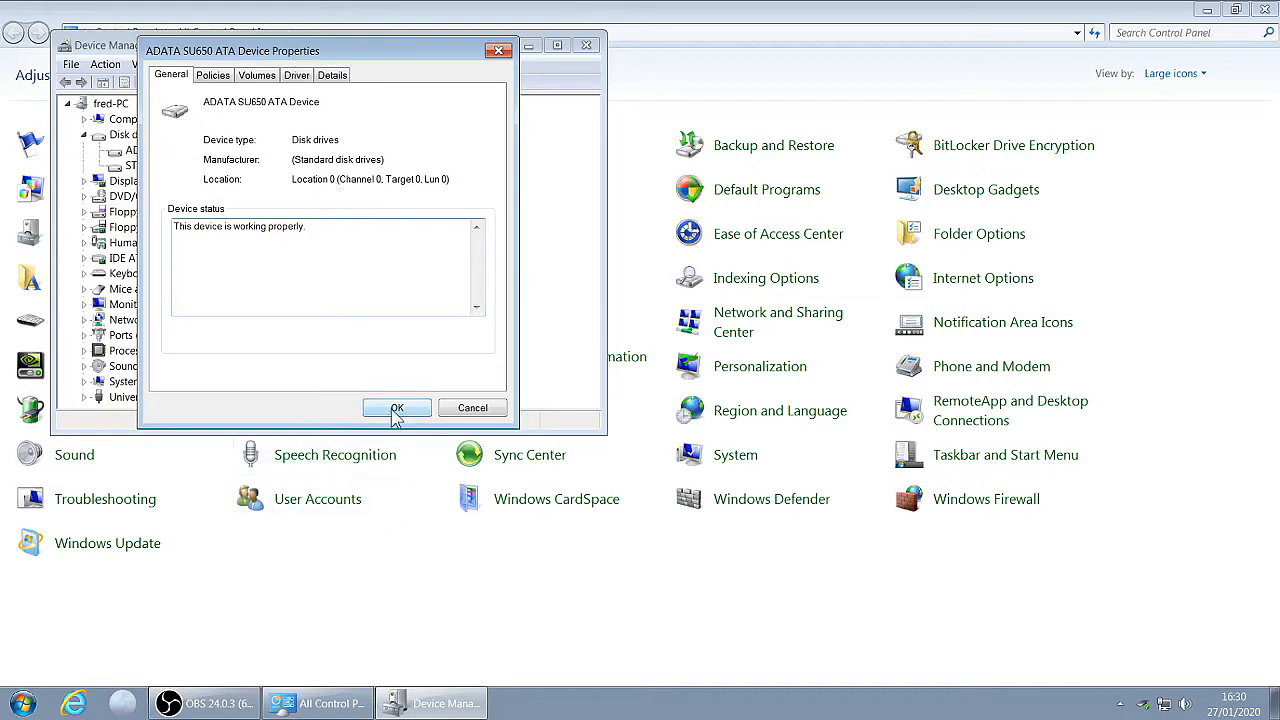
click(397, 408)
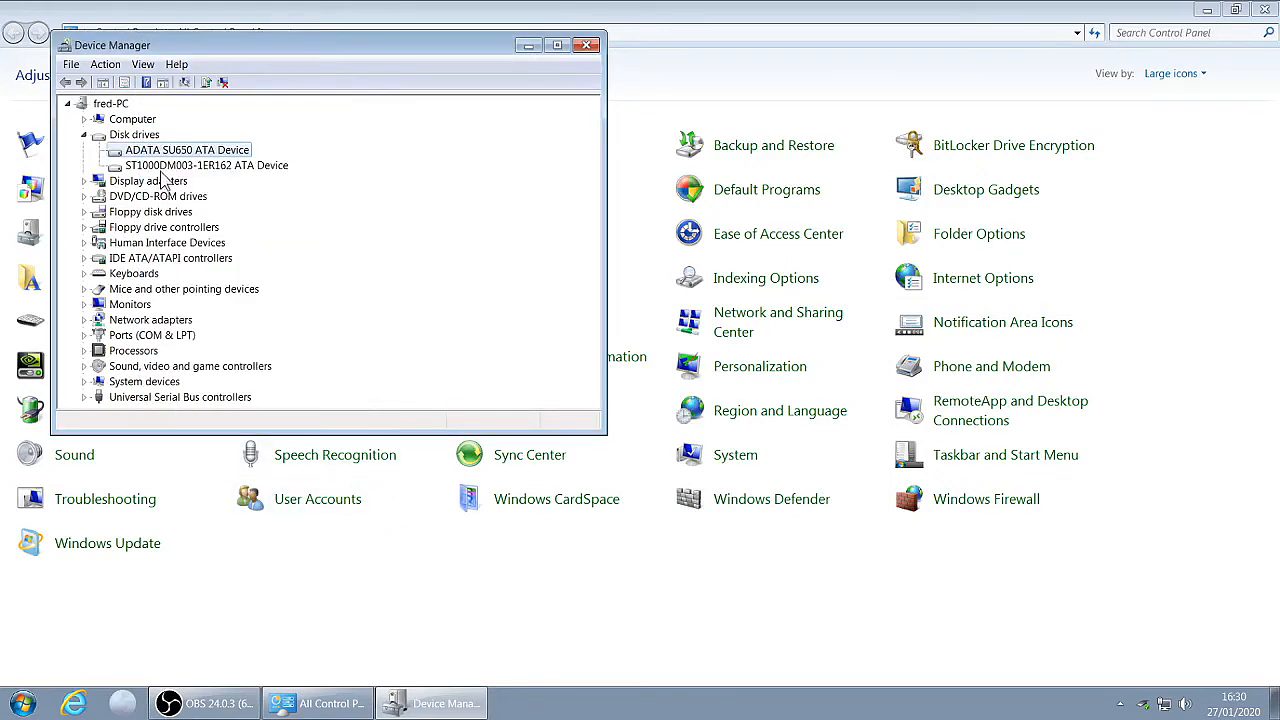
double_click(207, 165)
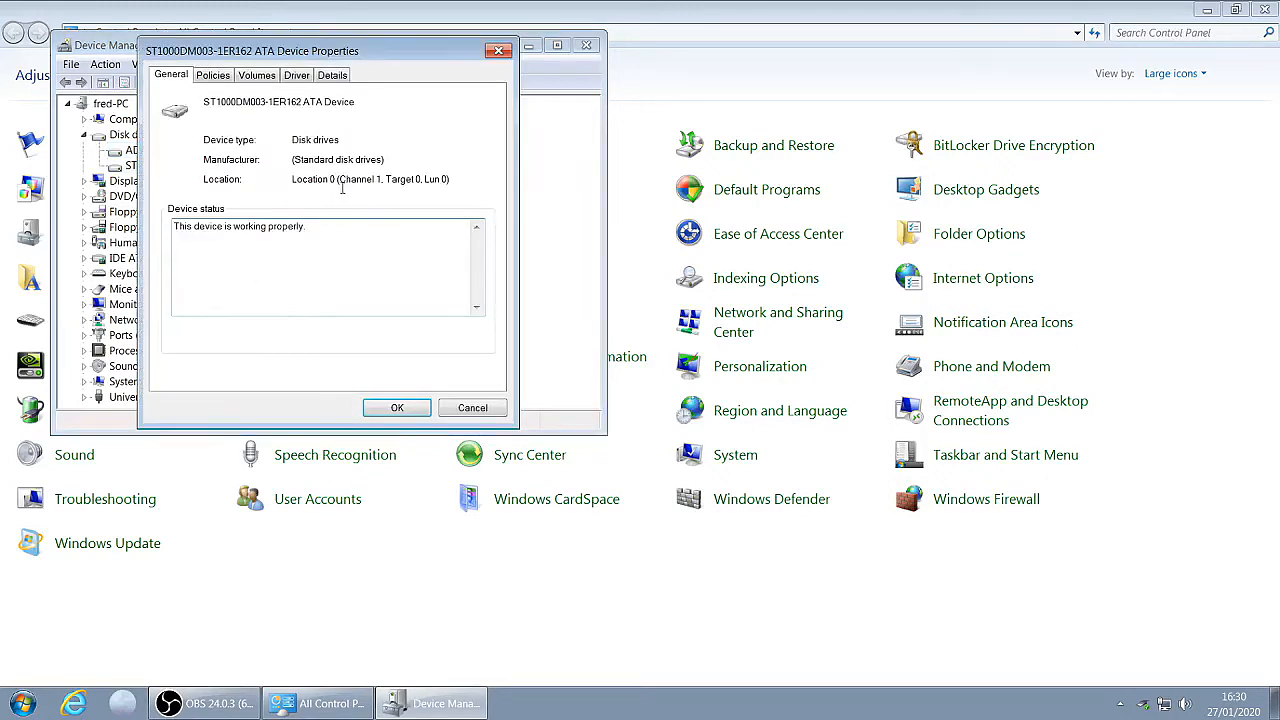
mouse_move(353, 191)
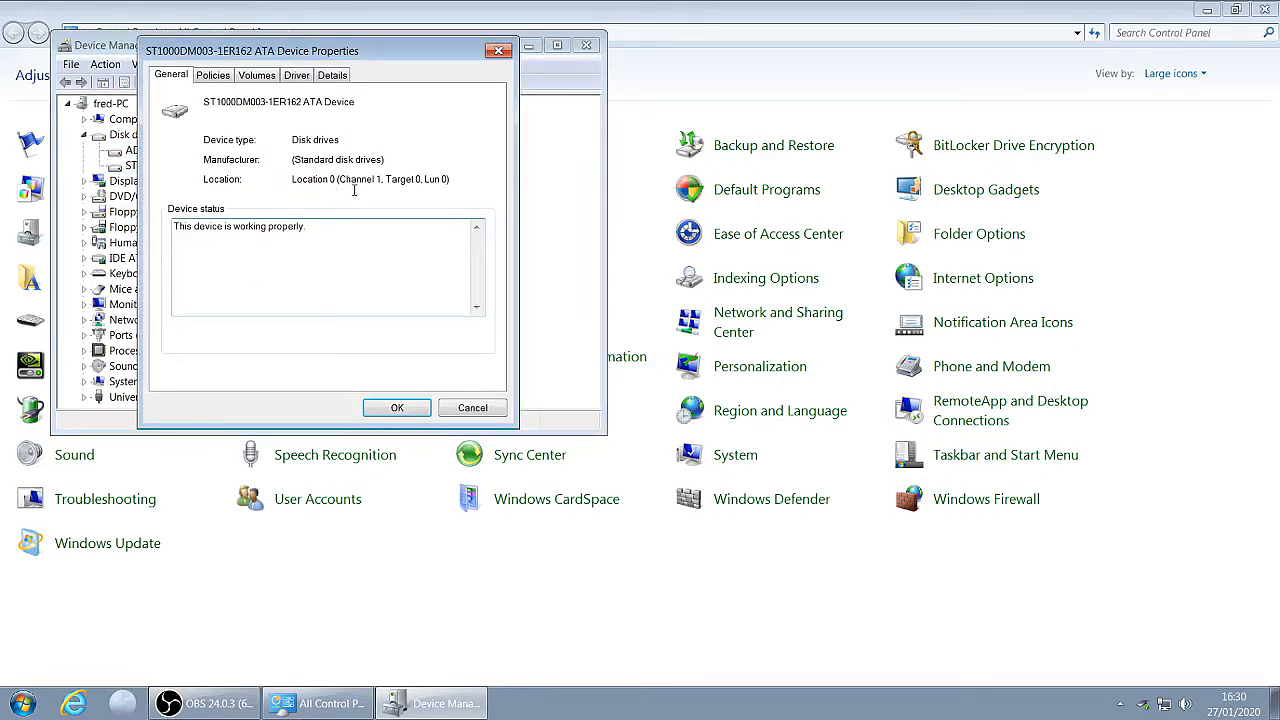
mouse_move(397, 407)
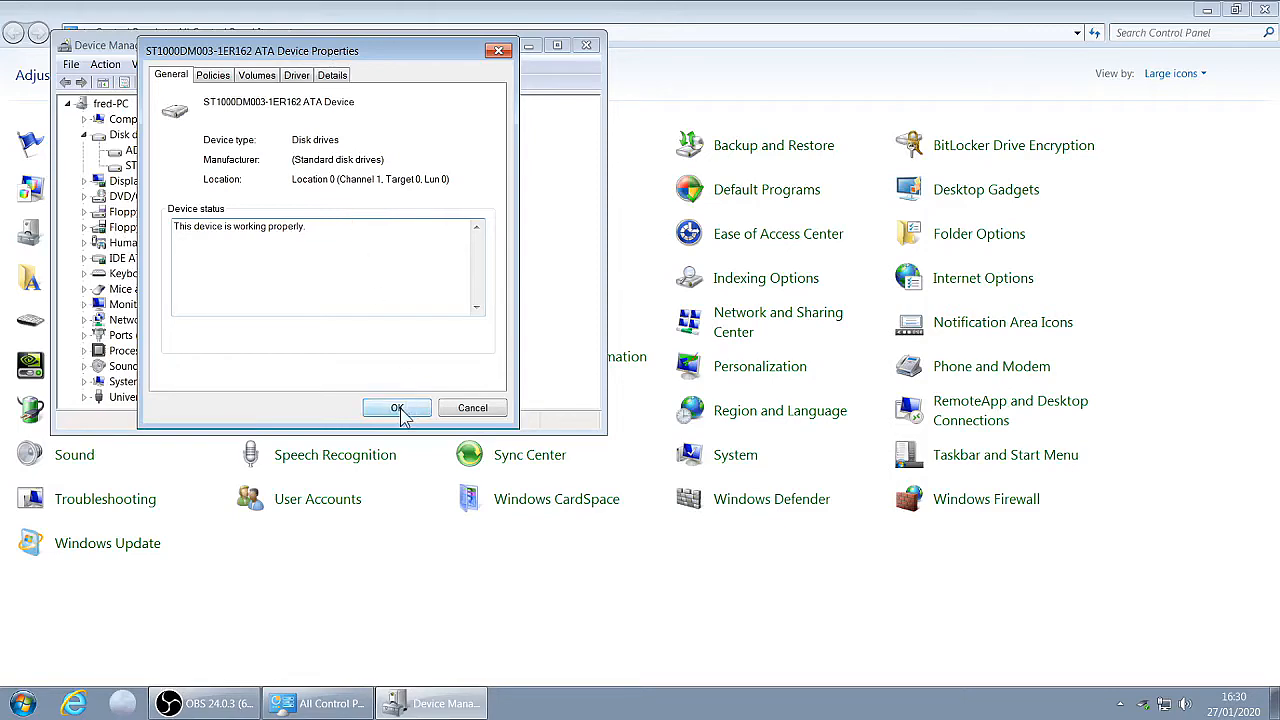
click(397, 407)
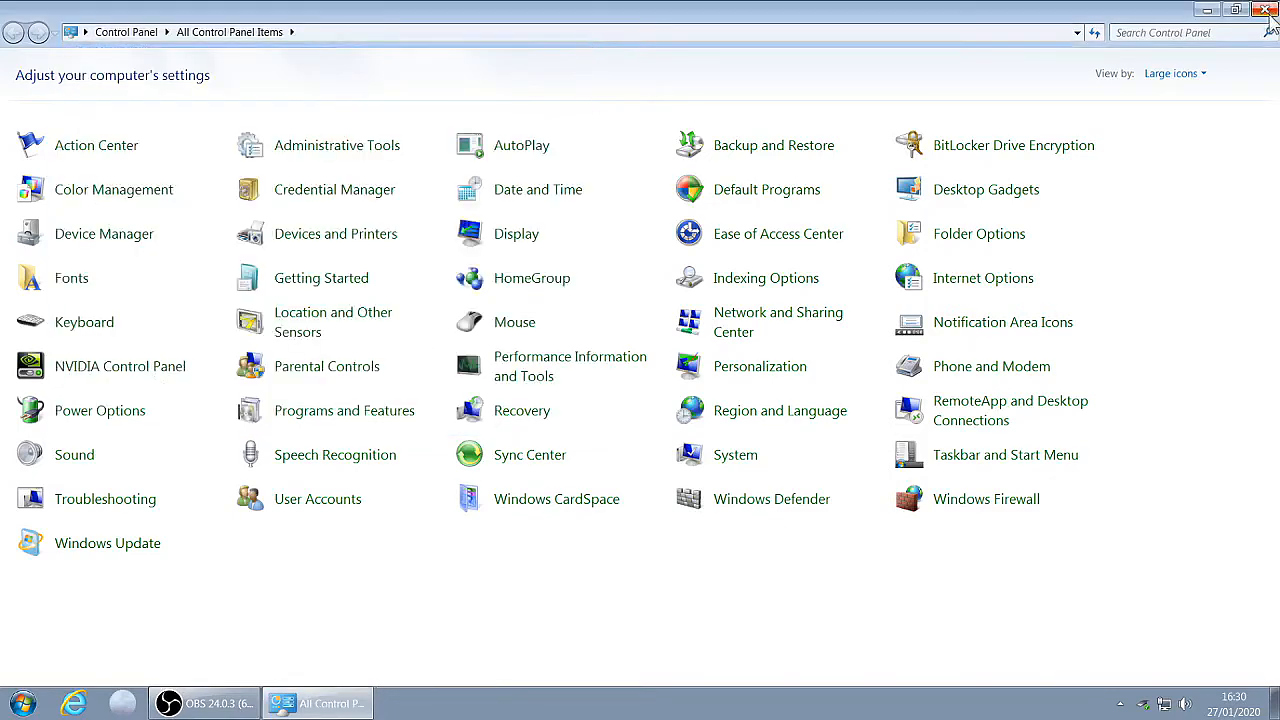
Close Control Panel and launch 'regedit' from the Start menu's Run dialog.
click(1268, 9)
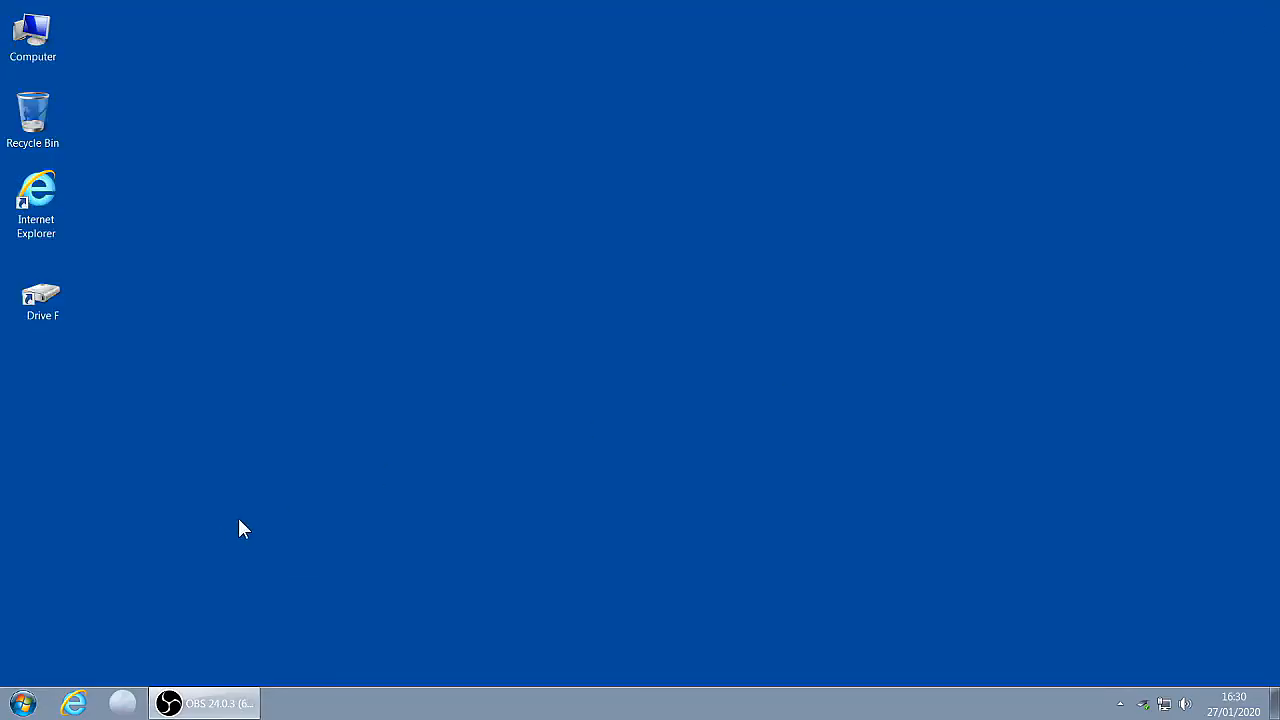
click(22, 703)
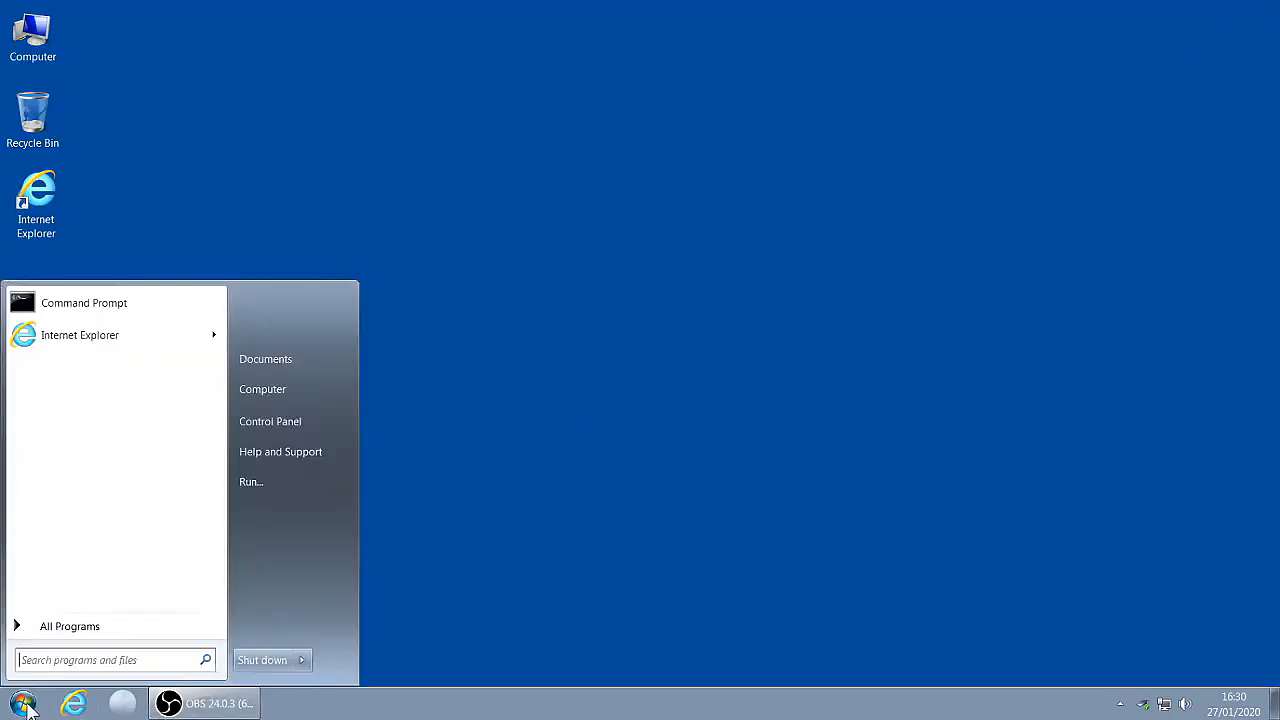
mouse_move(258, 527)
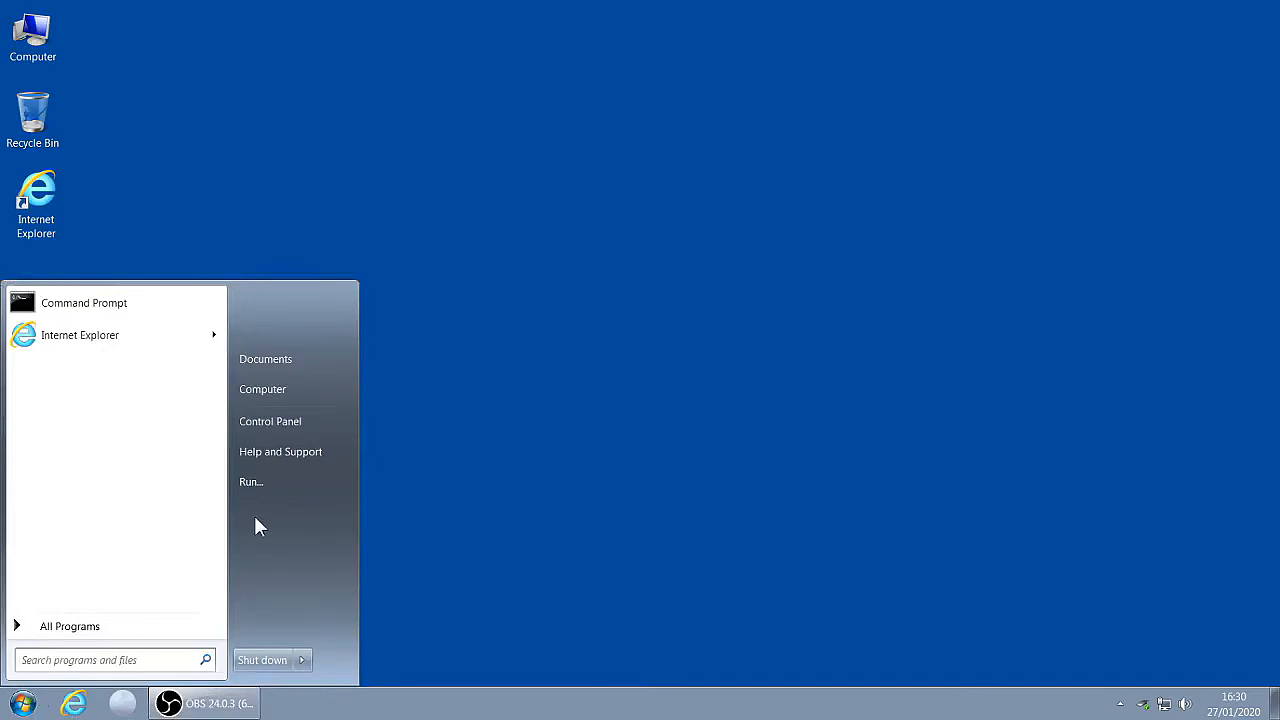
click(251, 481)
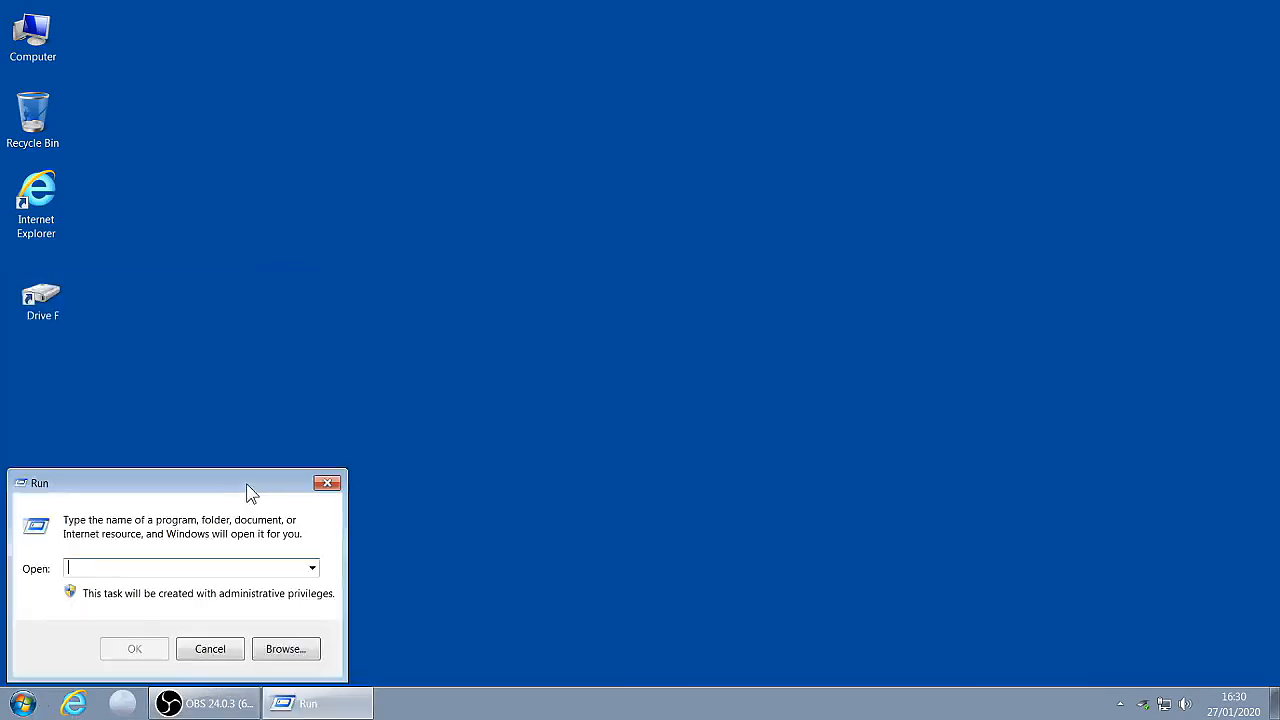
mouse_move(305, 508)
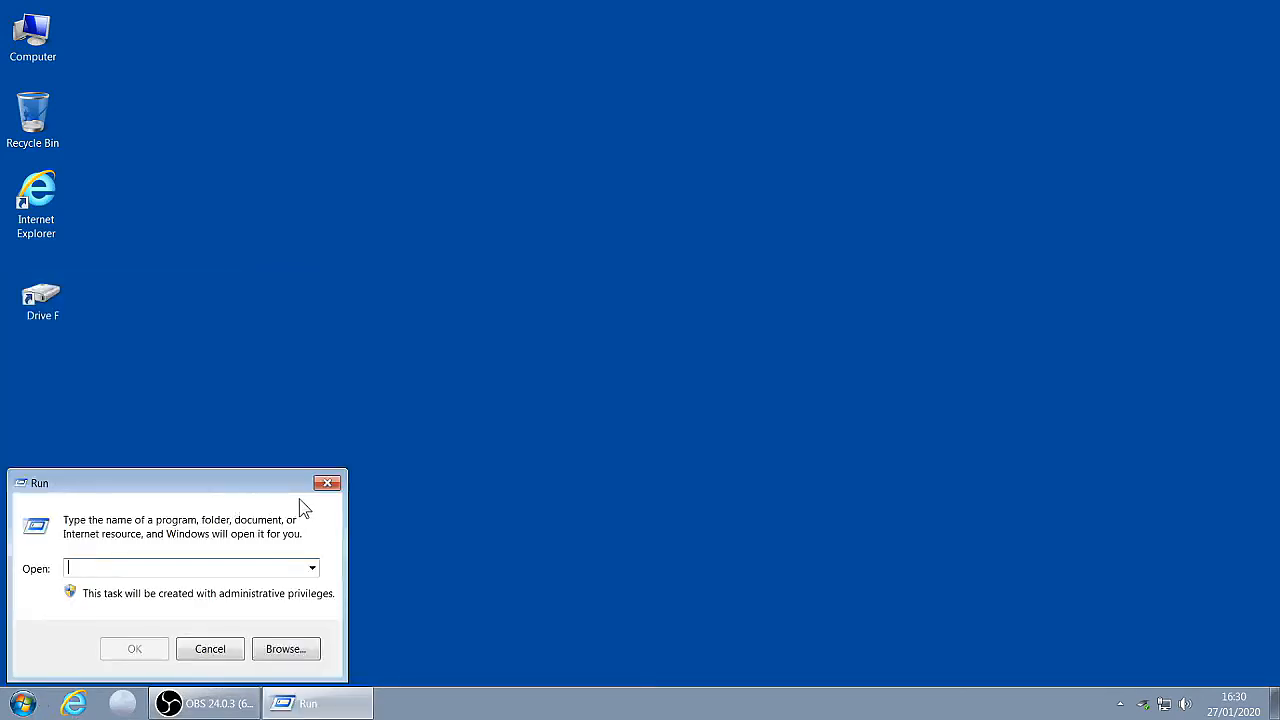
text(reged)
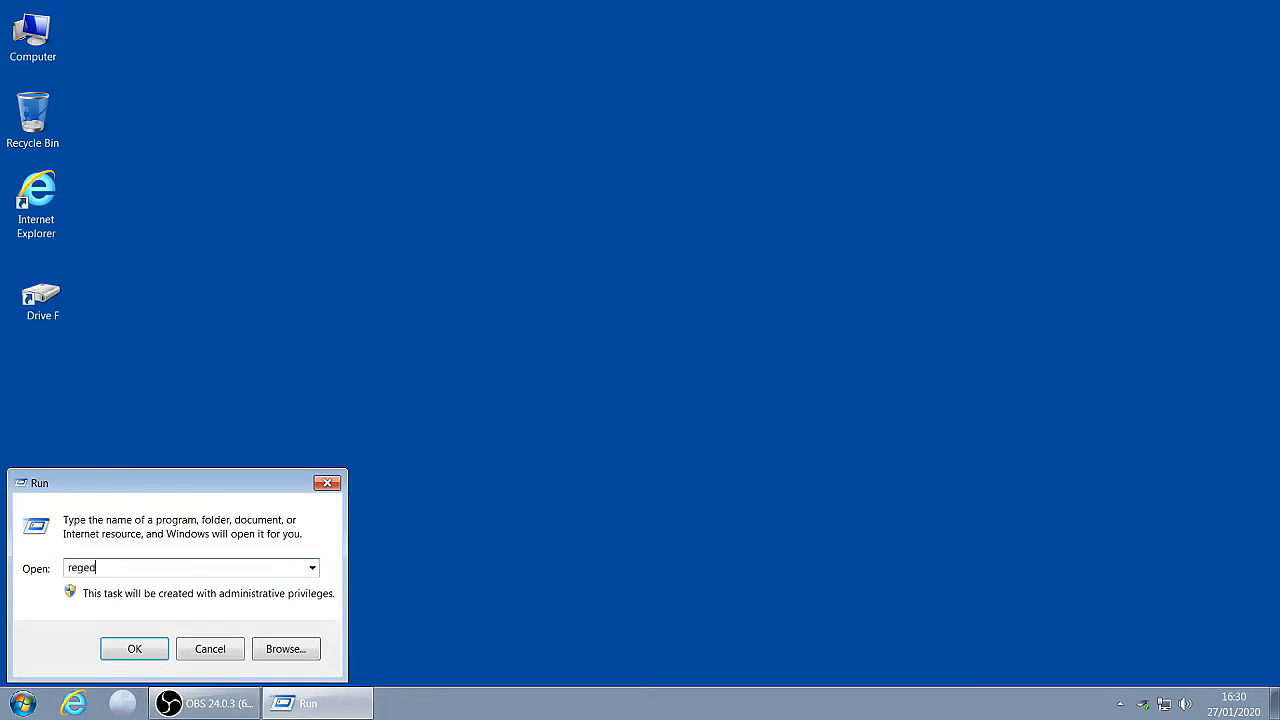
text(it)
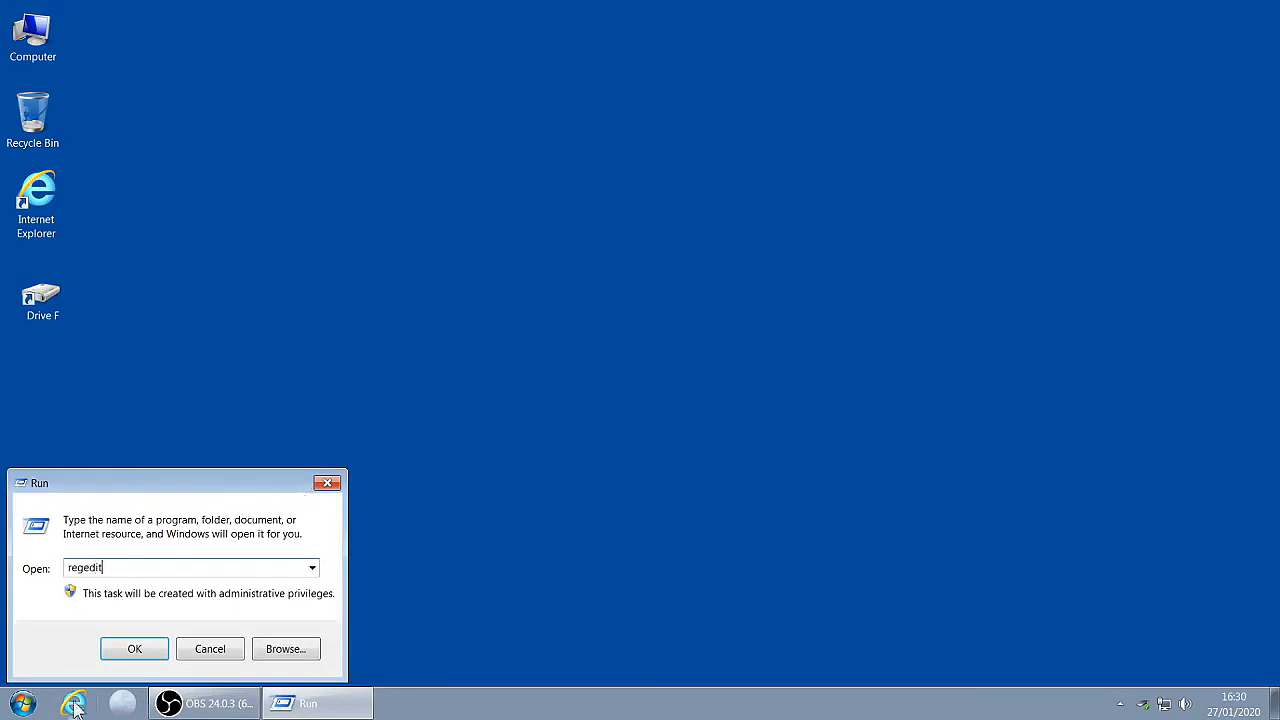
click(134, 648)
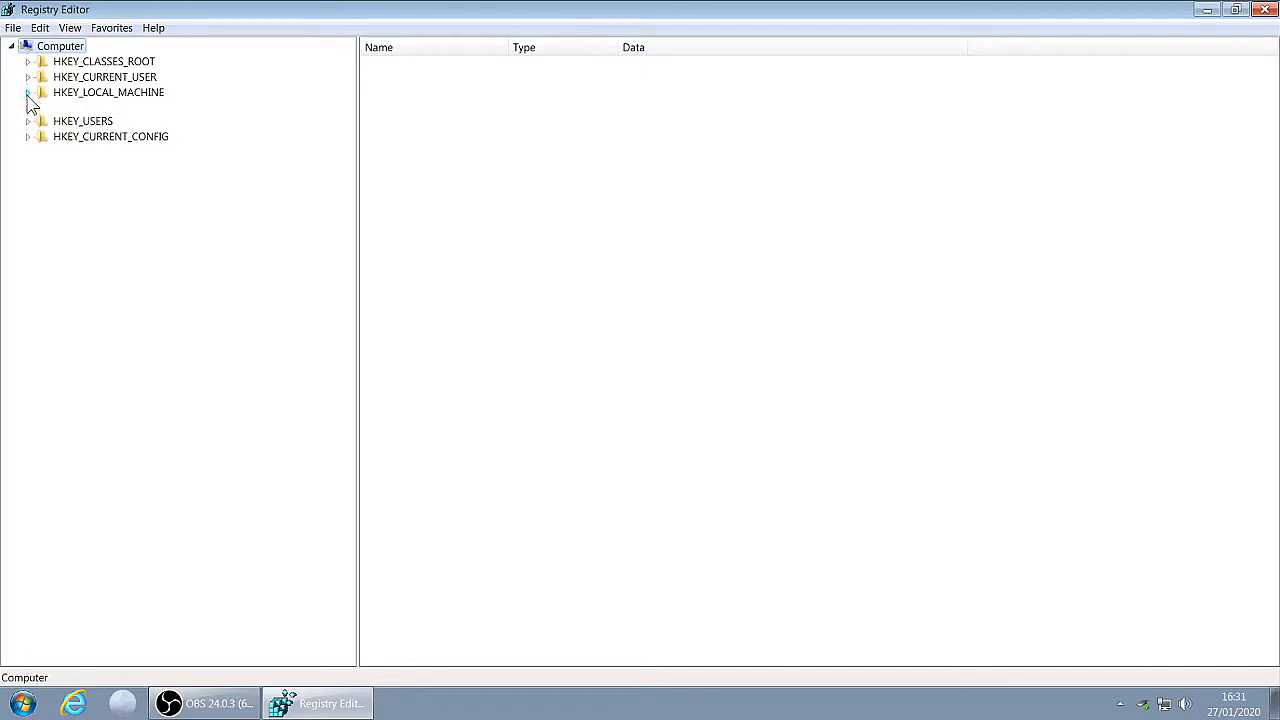
Expand HKEY_LOCAL_MACHINE\SYSTEM\CurrentControlSet\services down to the msahci key.
click(29, 92)
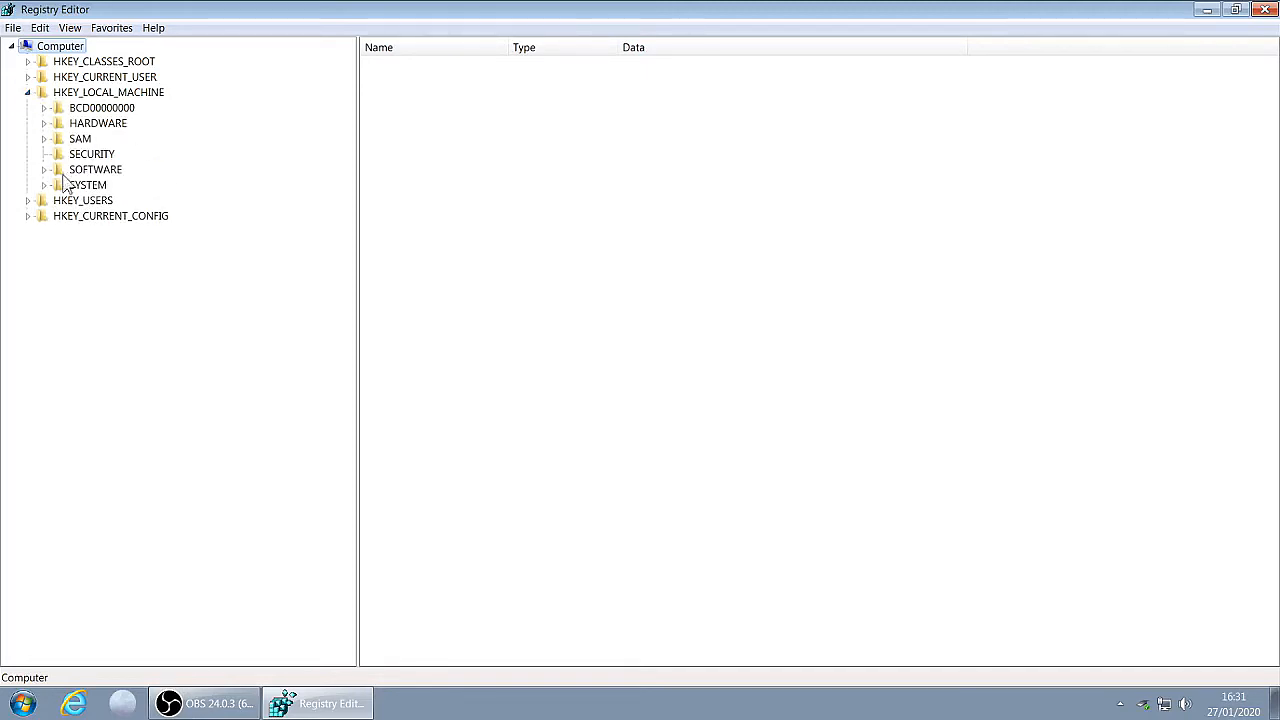
click(45, 185)
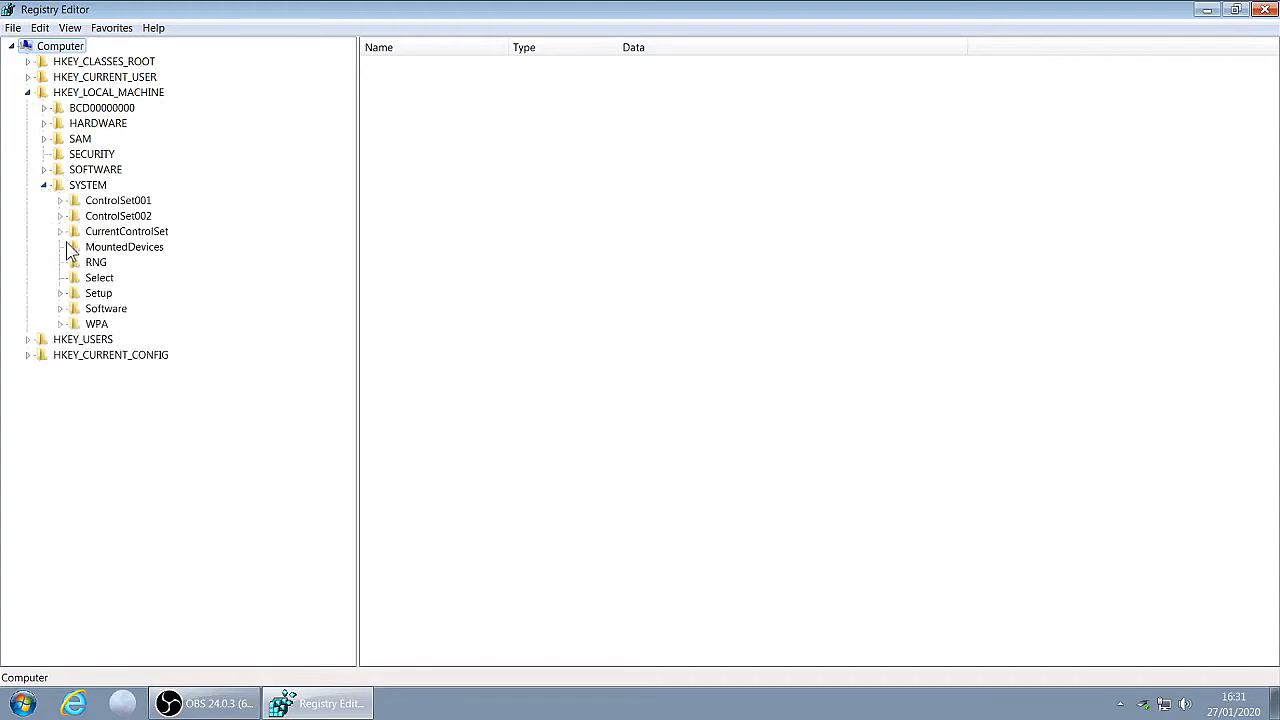
click(61, 231)
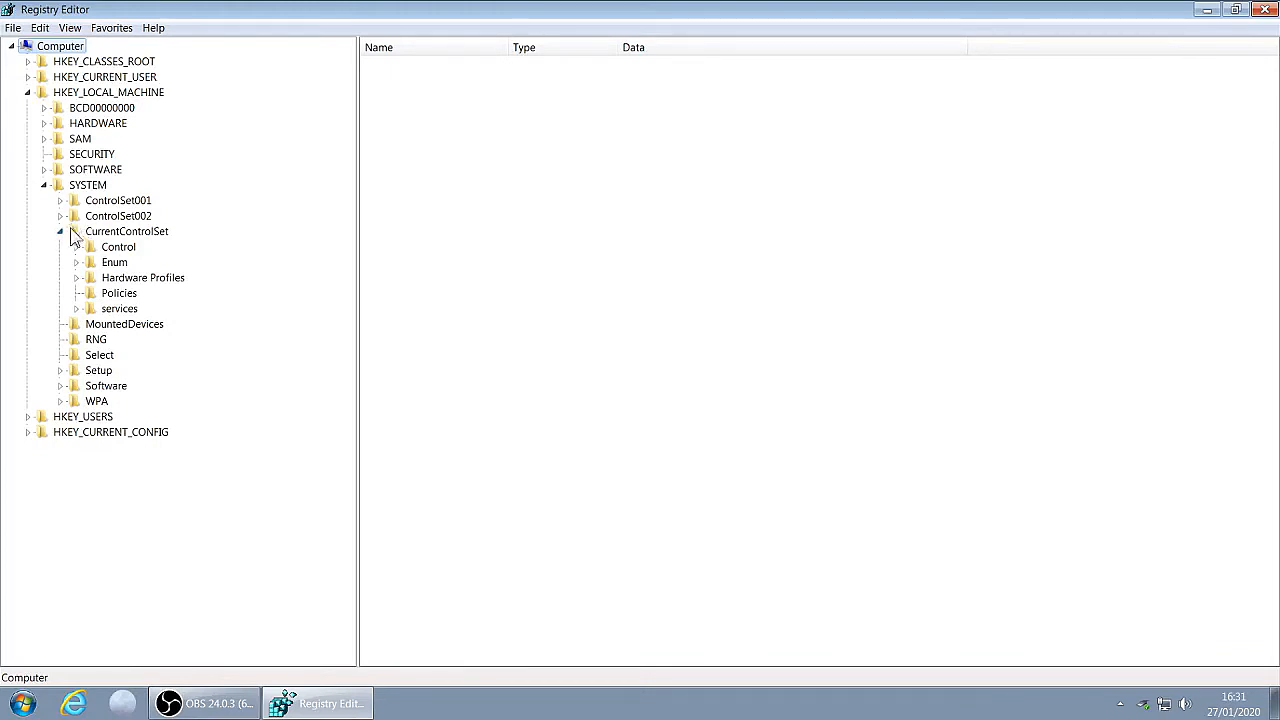
click(75, 308)
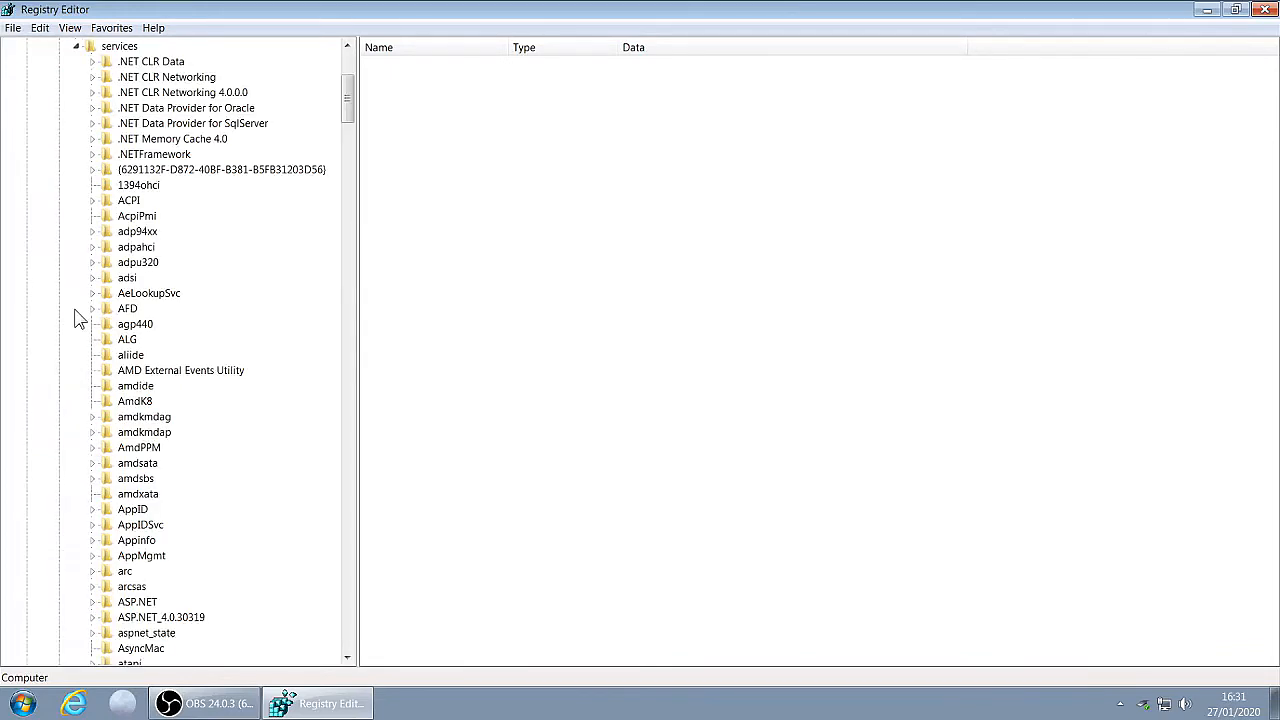
mouse_move(420, 240)
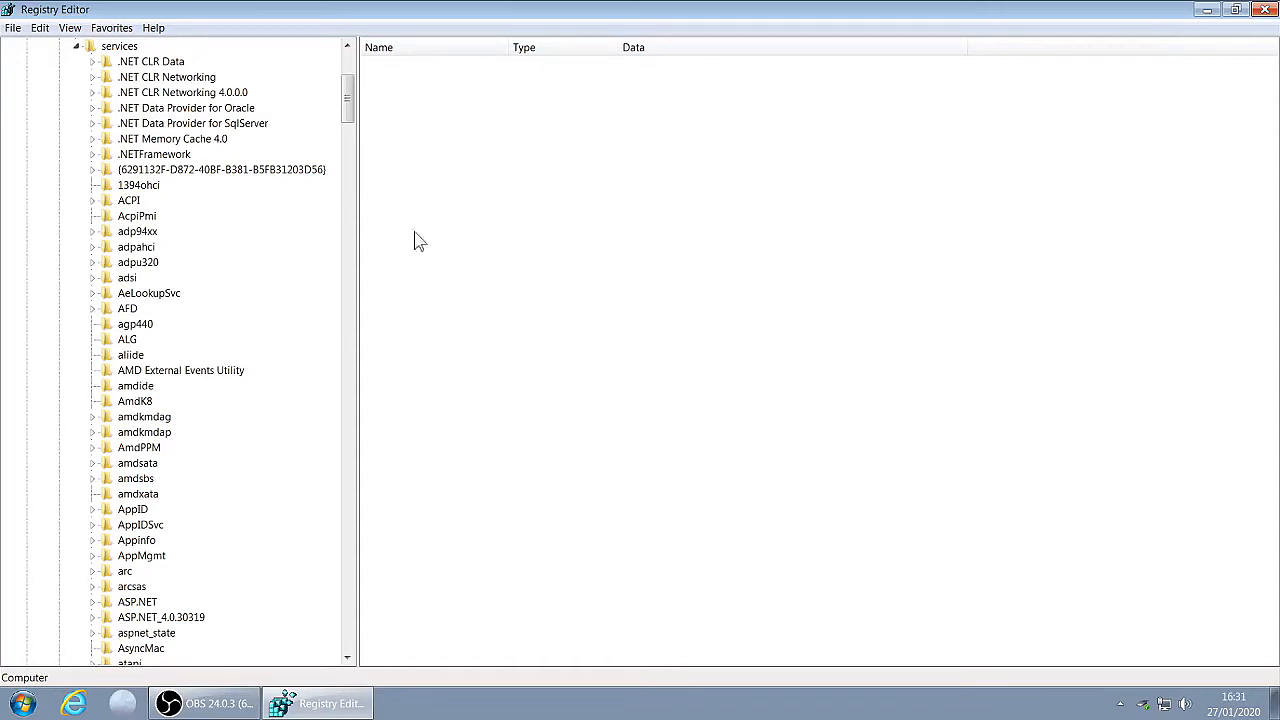
mouse_move(349, 95)
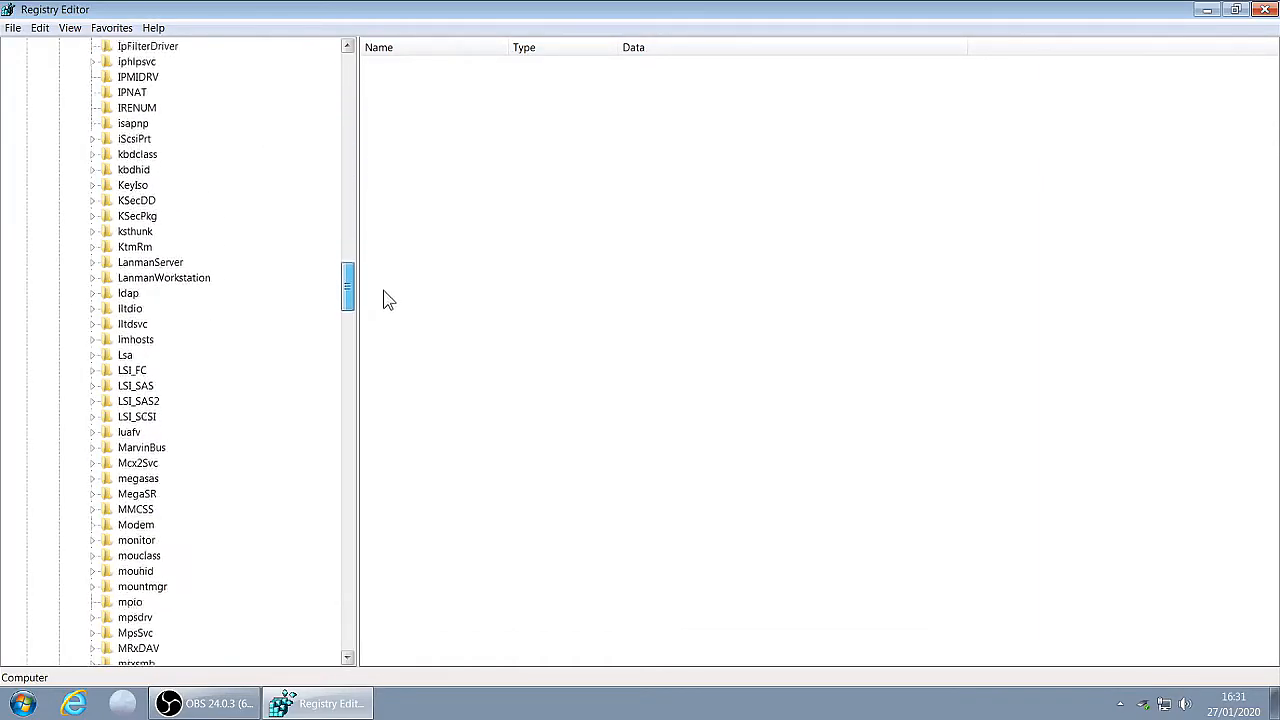
scroll(down, 3)
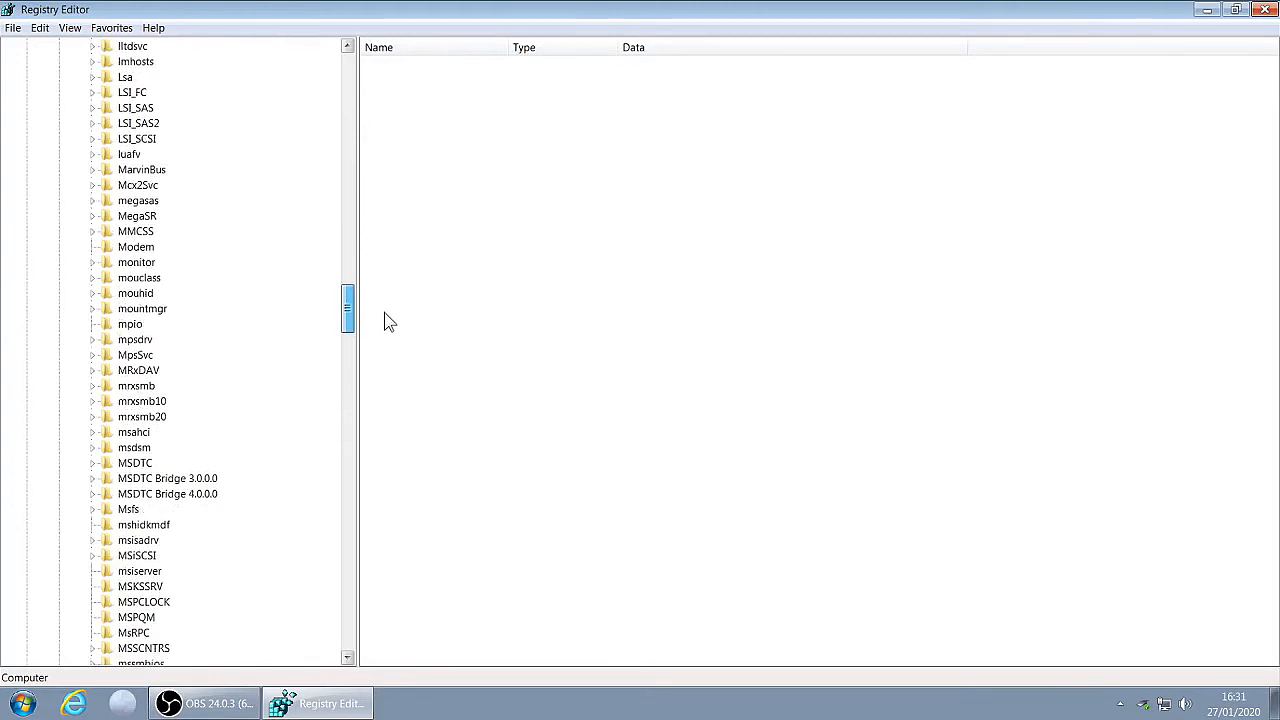
scroll(down, 3)
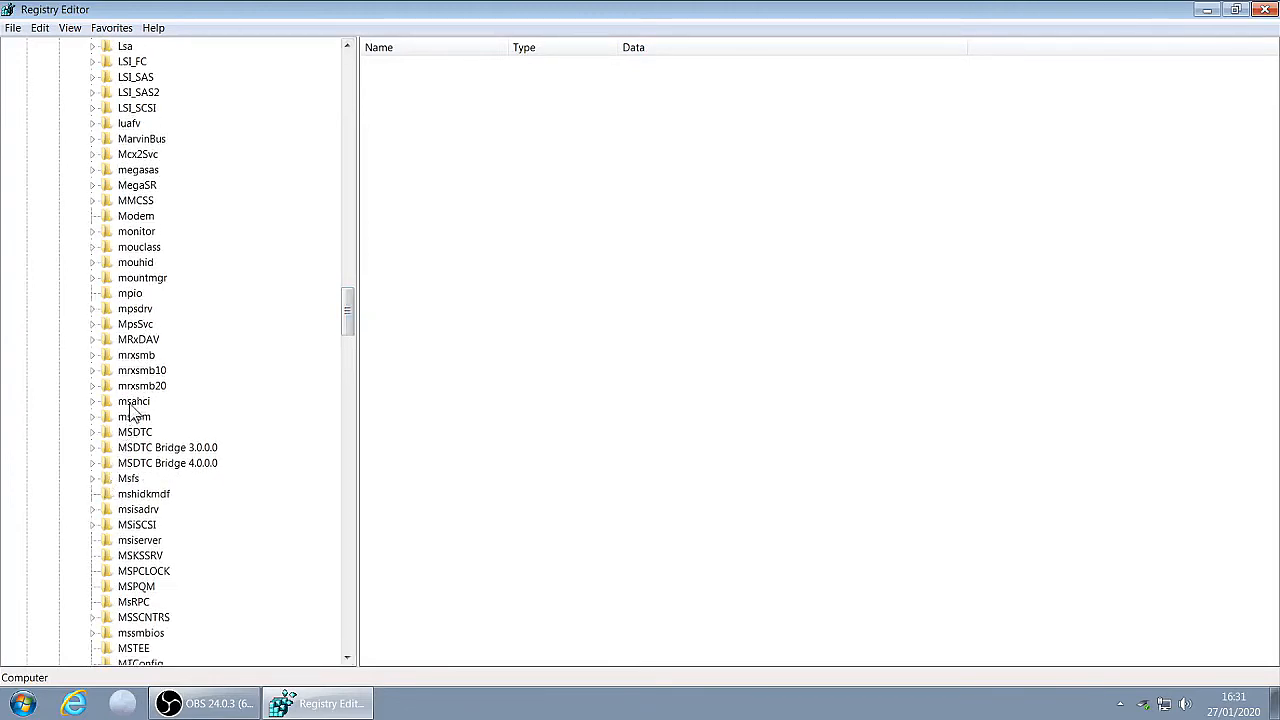
click(93, 401)
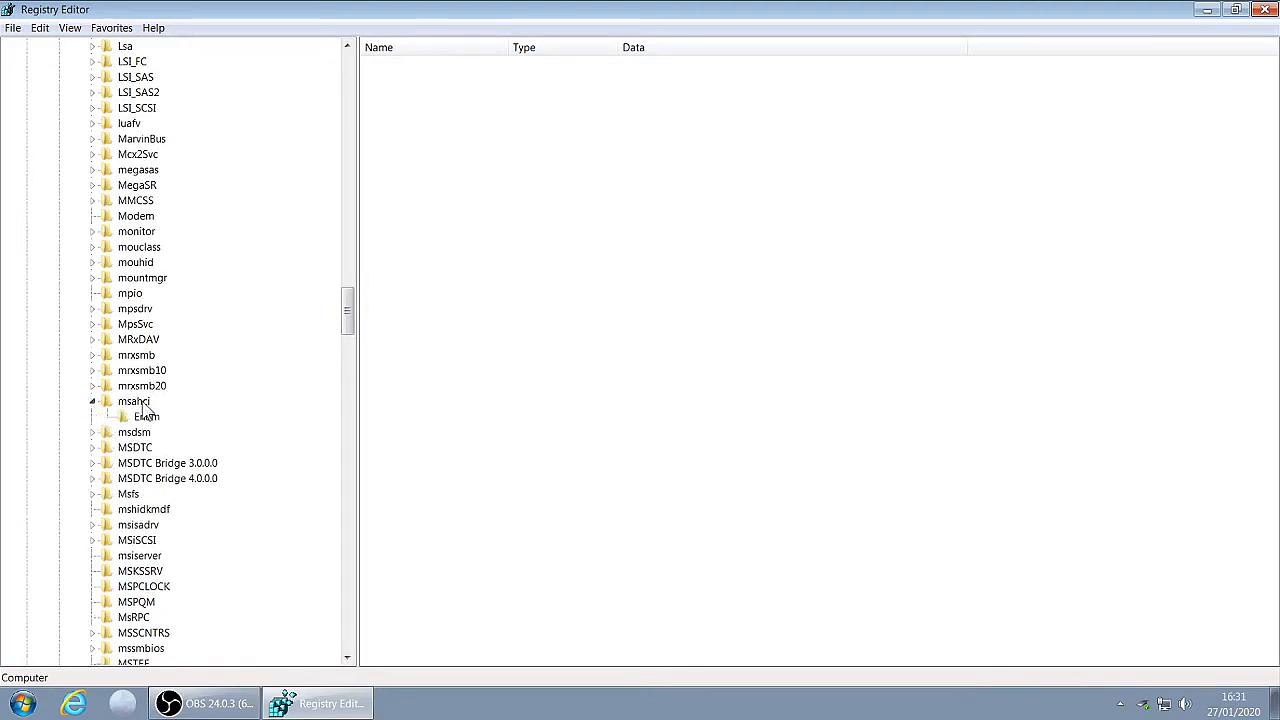
mouse_move(163, 413)
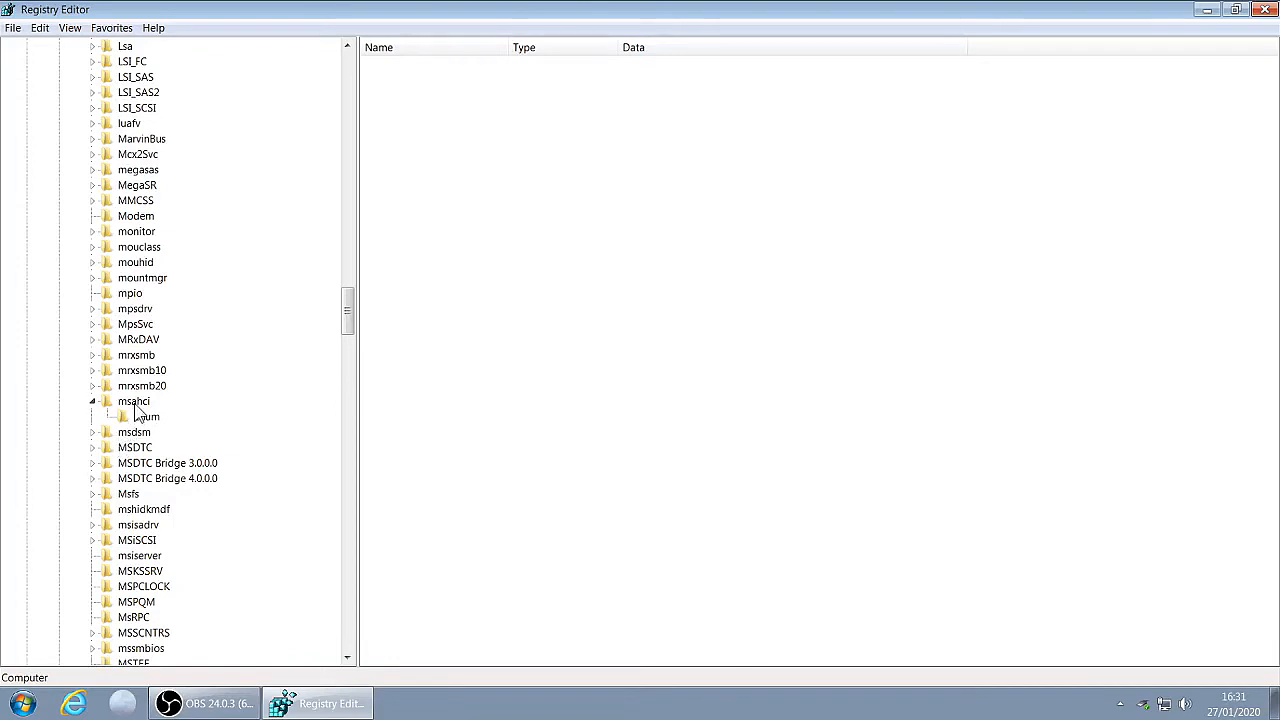
Create a new key under msahci named 'Controller0'.
right_click(134, 401)
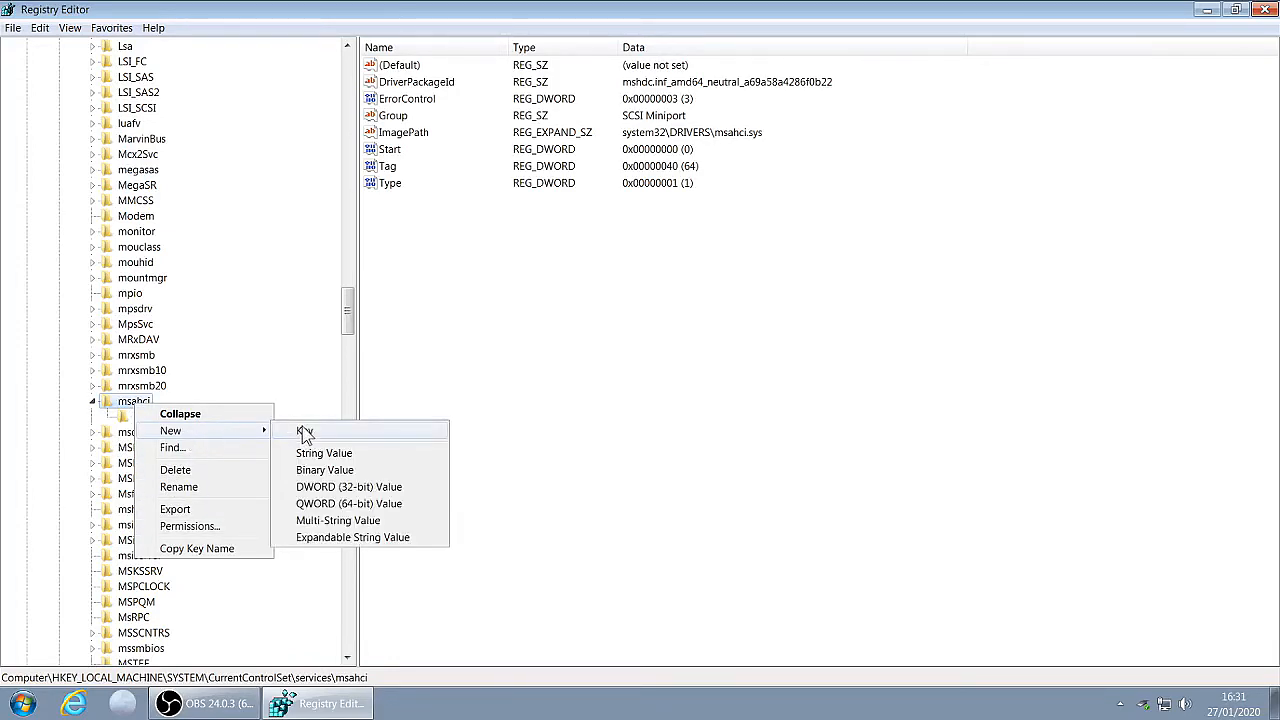
click(300, 431)
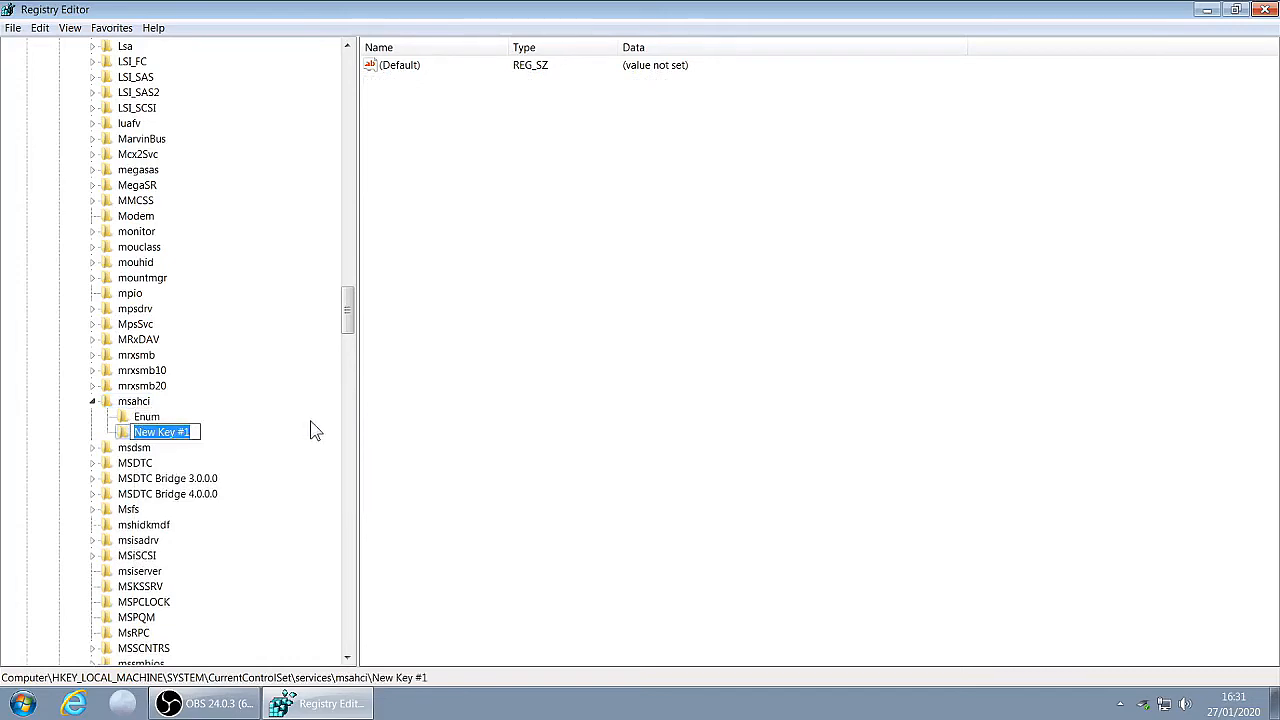
text(Control)
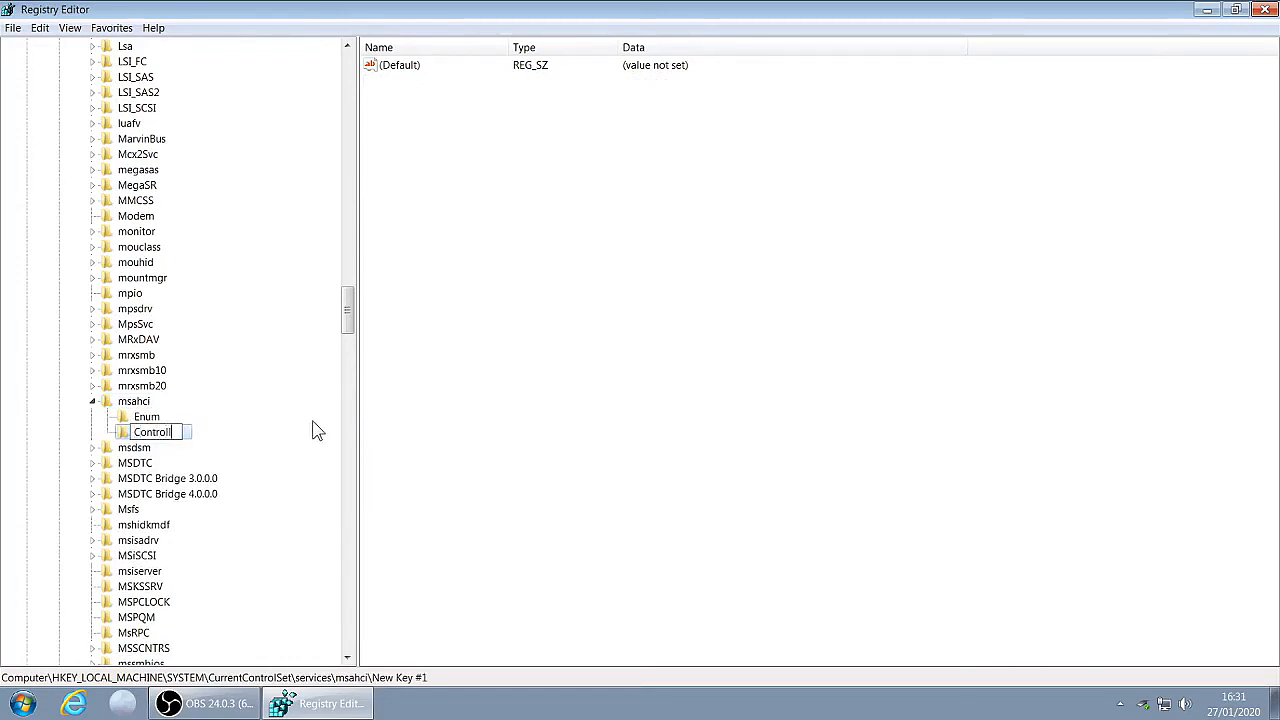
text(er)
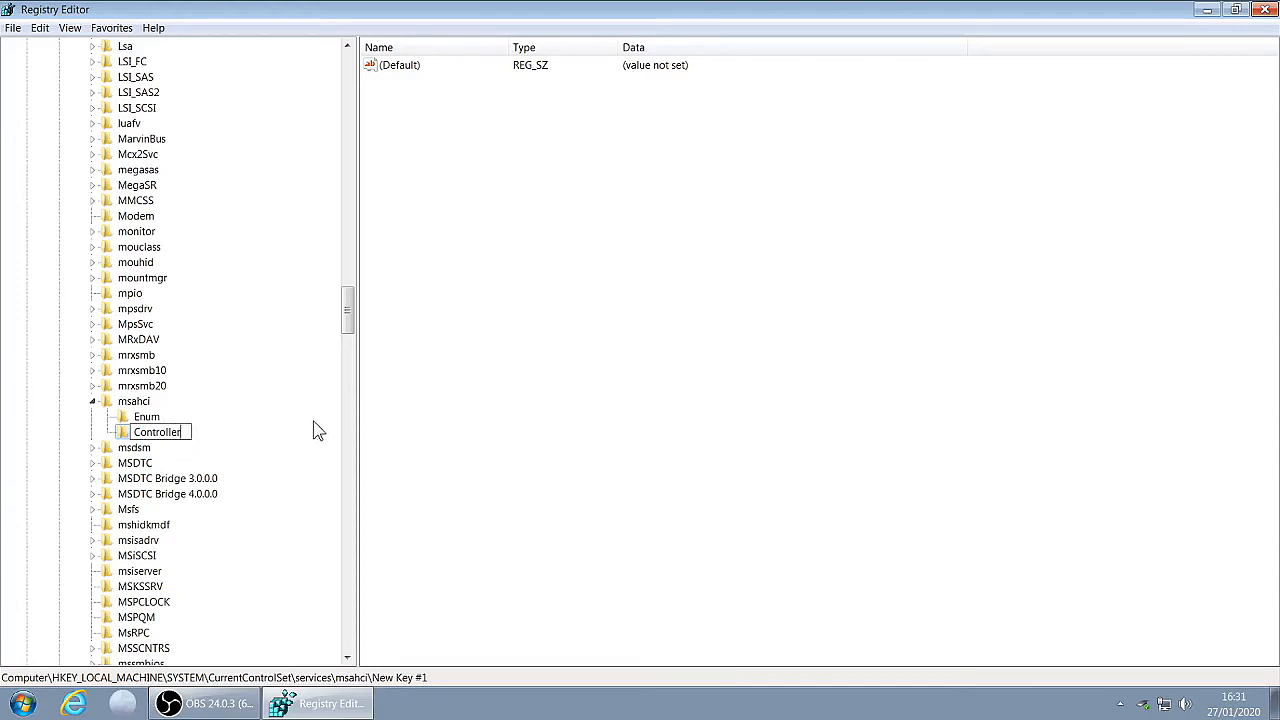
text(0)
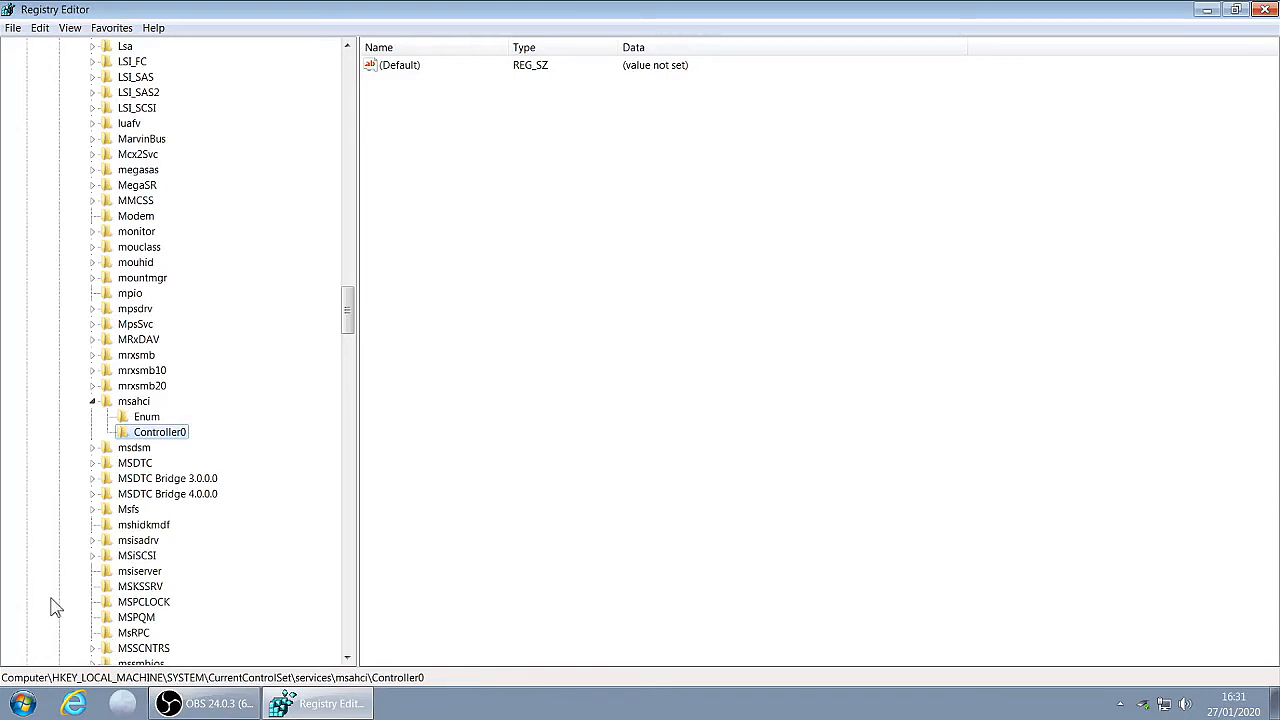
mouse_move(133, 486)
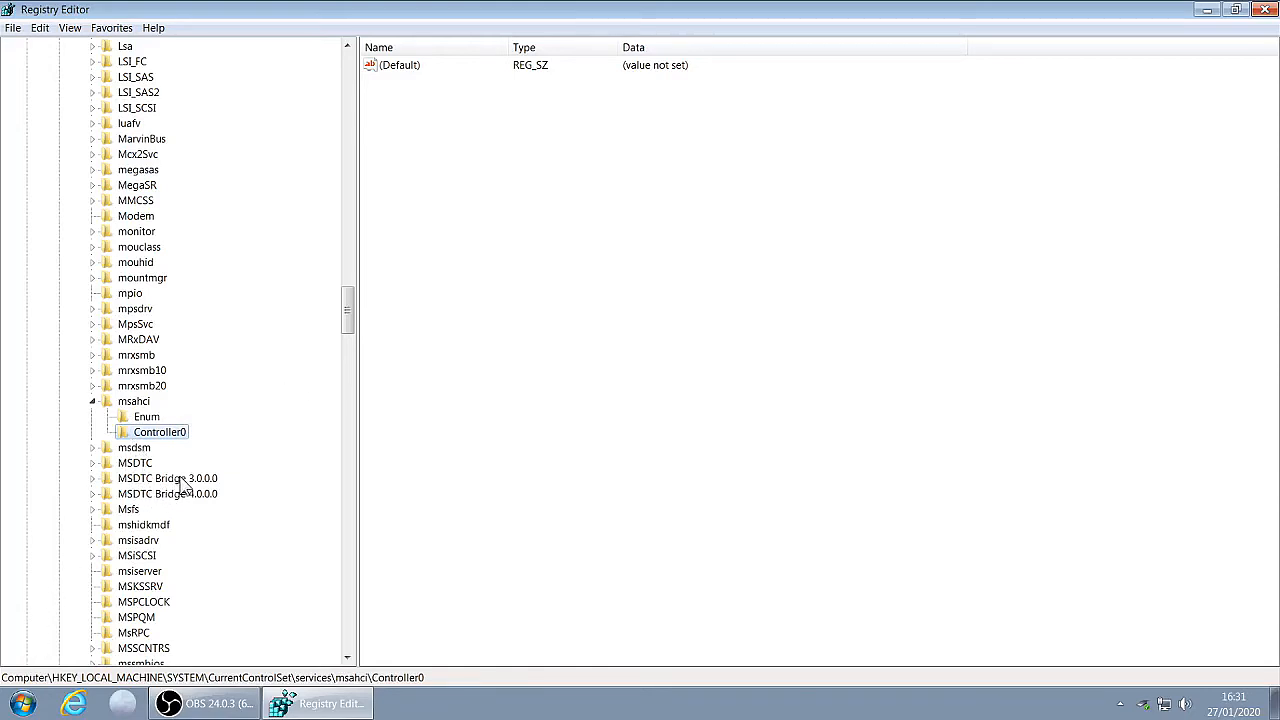
mouse_move(160, 445)
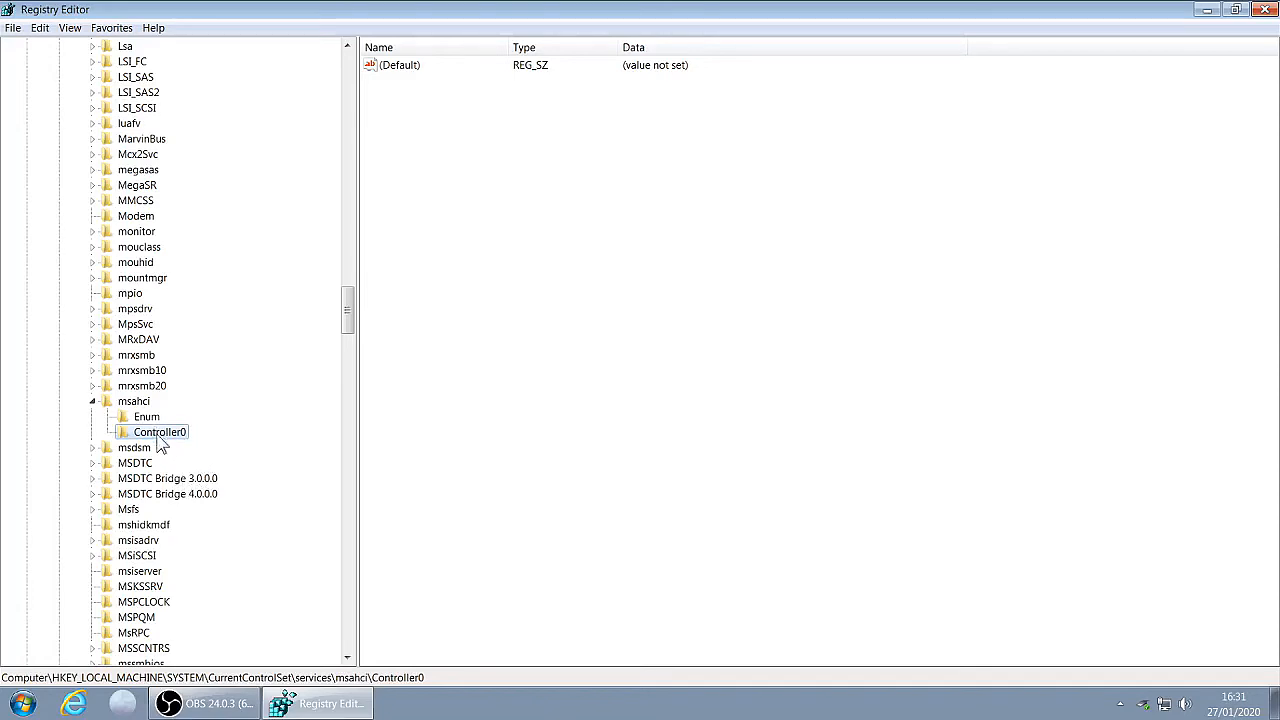
Create a new key under Controller0 named 'Channel0'.
right_click(160, 431)
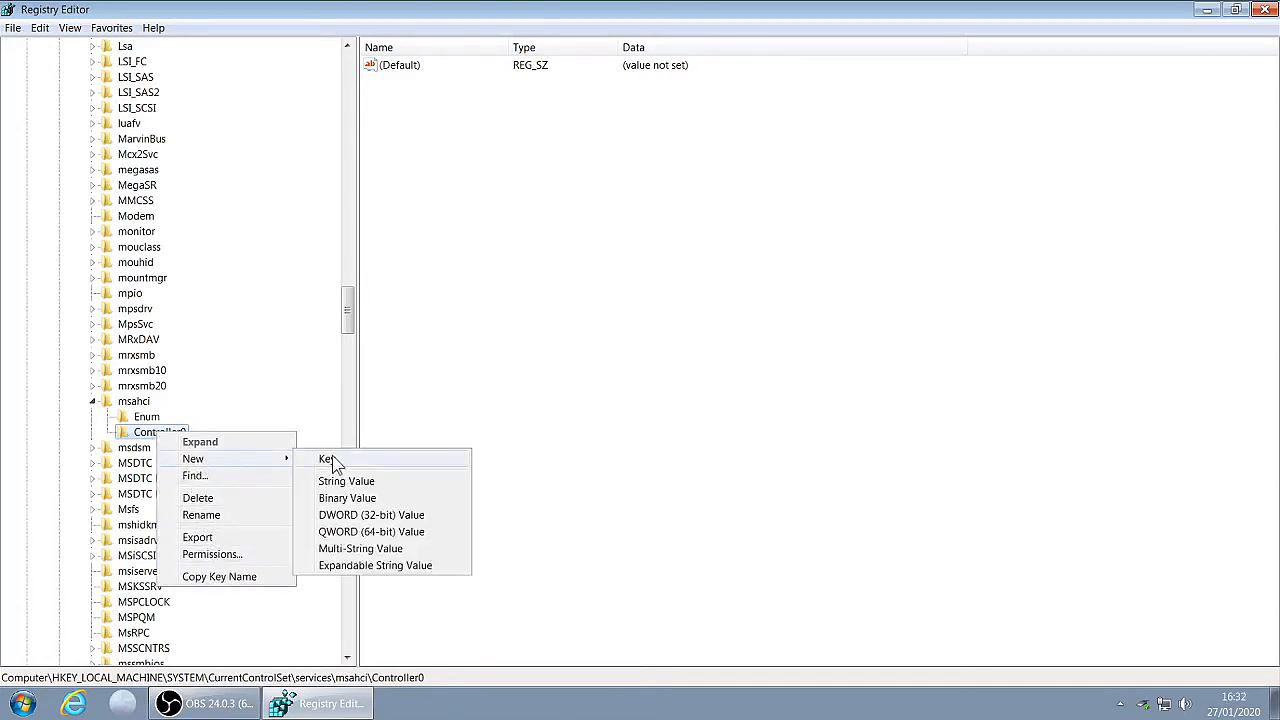
click(325, 458)
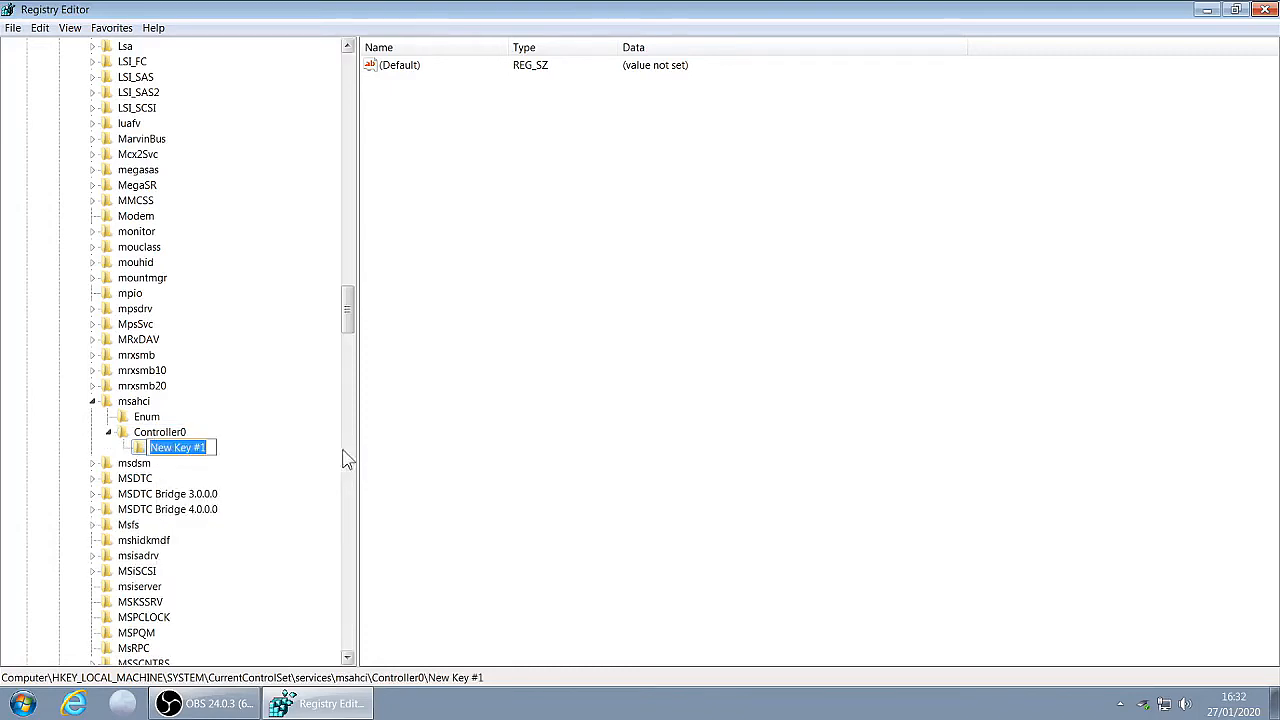
mouse_move(375, 447)
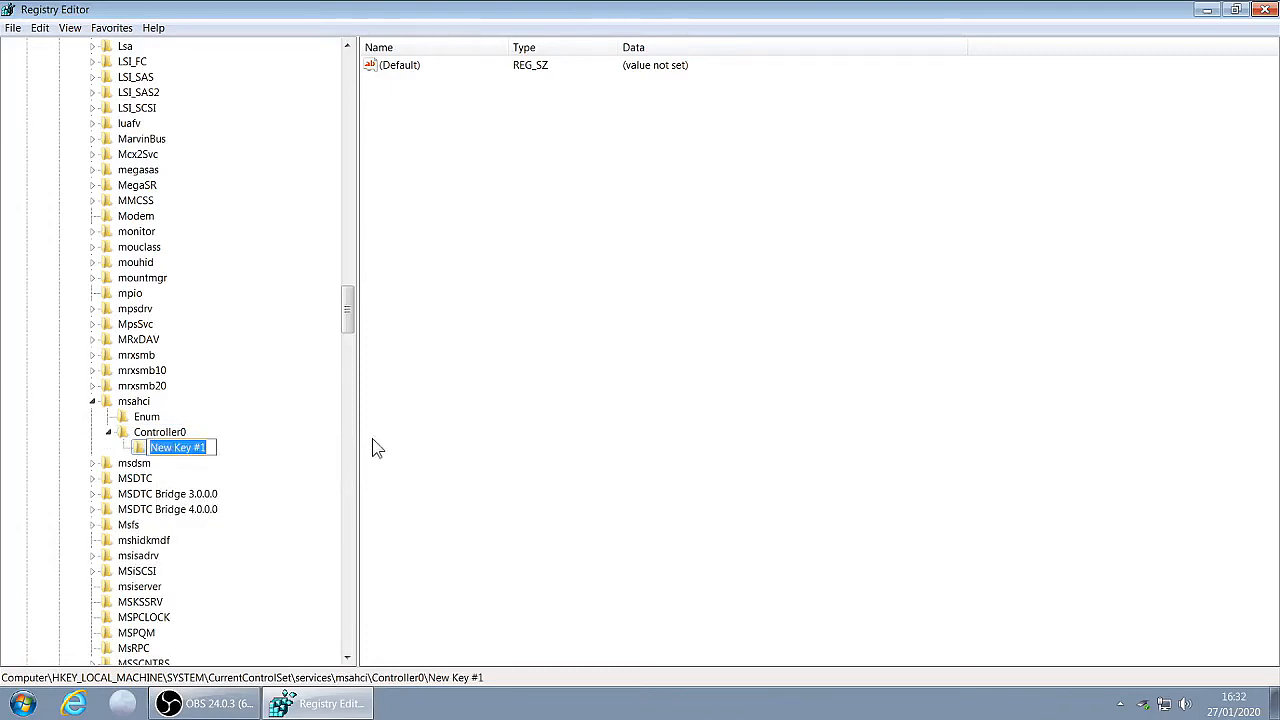
text(Channel)
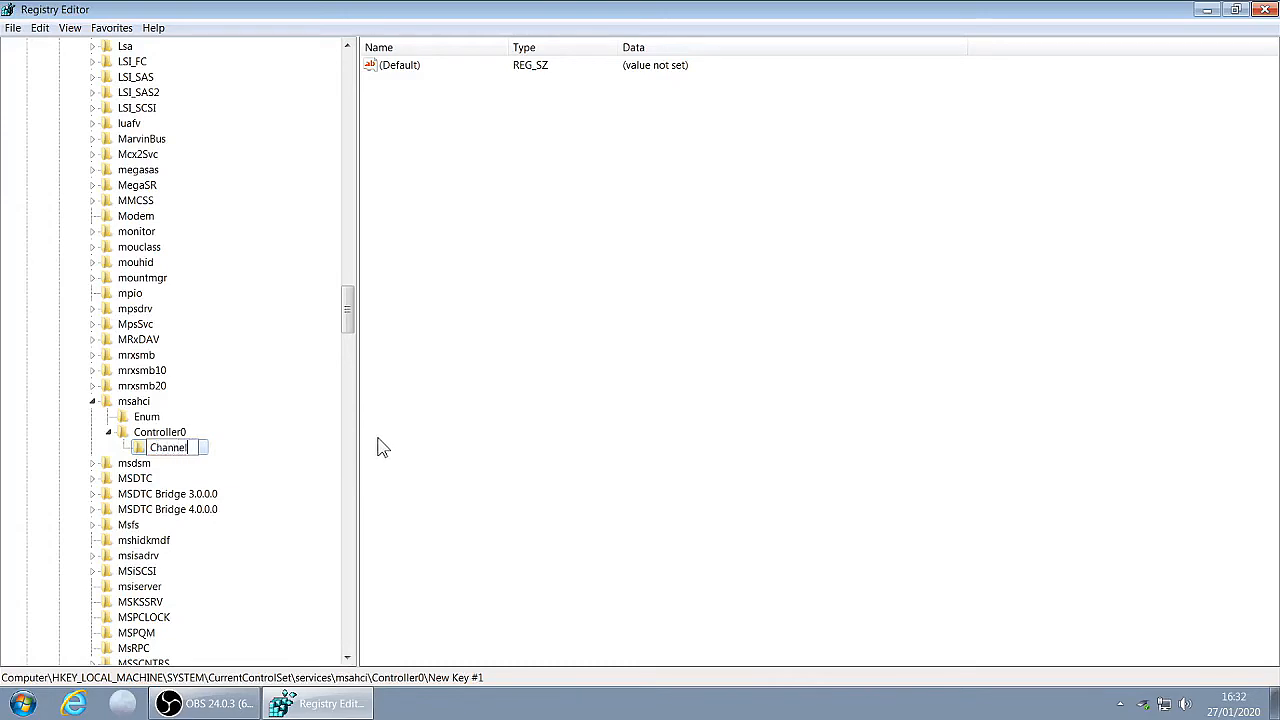
text(0)
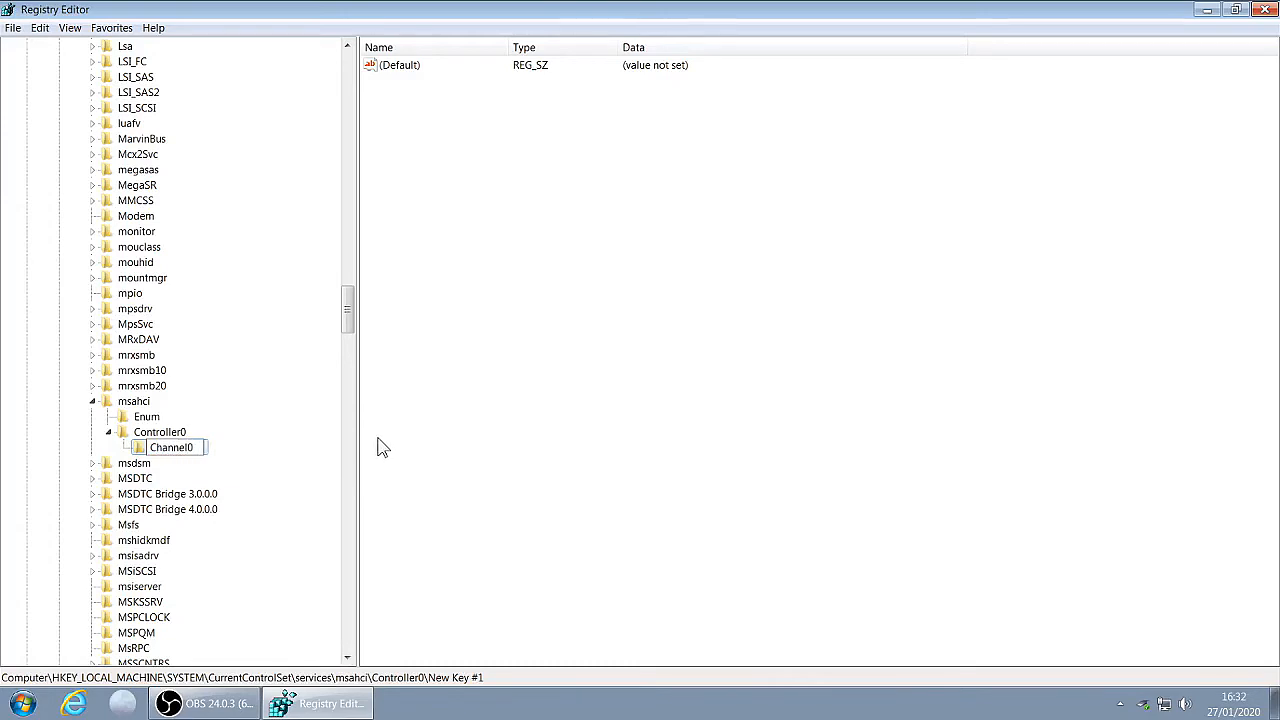
key(Return)
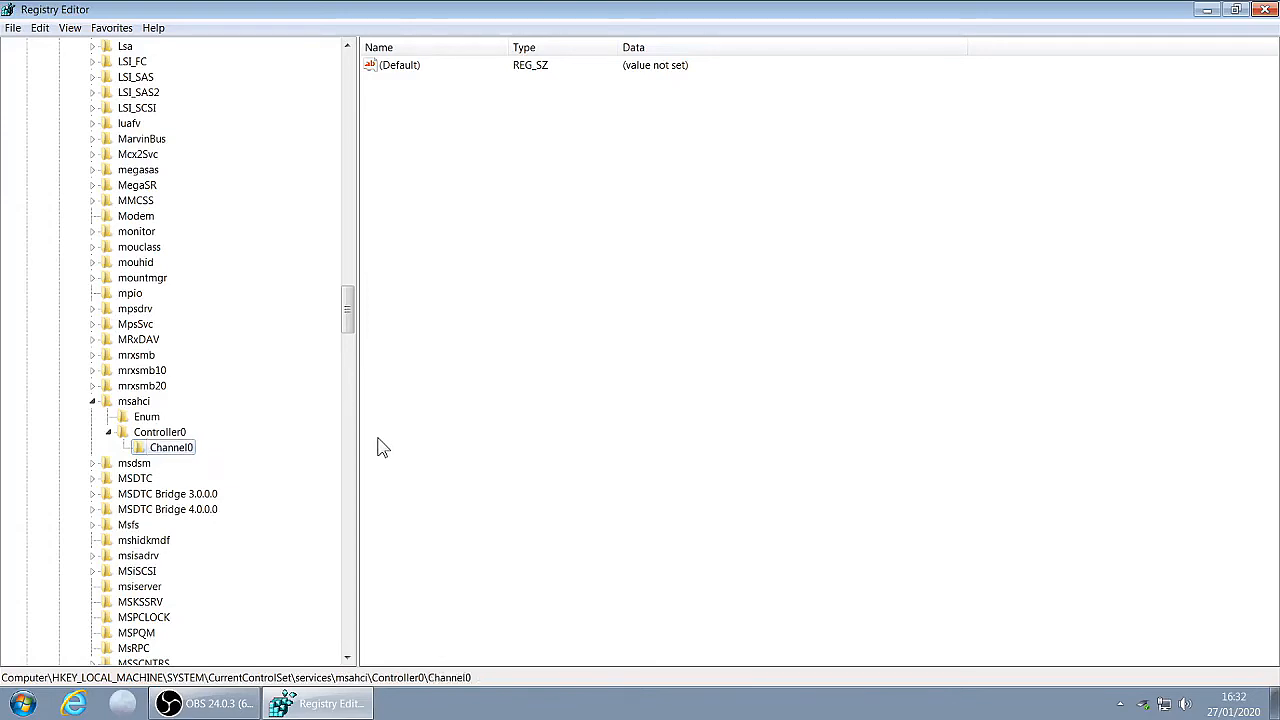
mouse_move(143, 505)
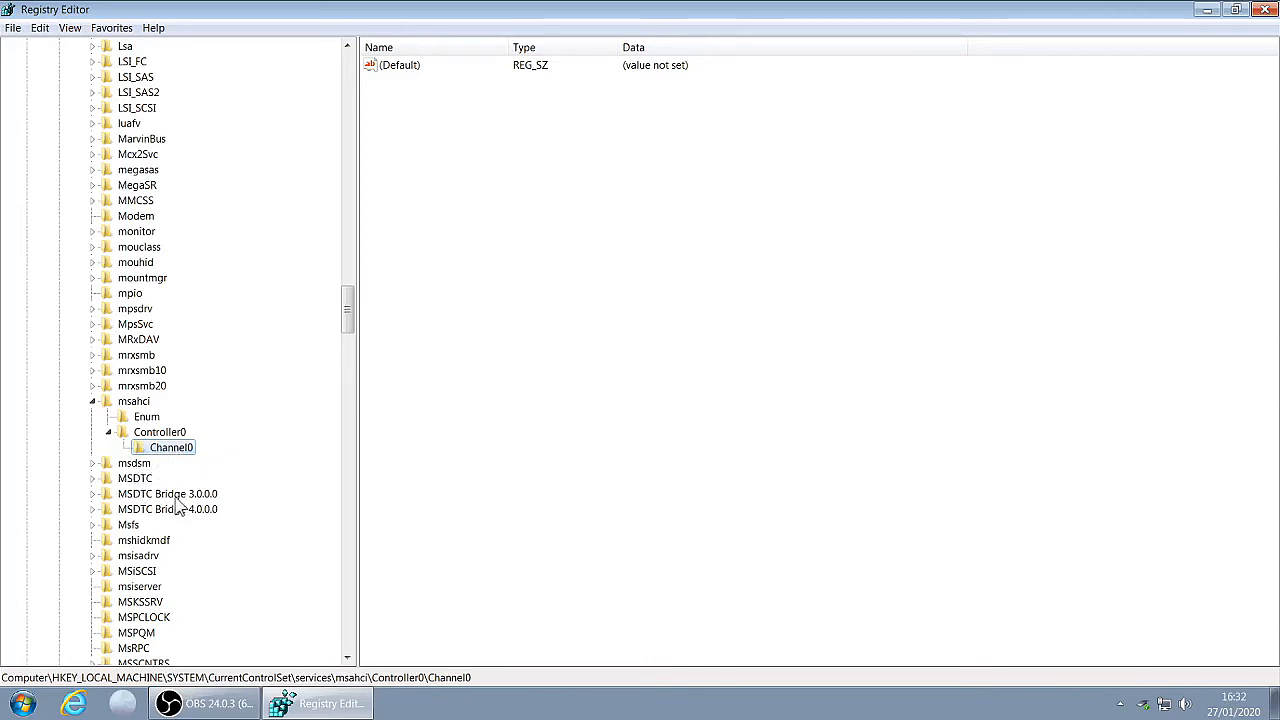
mouse_move(165, 458)
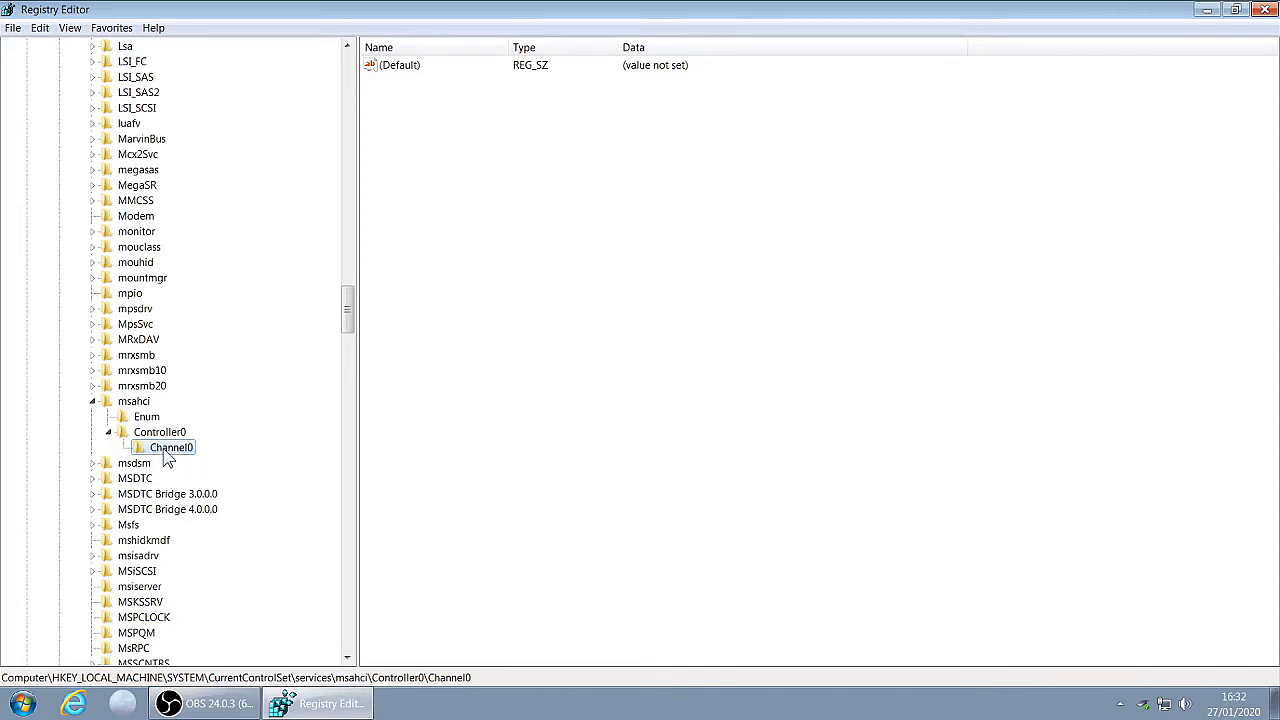
Add a DWORD (32-bit) value named 'TreatAsInternalPort' to Channel0.
right_click(171, 447)
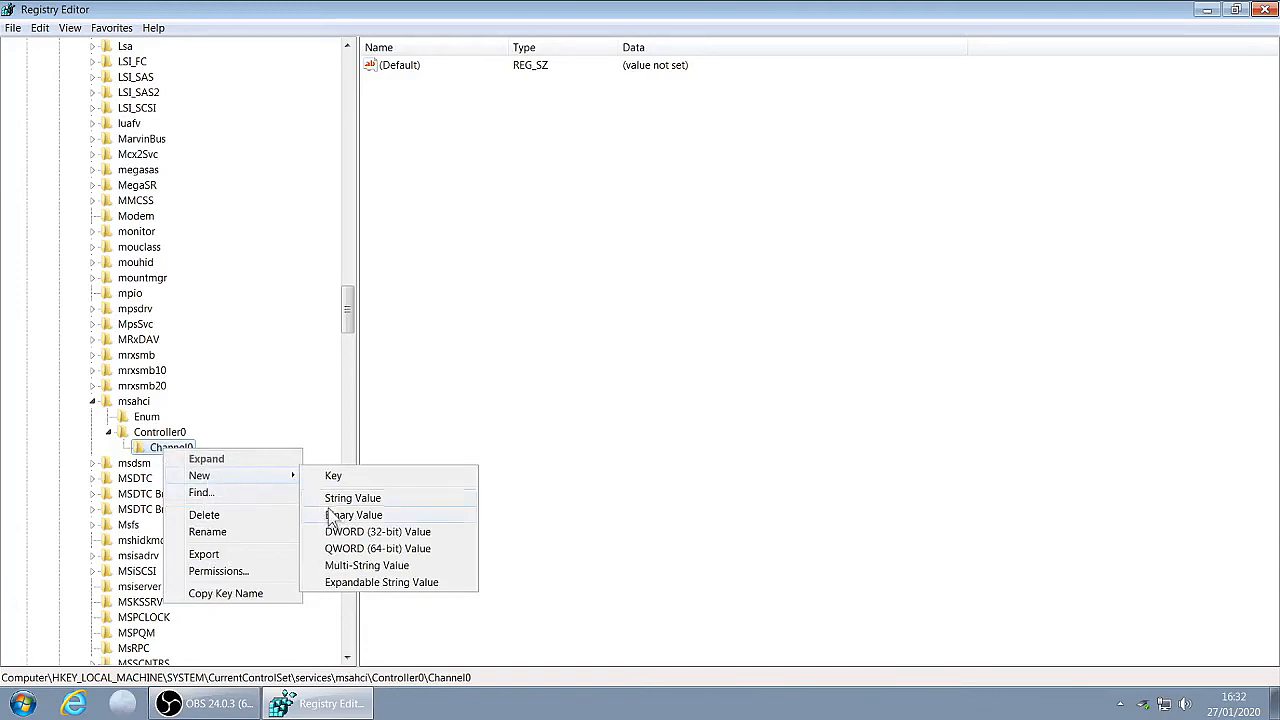
mouse_move(377, 531)
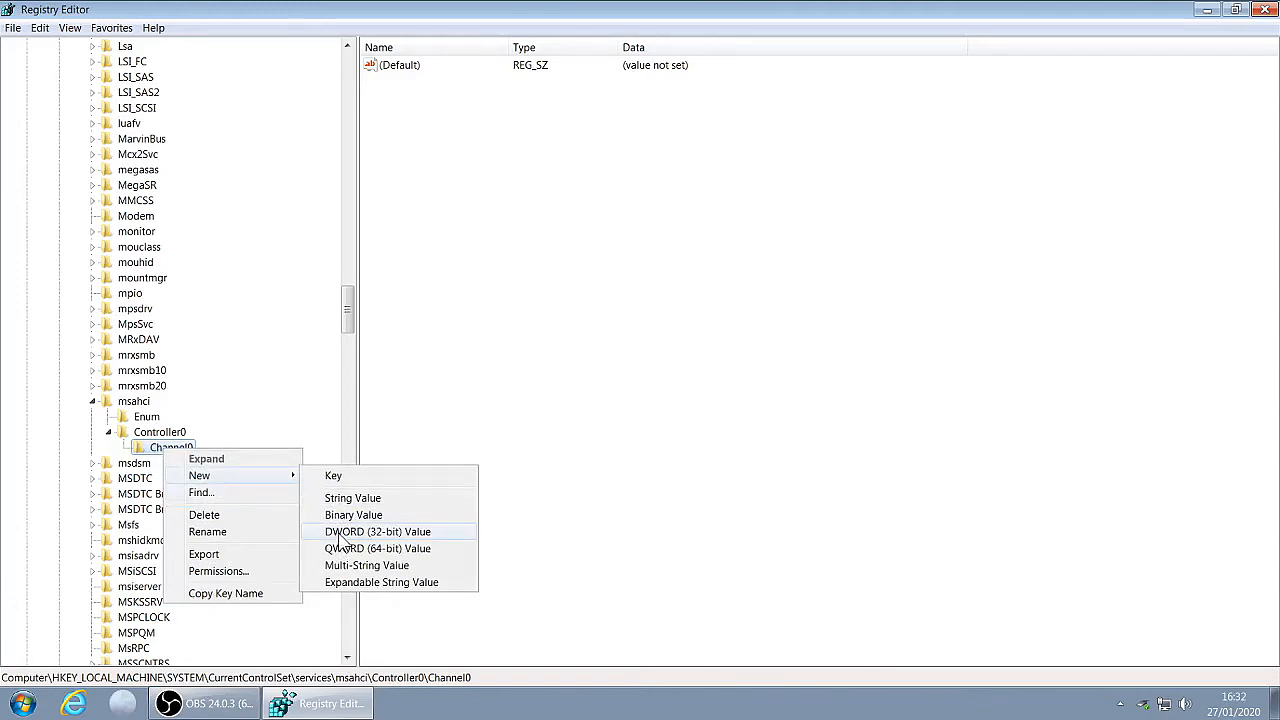
click(377, 531)
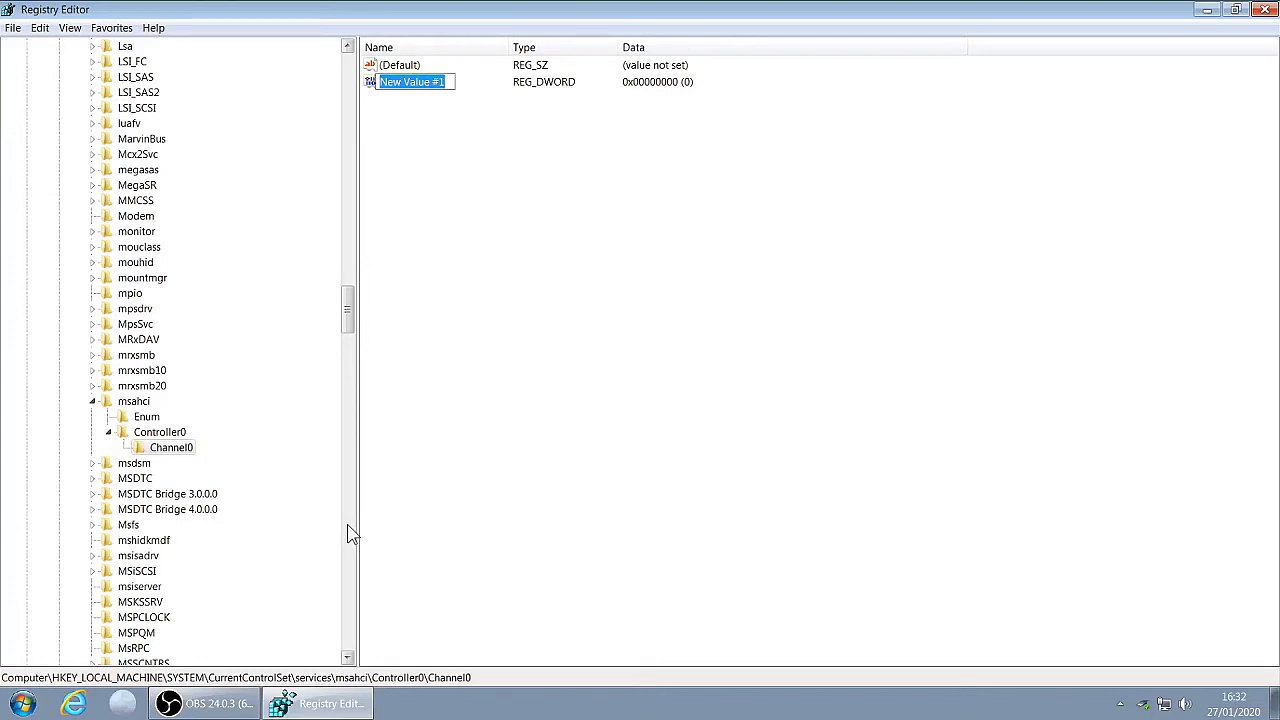
text(Trea)
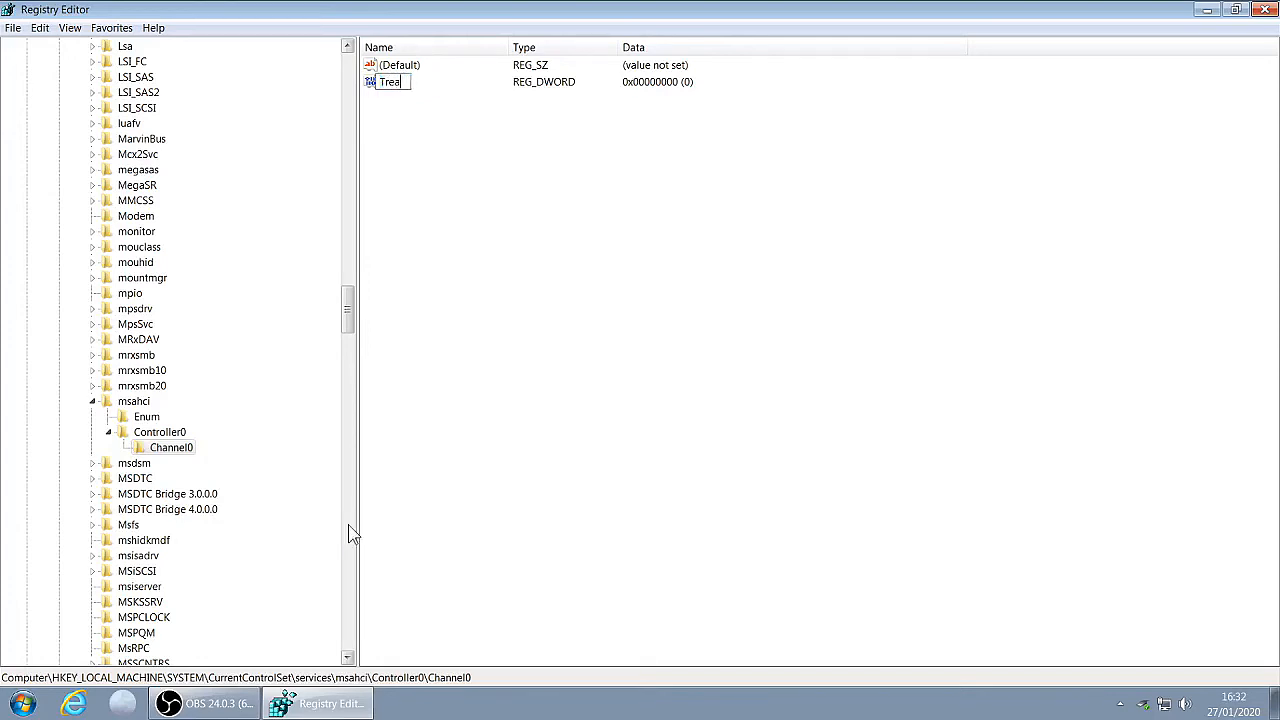
text(tAsInte)
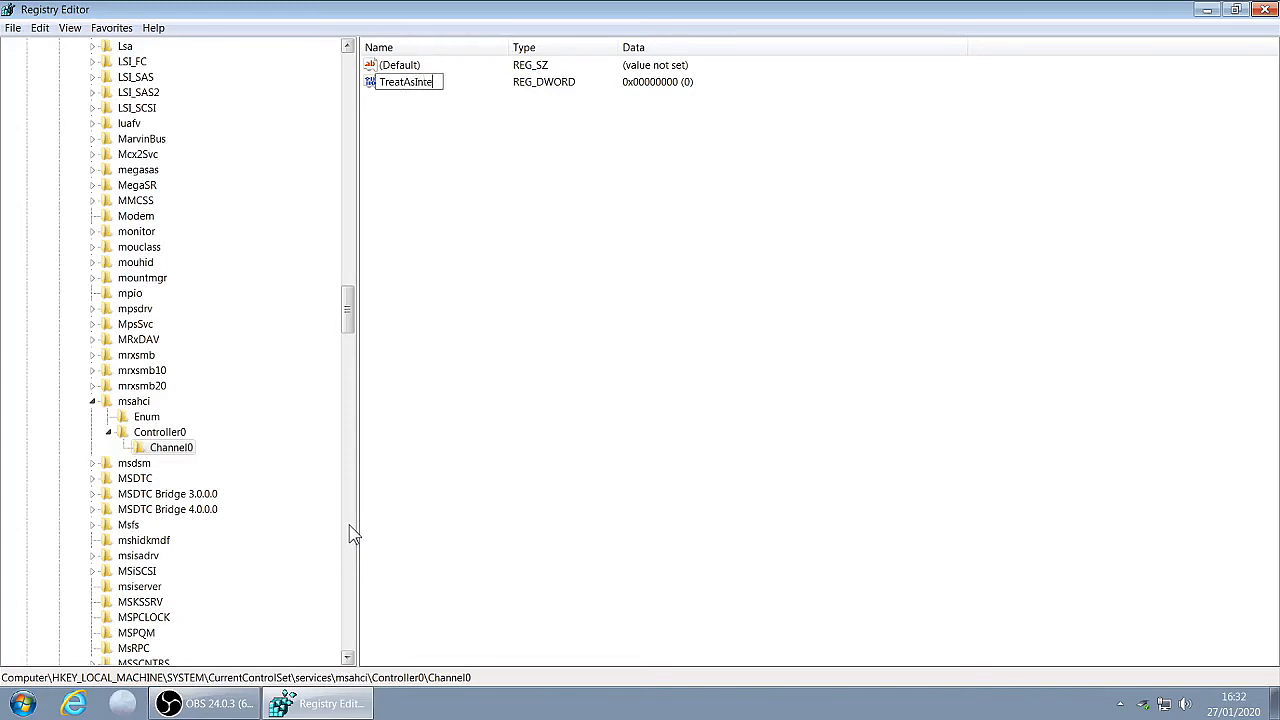
text(rnalP)
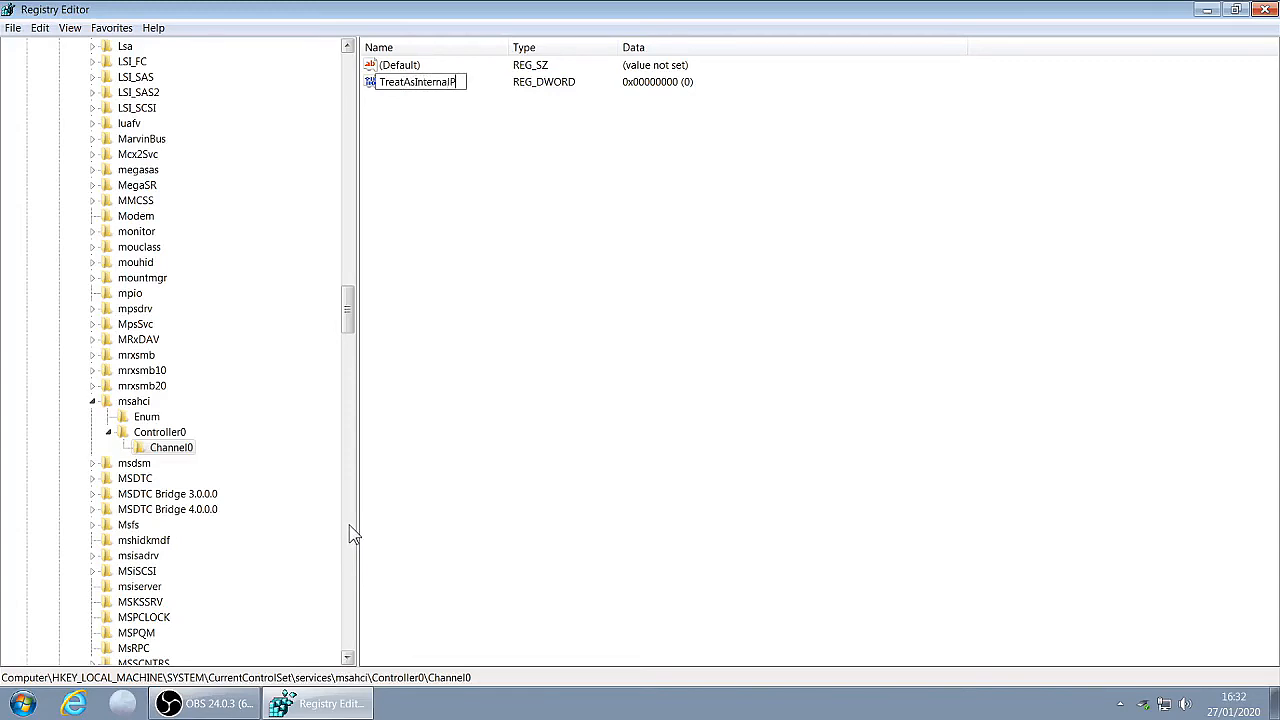
text(ort)
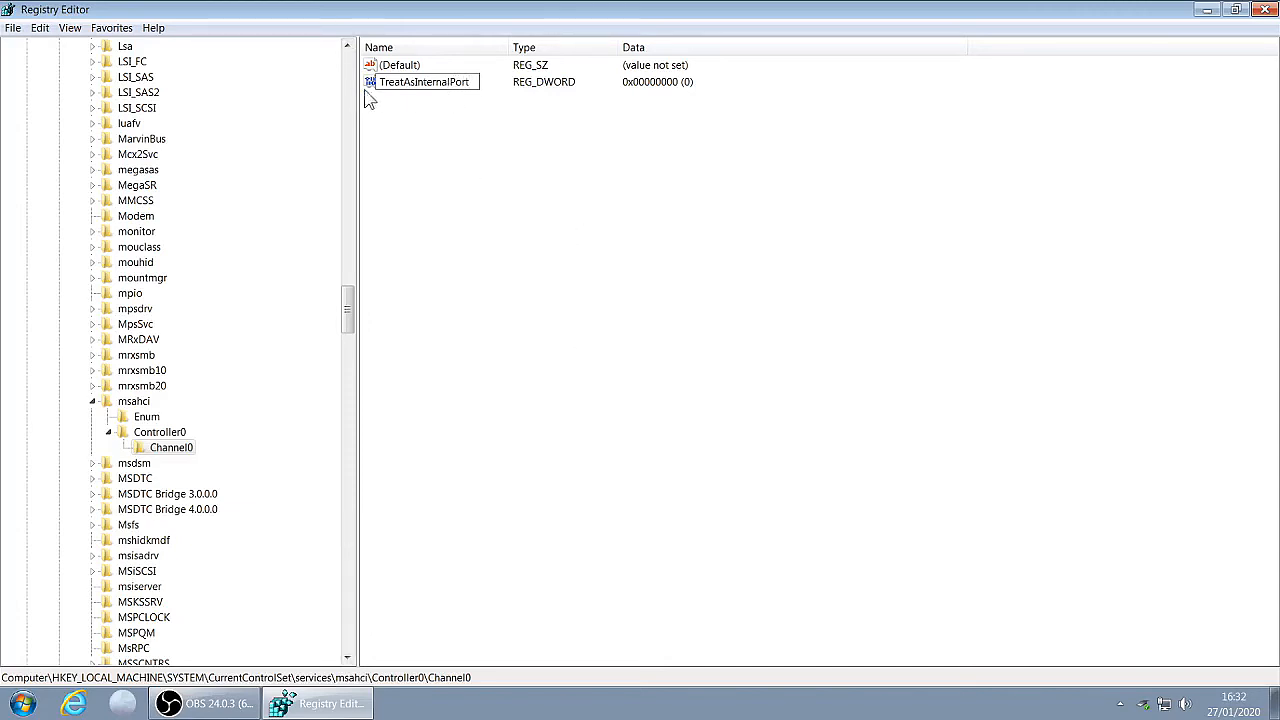
mouse_move(470, 118)
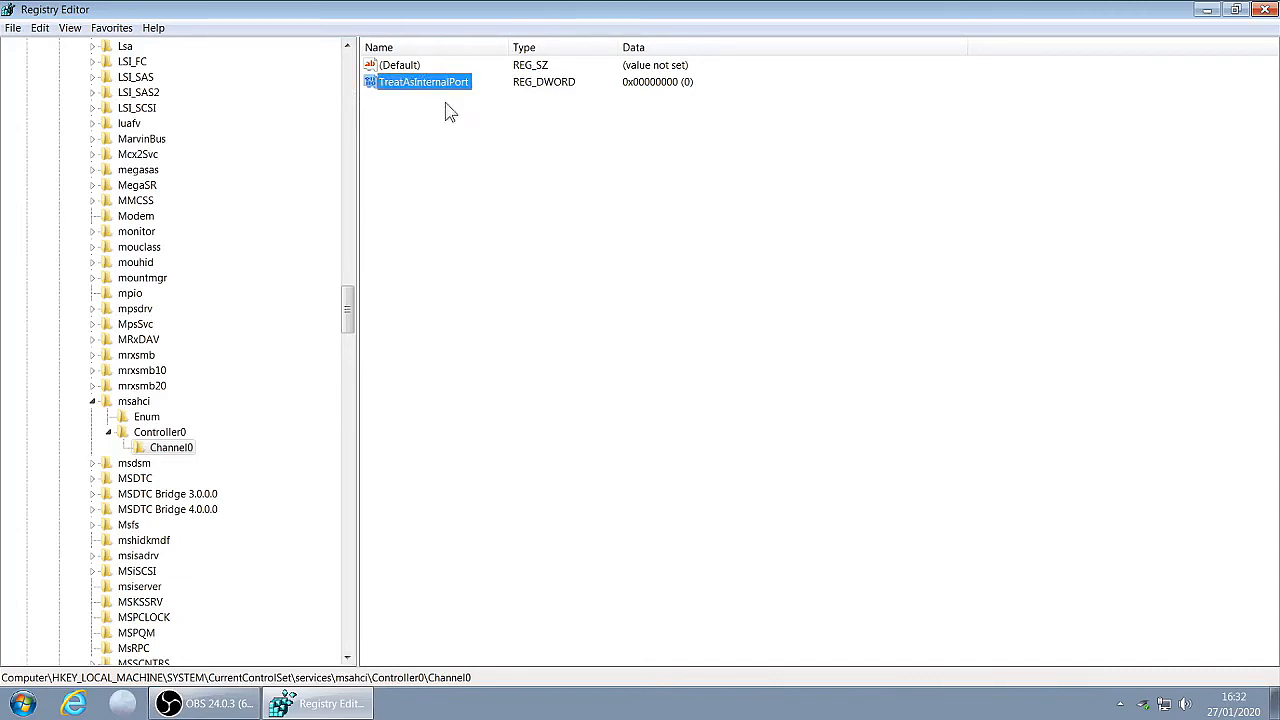
mouse_move(432, 128)
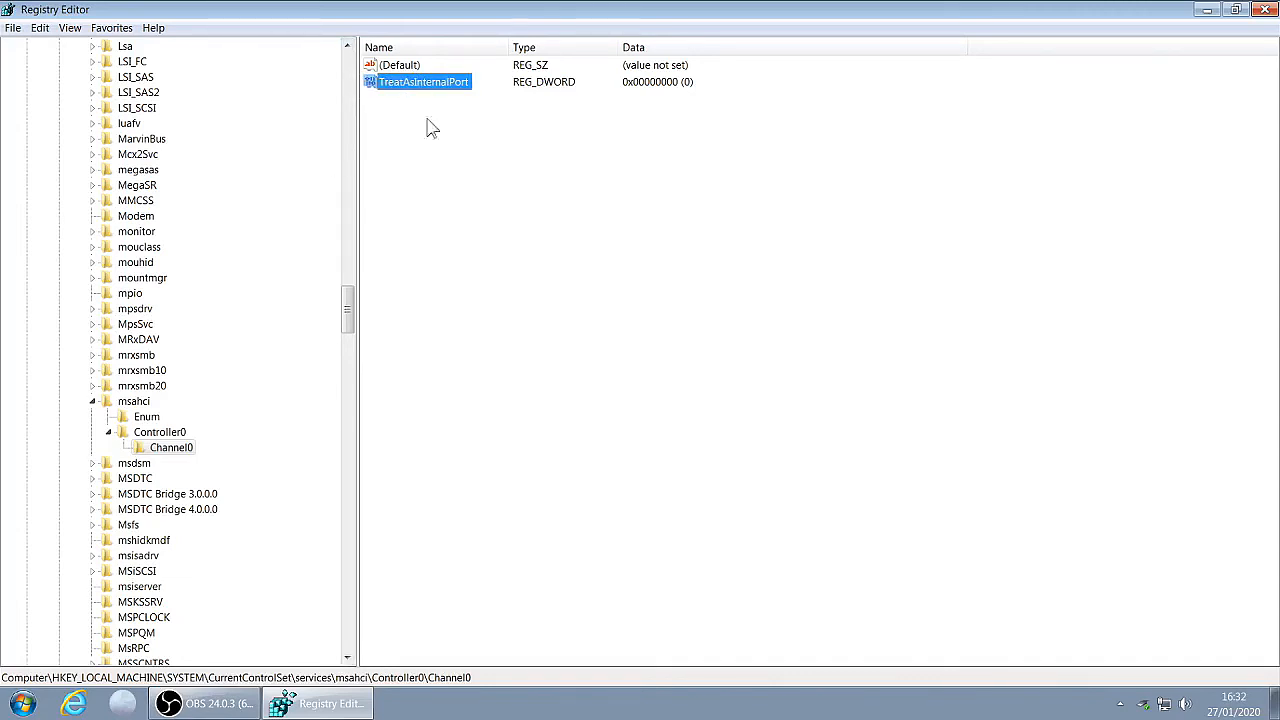
Modify Channel0's TreatAsInternalPort value data from 0 to 1.
right_click(423, 81)
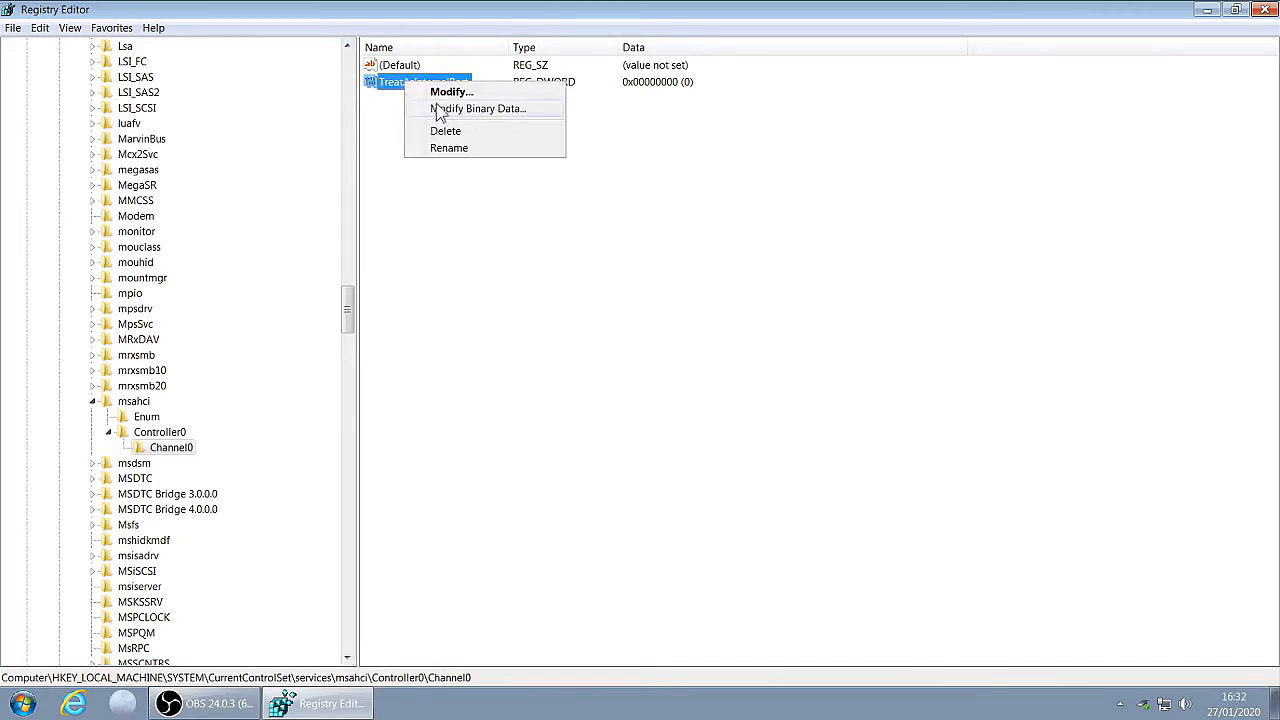
click(451, 91)
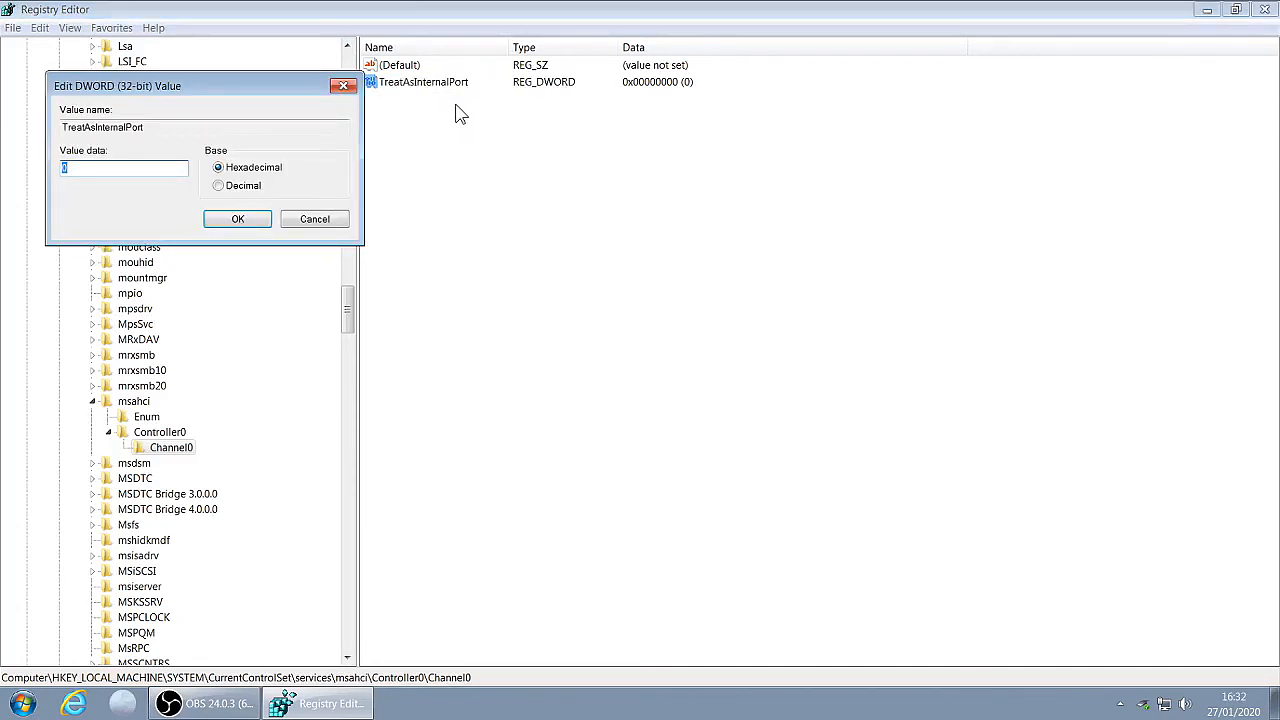
text(1)
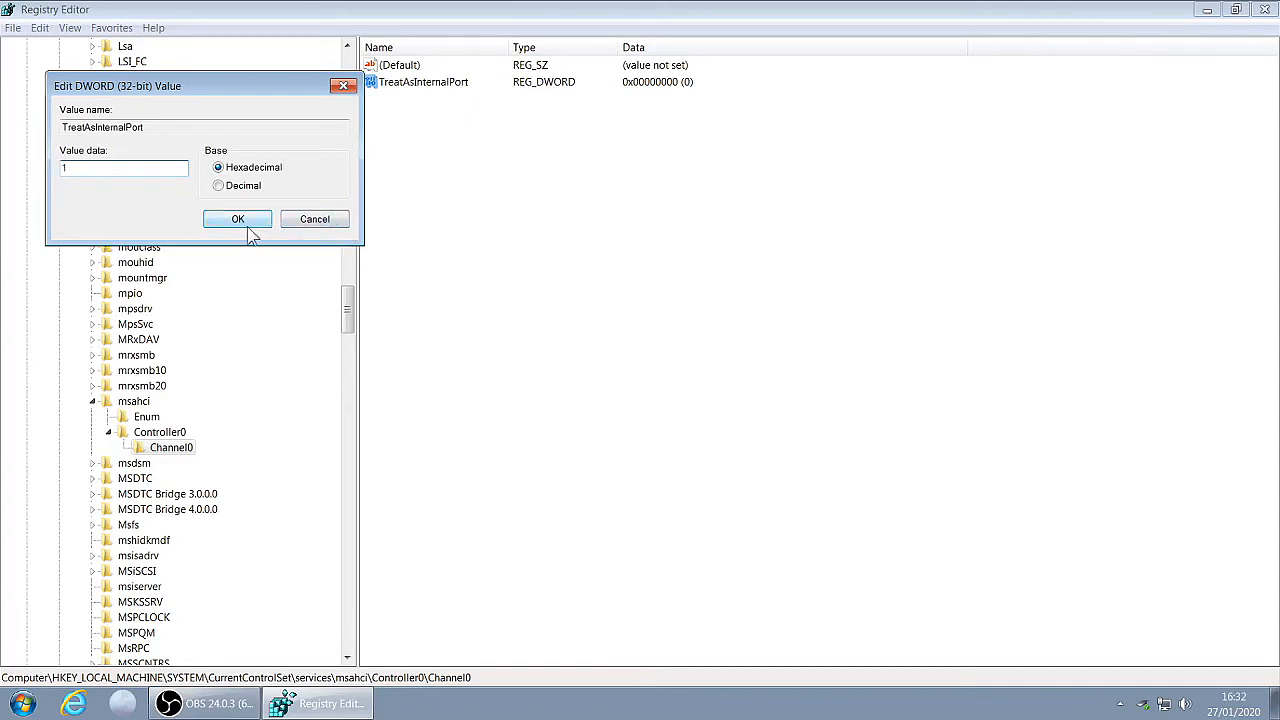
click(237, 219)
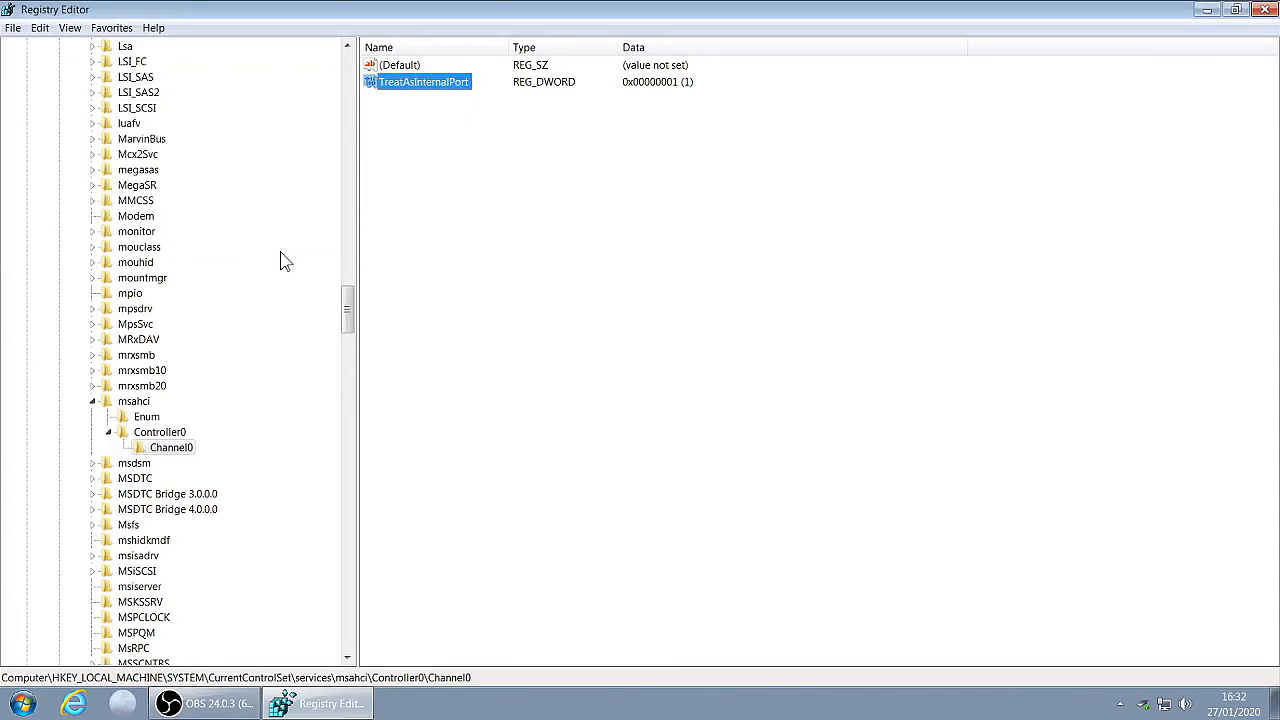
mouse_move(165, 442)
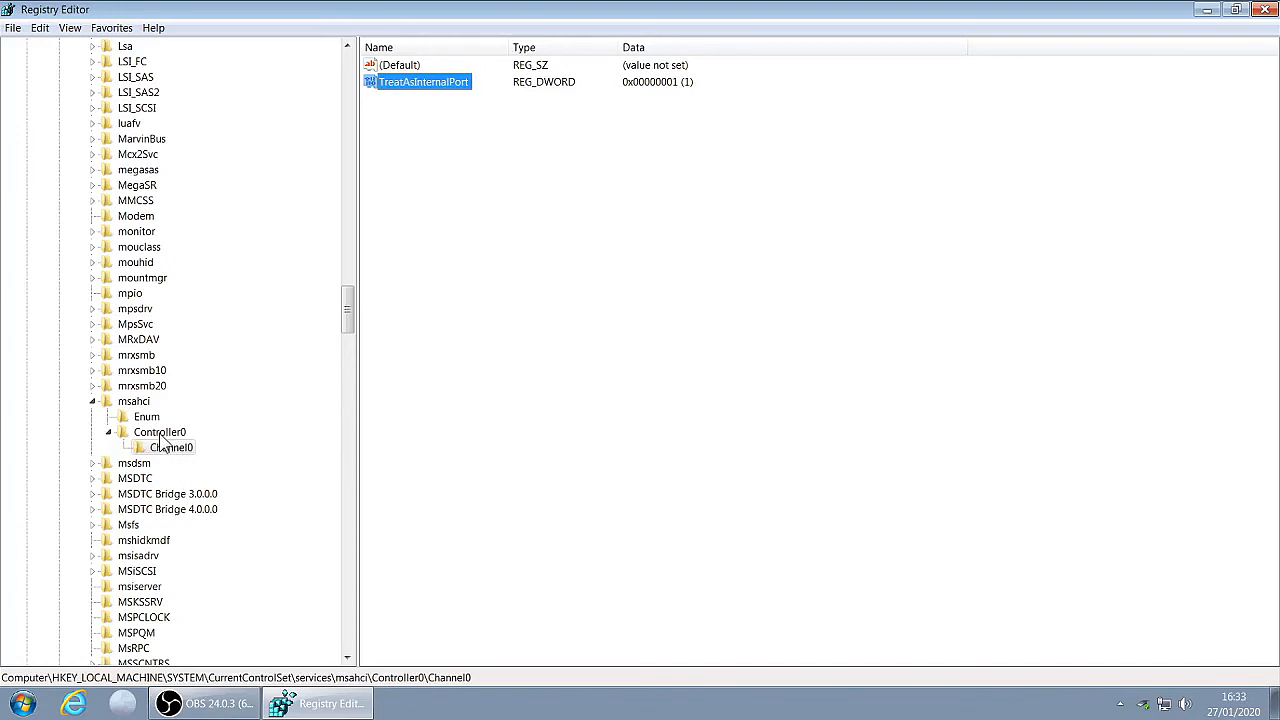
Create a new key under Controller0 named 'Channel1'.
right_click(160, 431)
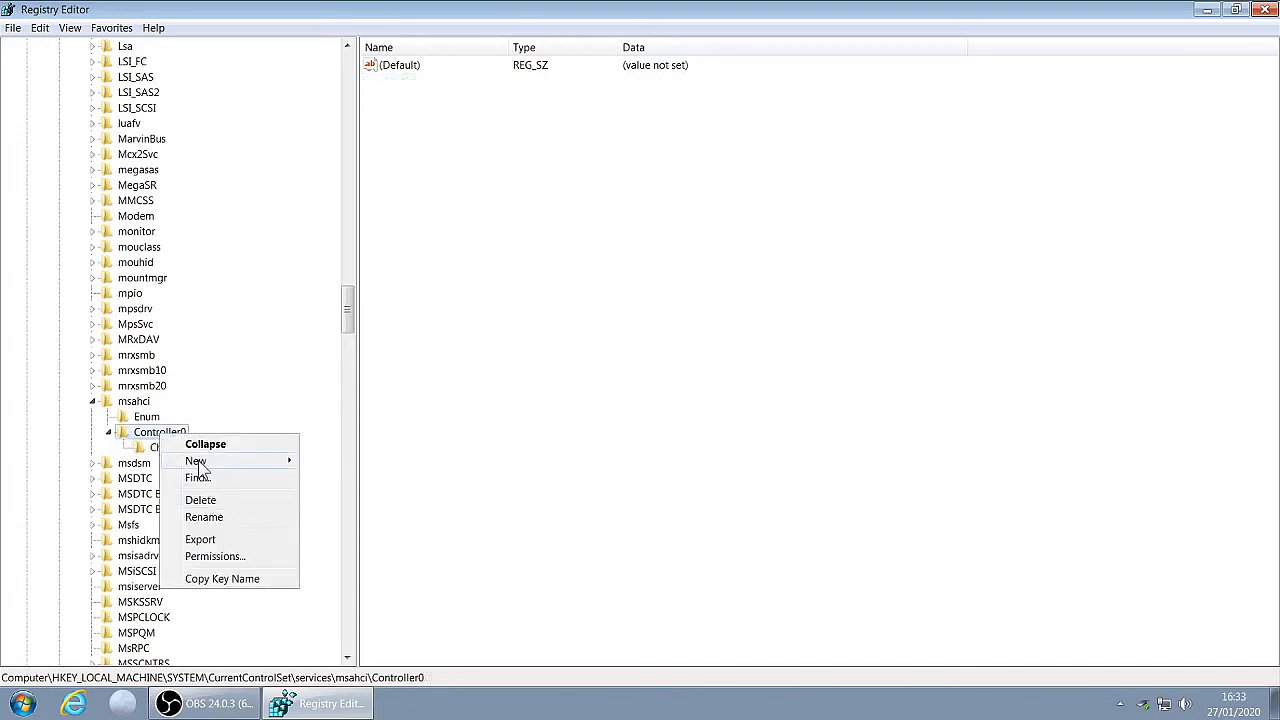
click(196, 460)
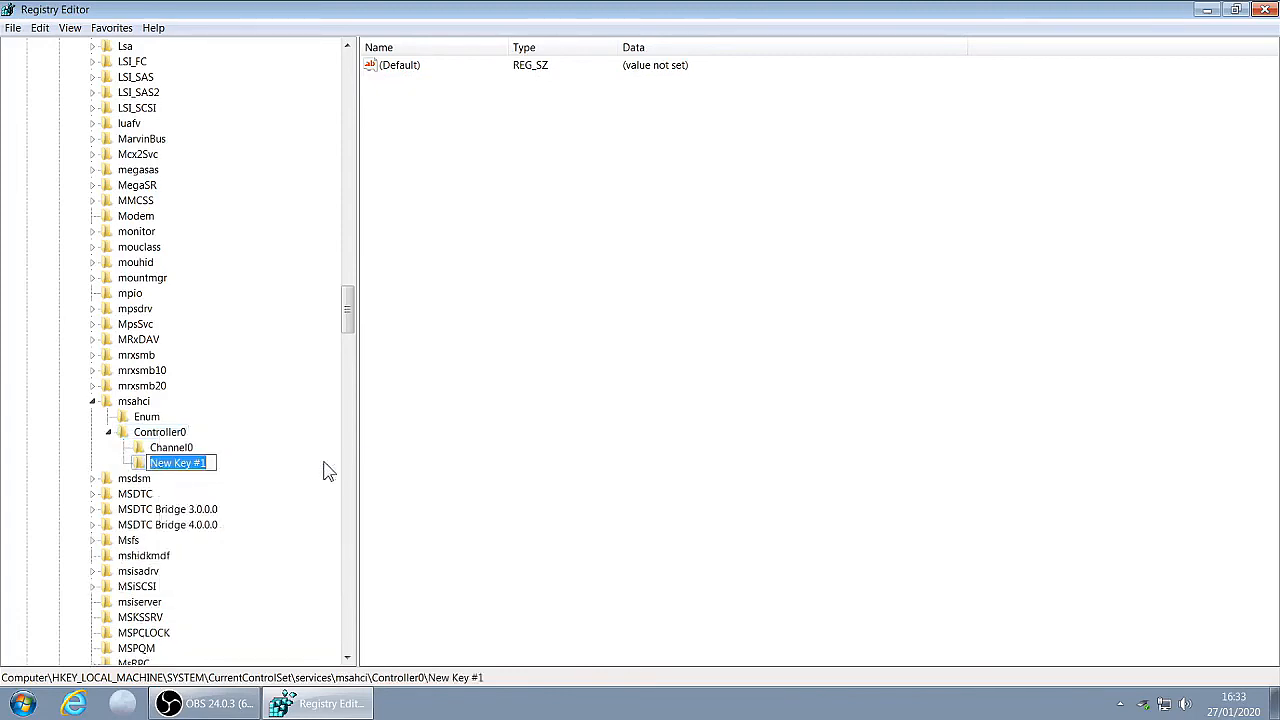
mouse_move(352, 464)
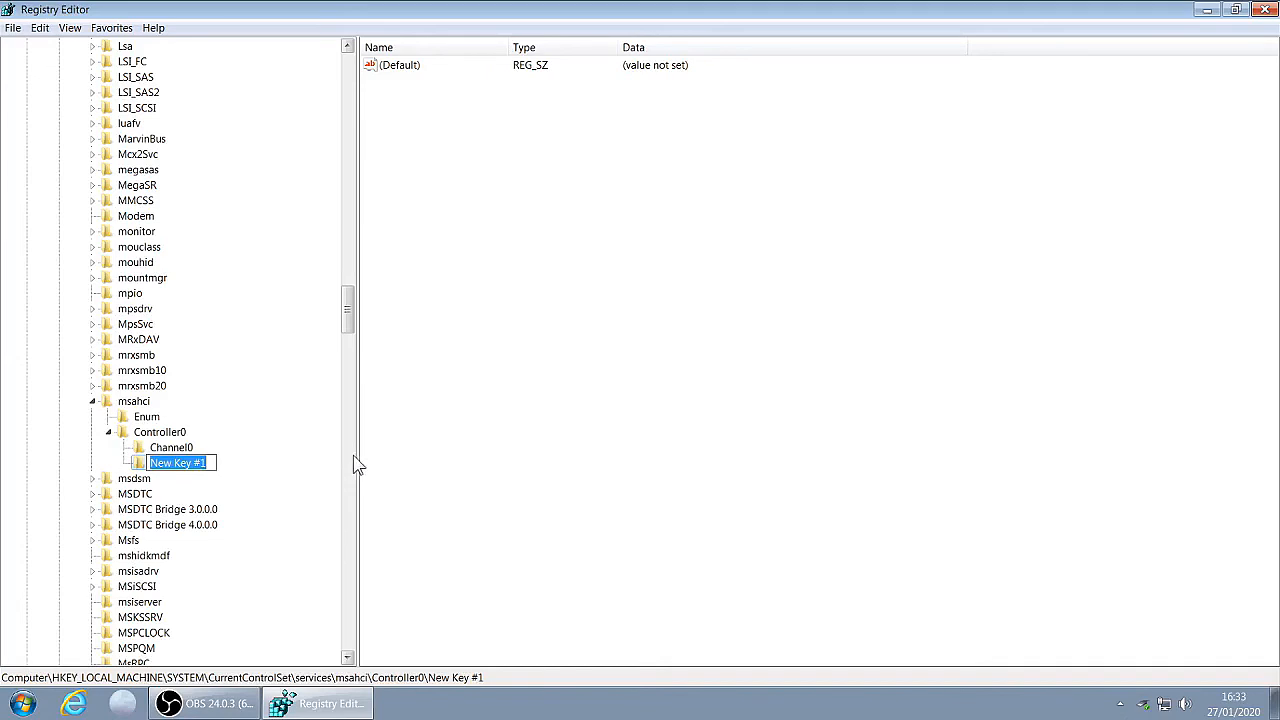
mouse_move(357, 462)
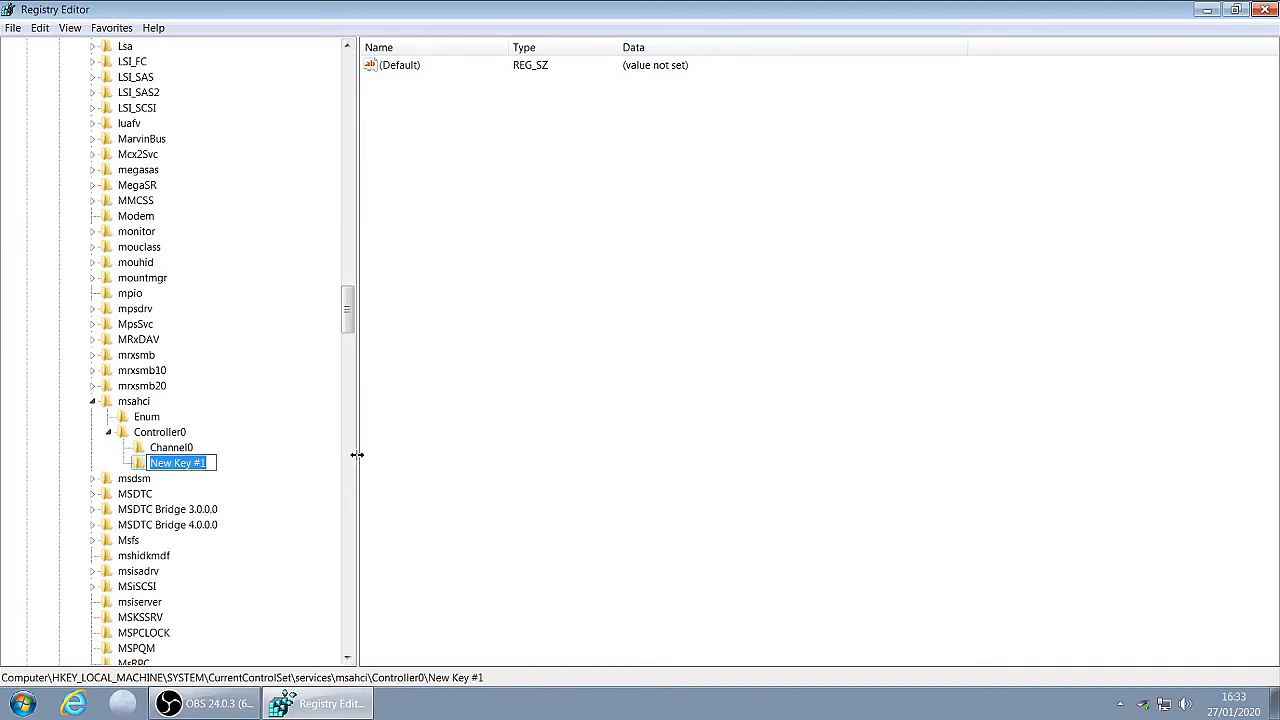
text(Channel)
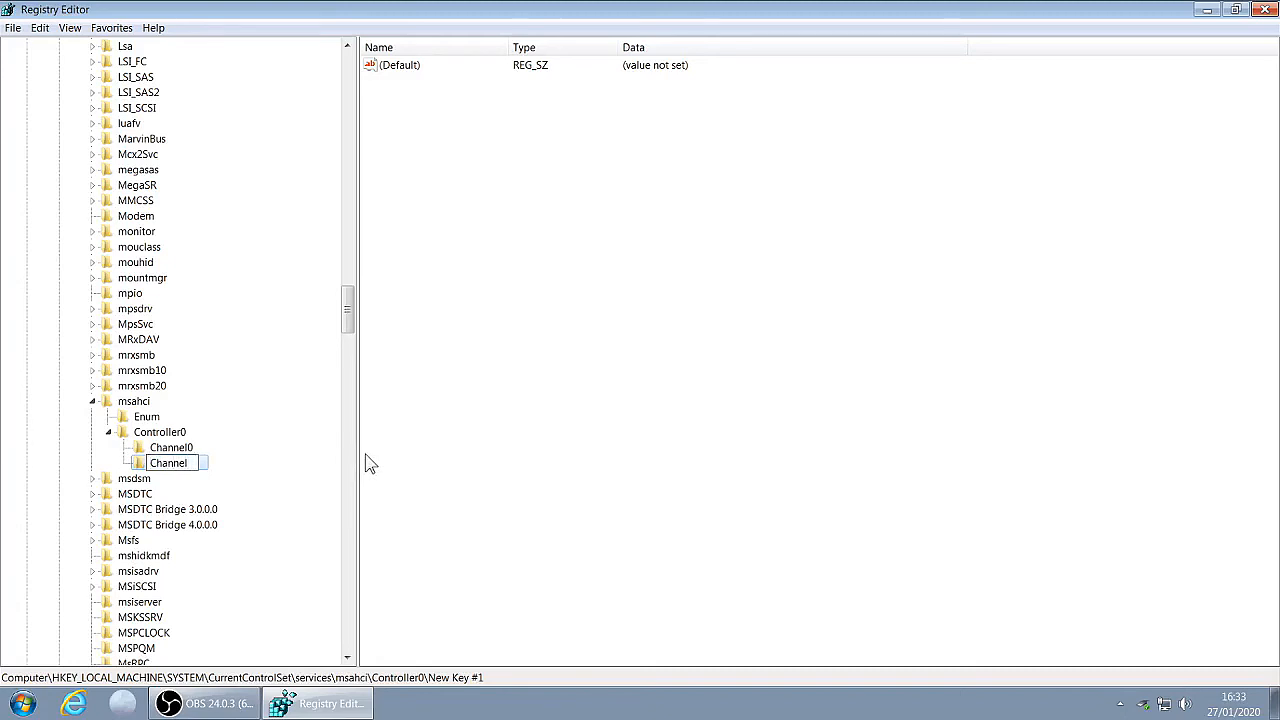
text(1)
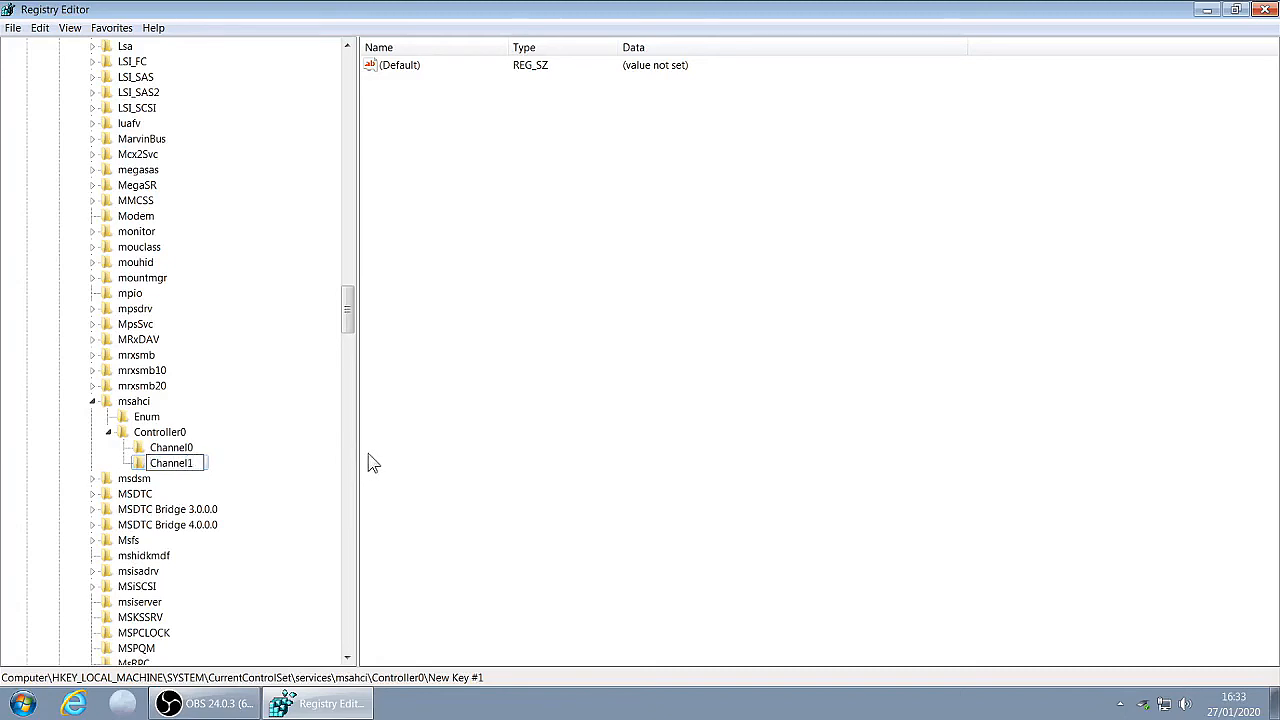
mouse_move(408, 518)
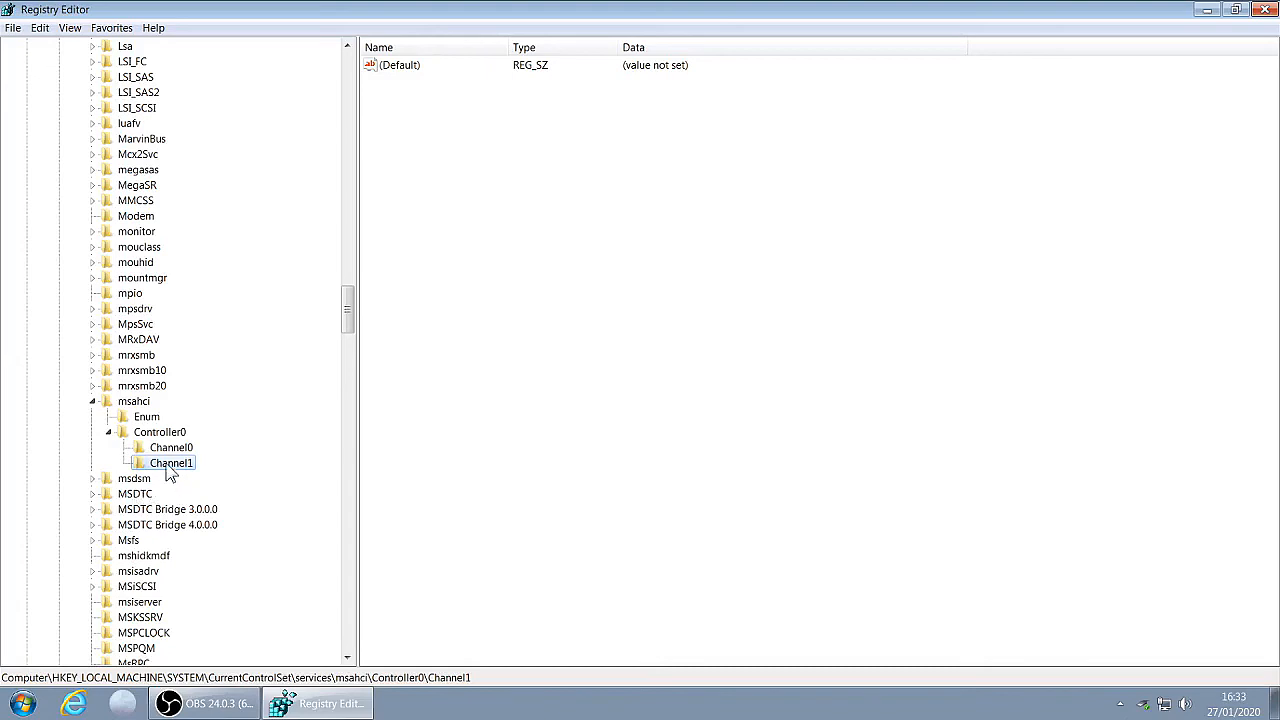
Add a DWORD (32-bit) value named 'TreatAsInternalPort' to Channel1.
right_click(170, 462)
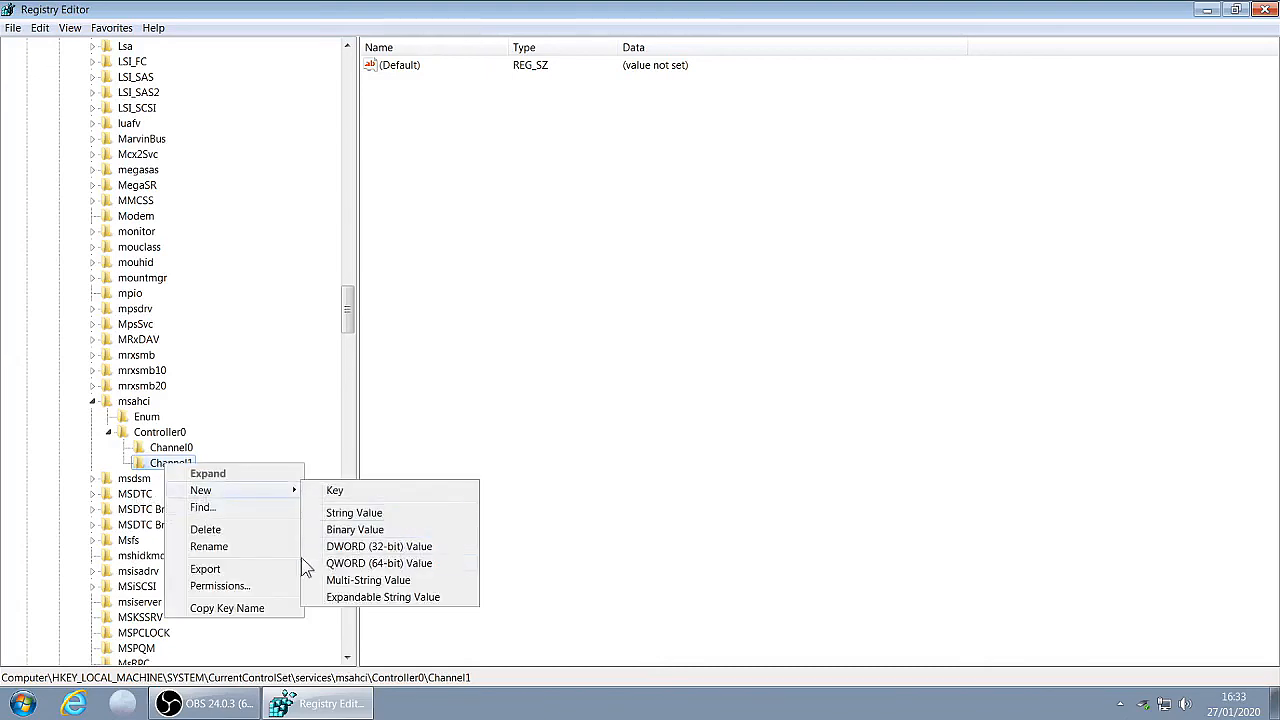
click(378, 546)
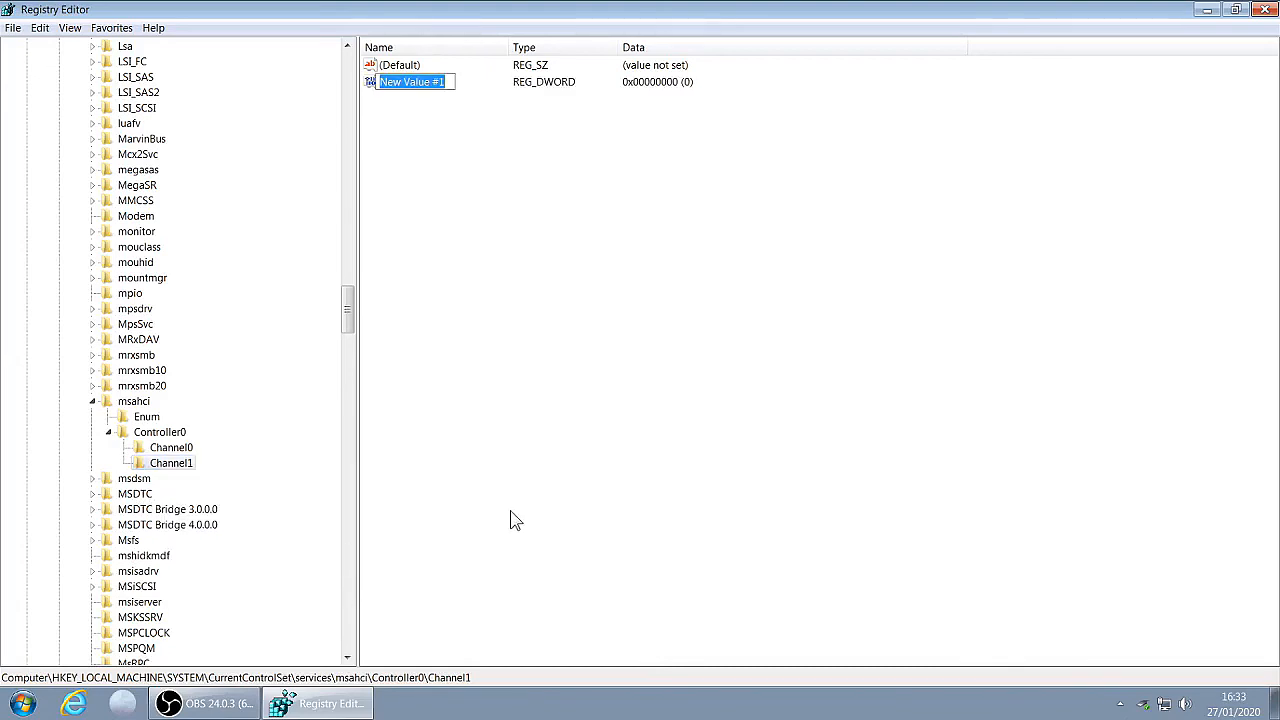
text(TreatAs)
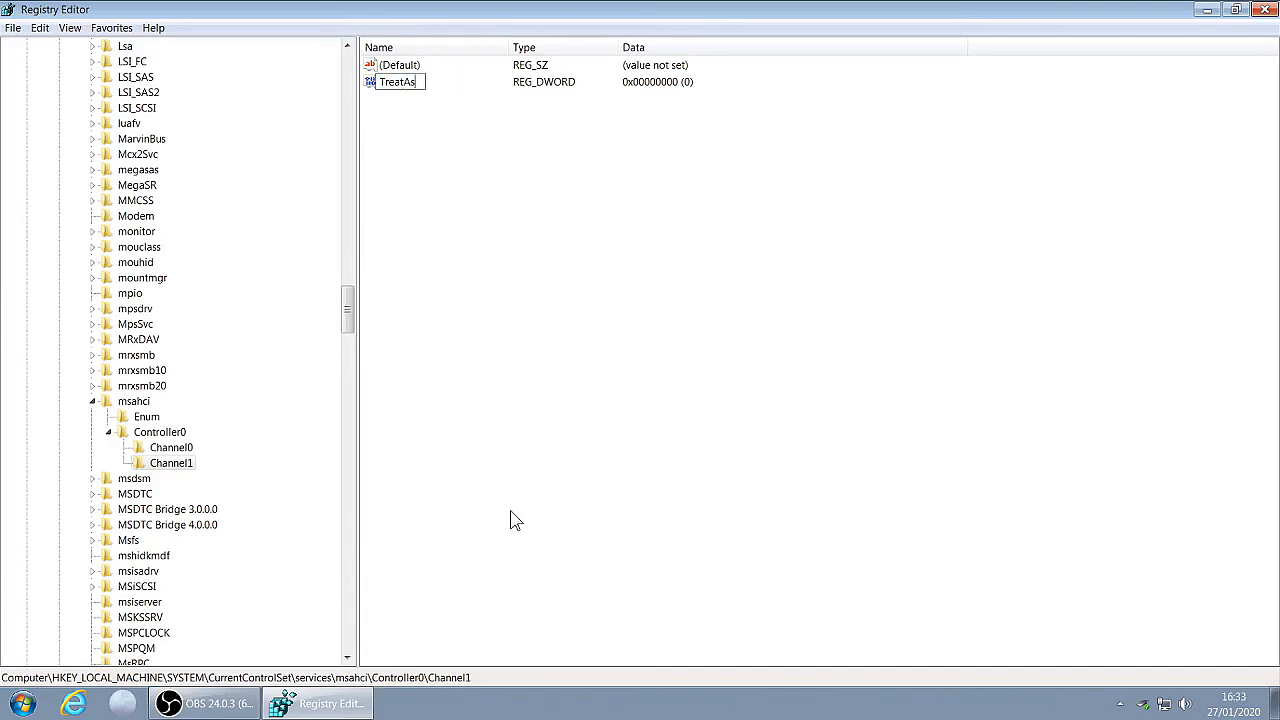
text(InternalP)
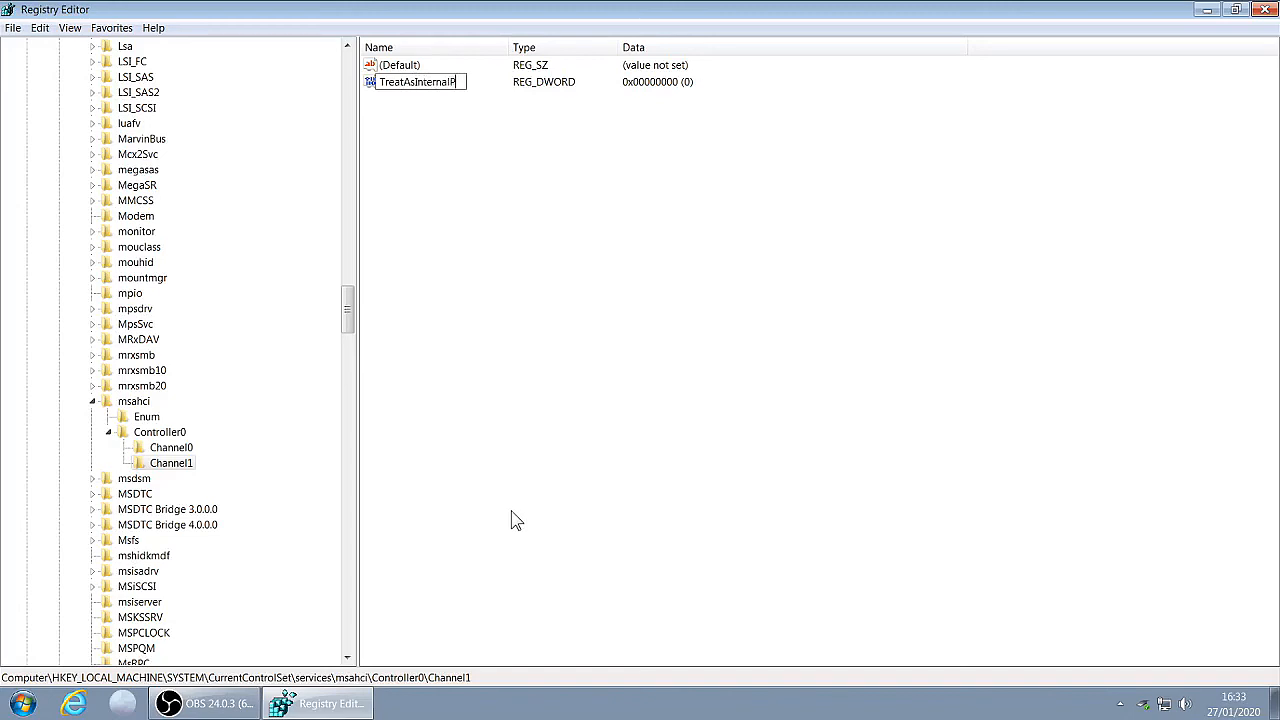
text(ort)
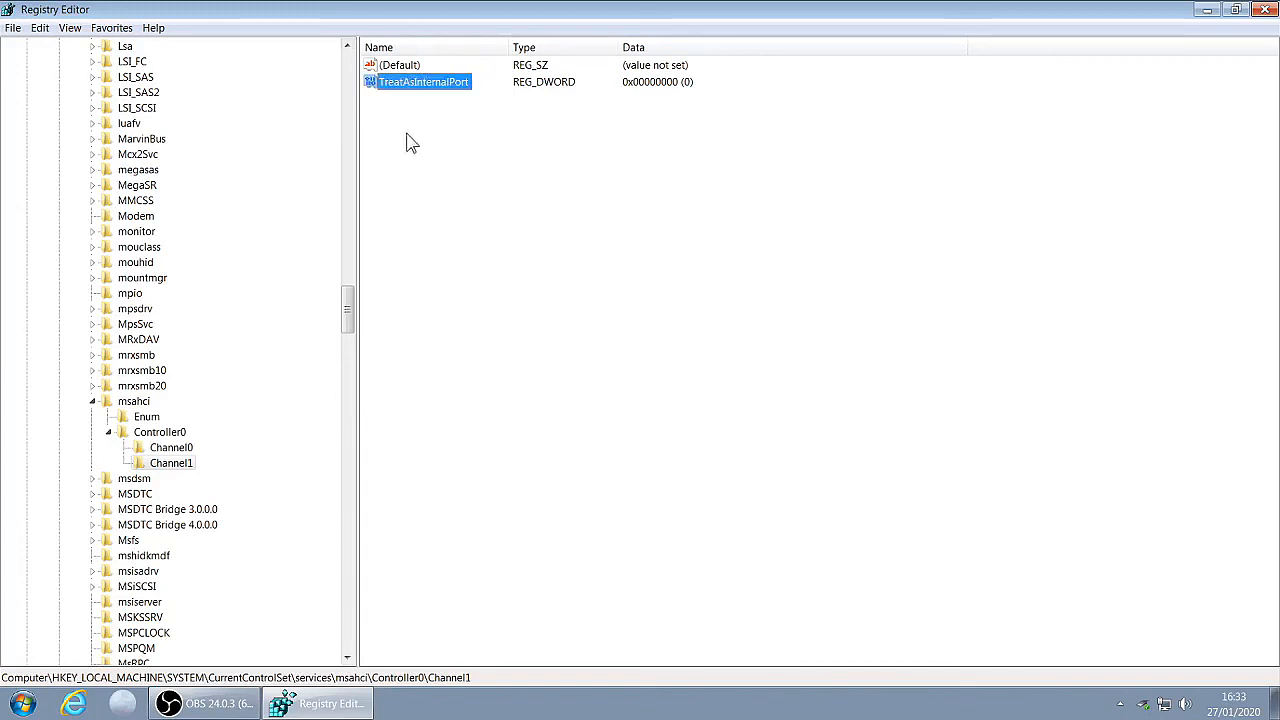
Change Channel1's TreatAsInternalPort DWORD data to 1 via Modify.
right_click(420, 81)
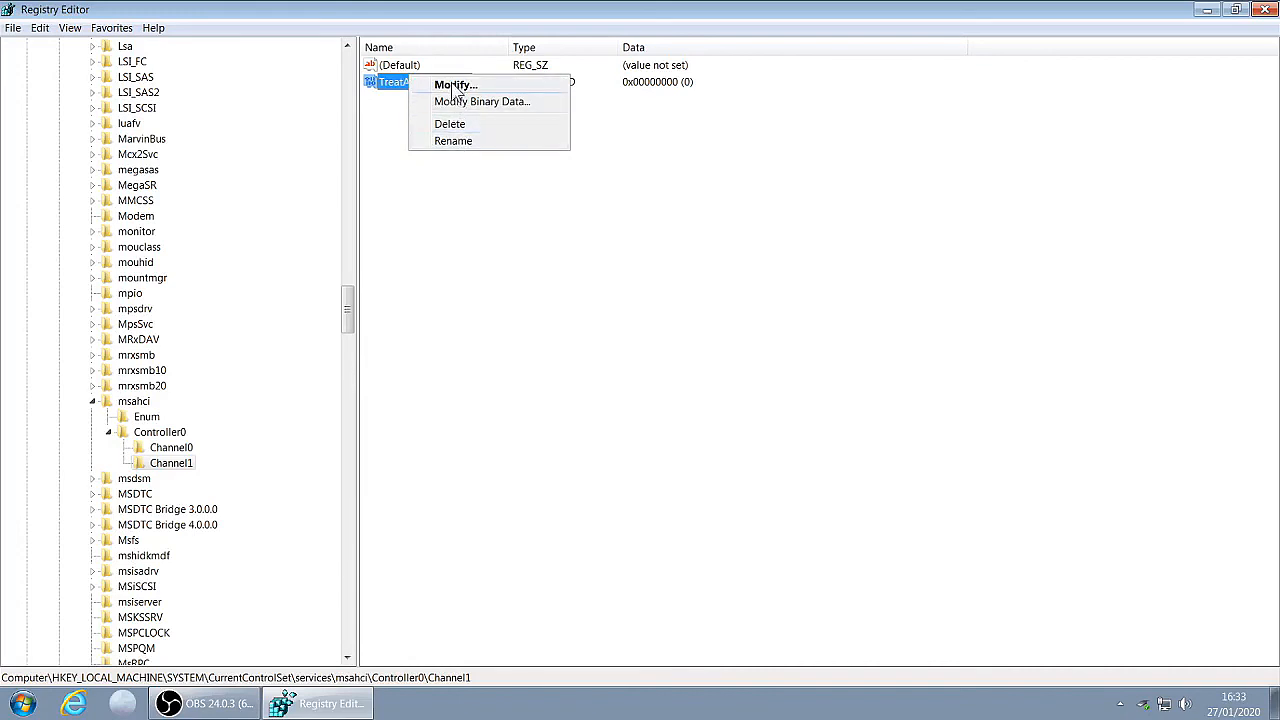
click(455, 84)
text(1)
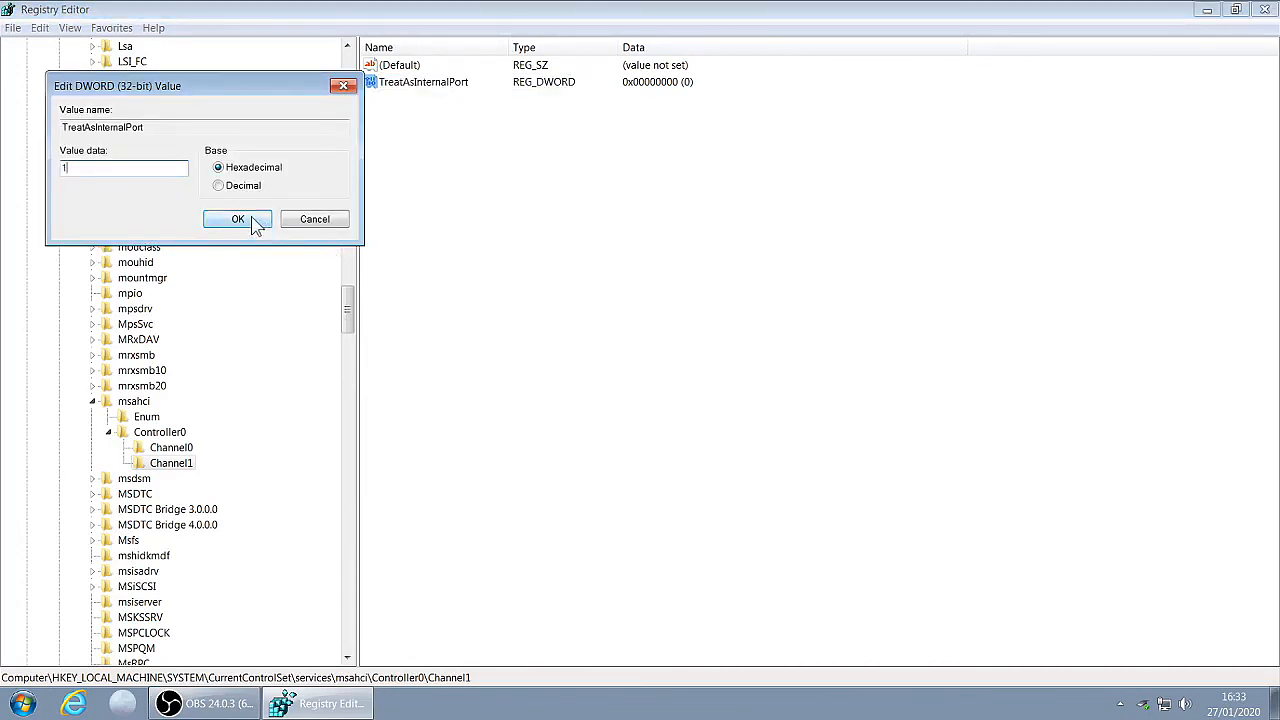
click(237, 219)
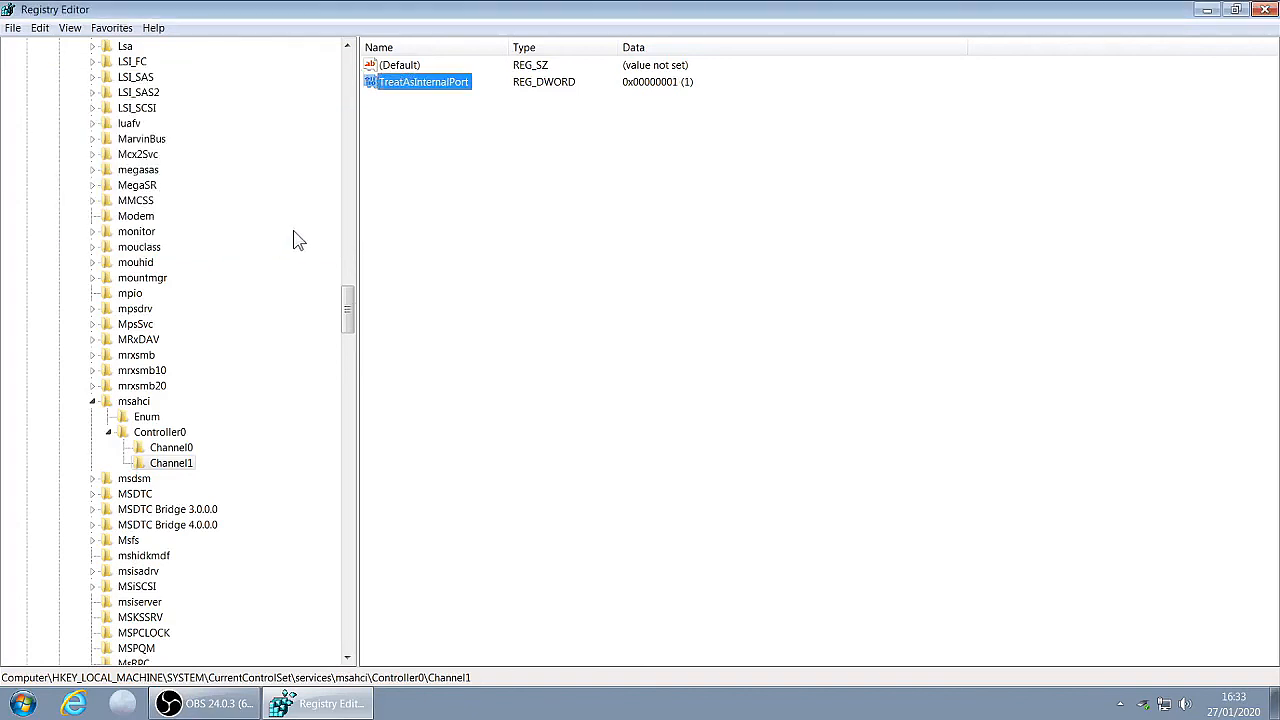
mouse_move(178, 457)
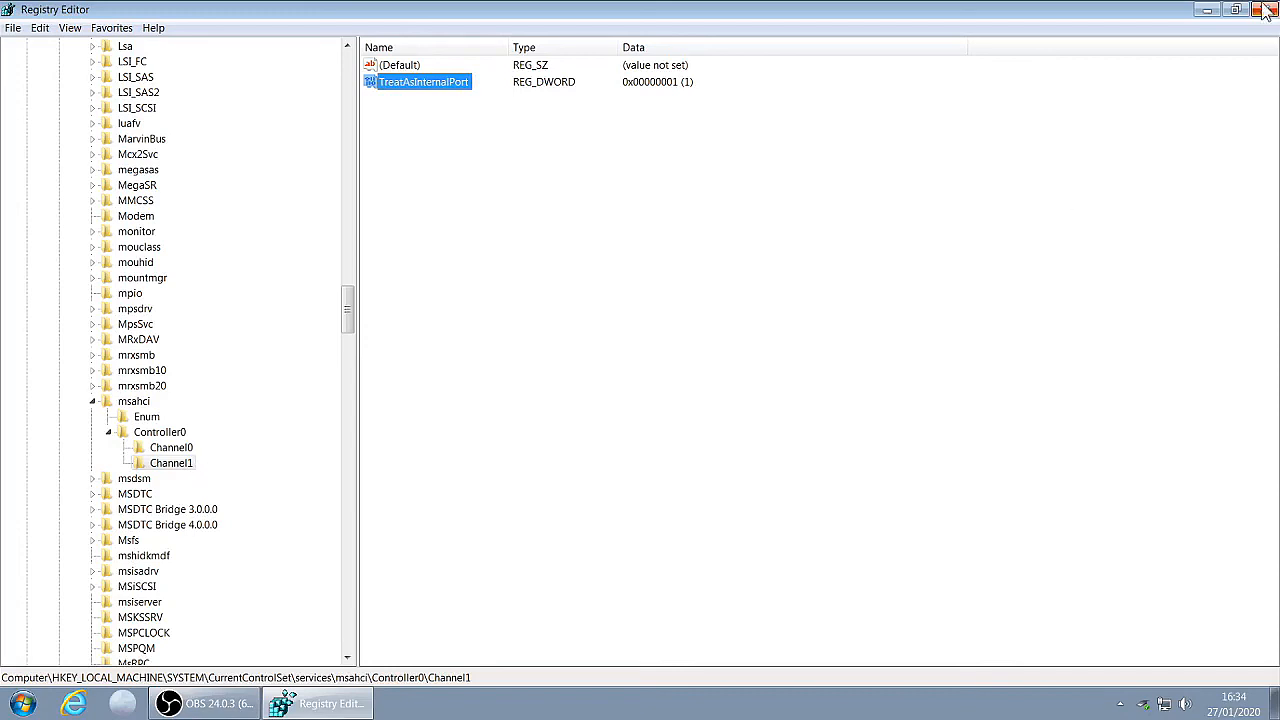
mouse_move(1267, 12)
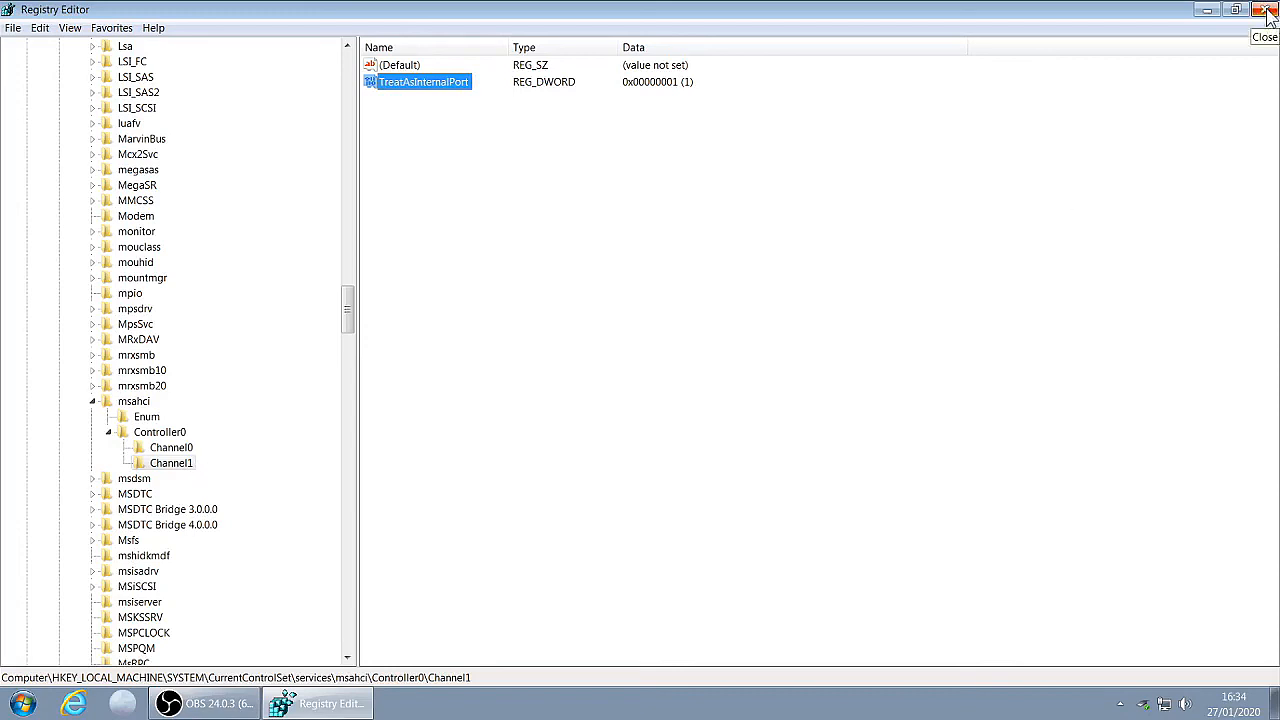
Close the Registry Editor window, leaving the empty desktop.
click(1268, 9)
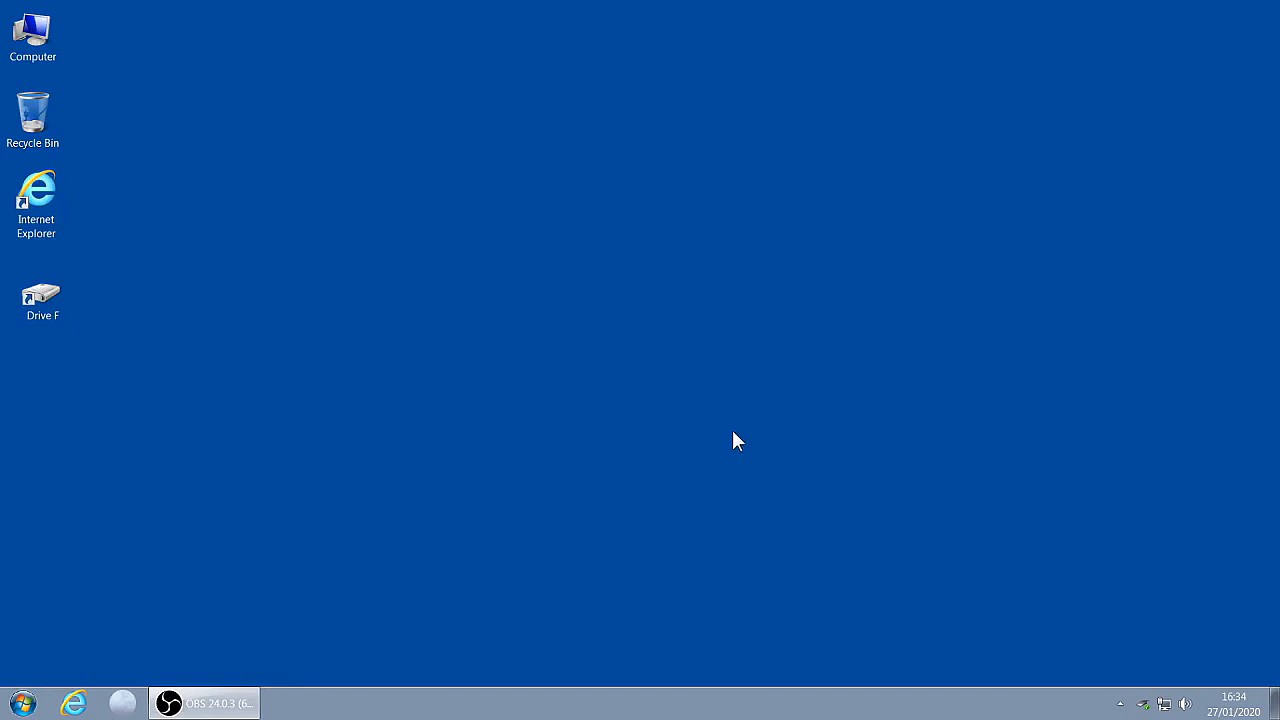
mouse_move(1155, 710)
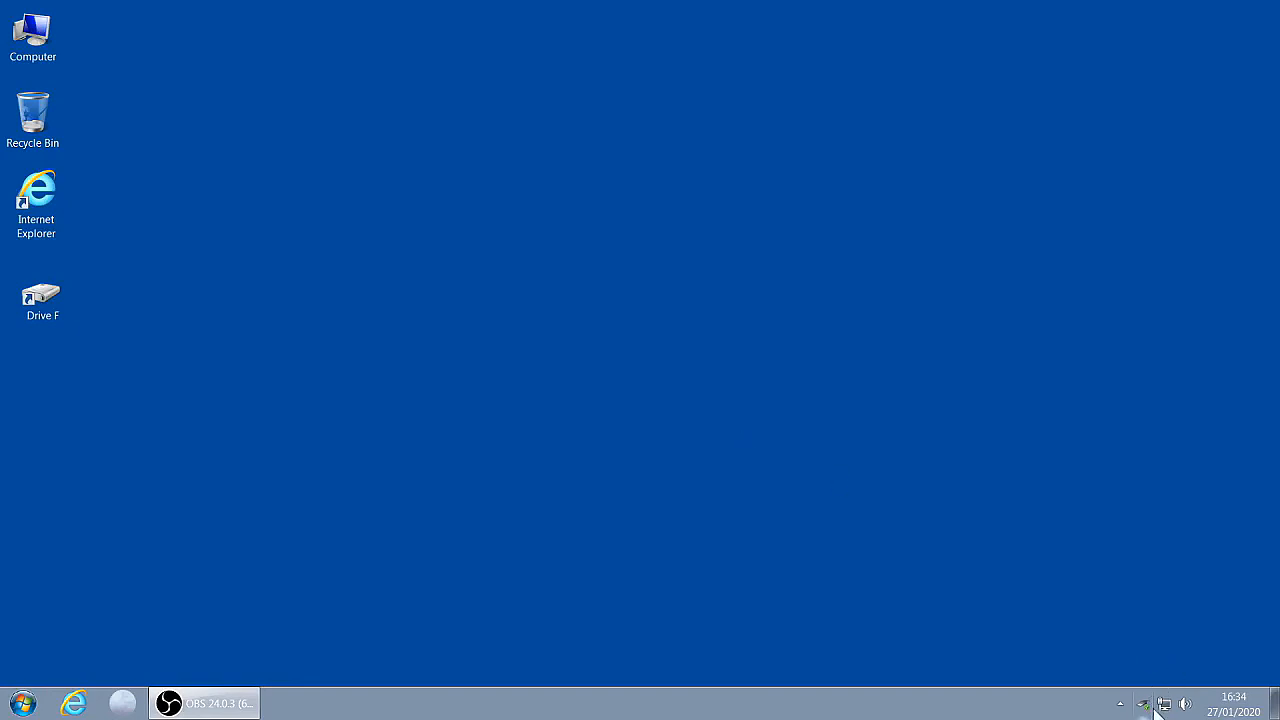